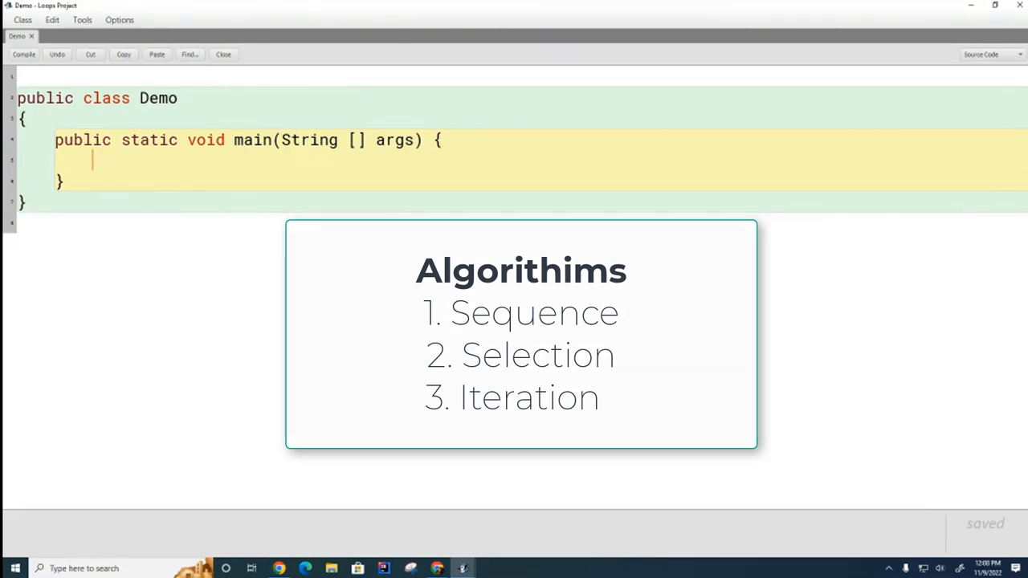
# Step: Add the comment '// iteration or loops' inside main
pyautogui.write('// i')
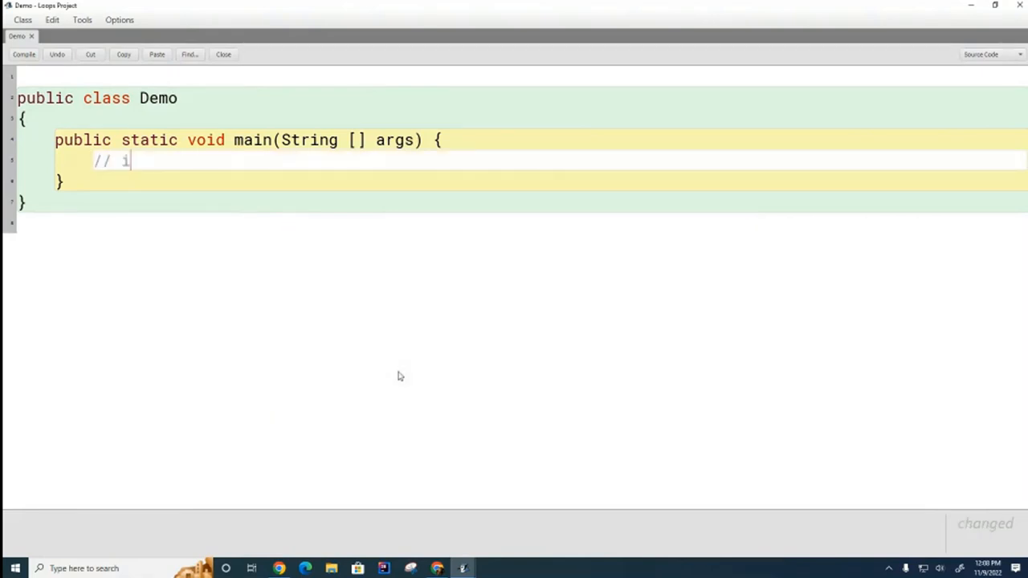
pyautogui.write('teration or loops')
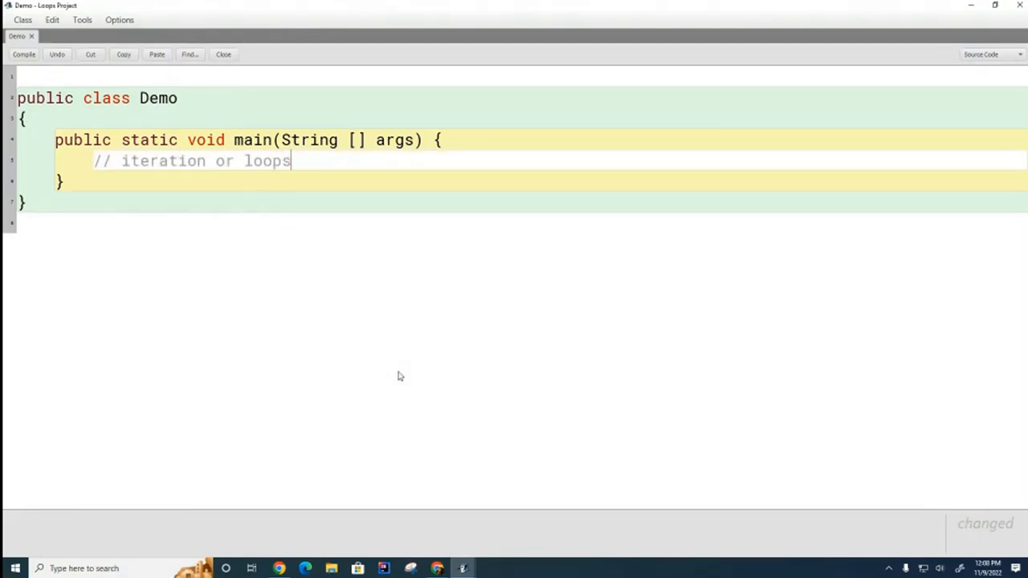
pyautogui.press('enter')
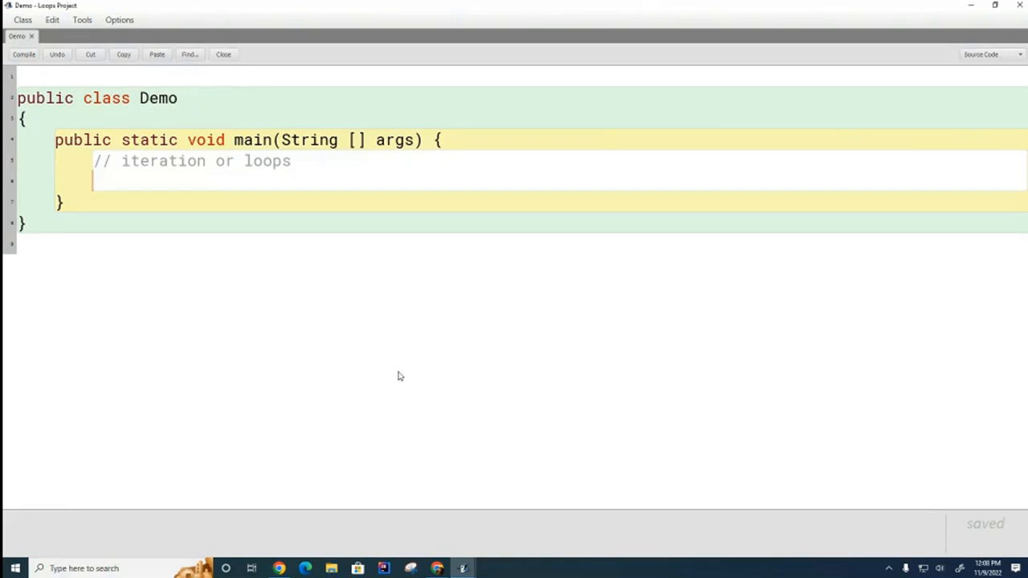
# Step: Add the comment listing three loop types: for loop, while loop, for-each loop
pyautogui.write('// t')
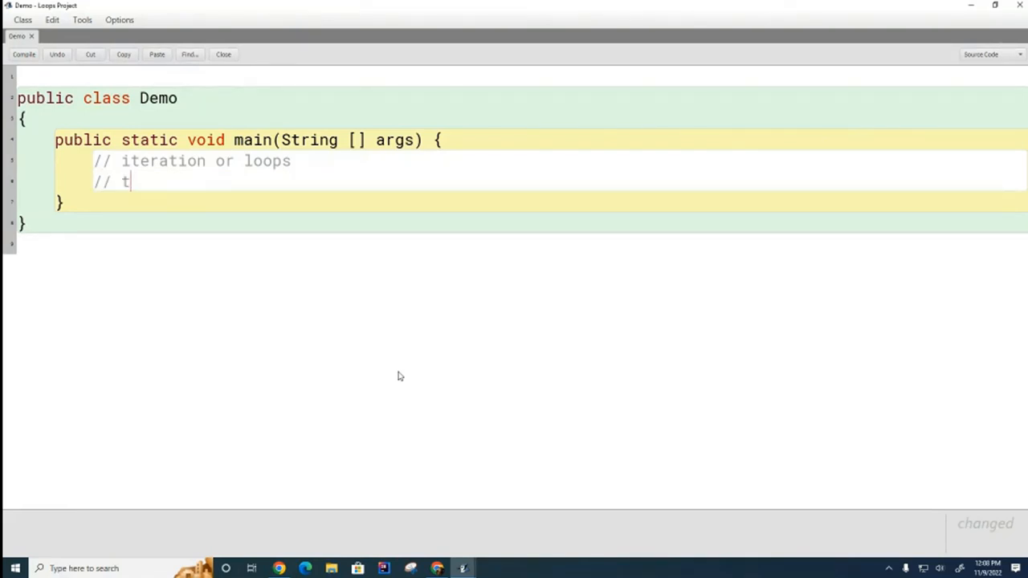
pyautogui.write('hree typs: 1> for l')
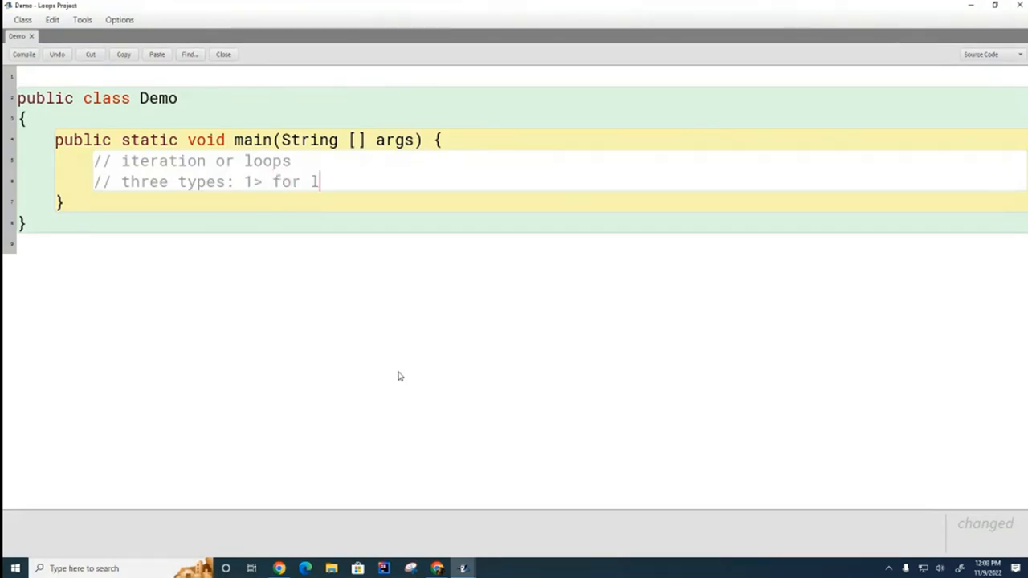
pyautogui.write('oop  2> while loop  3> f')
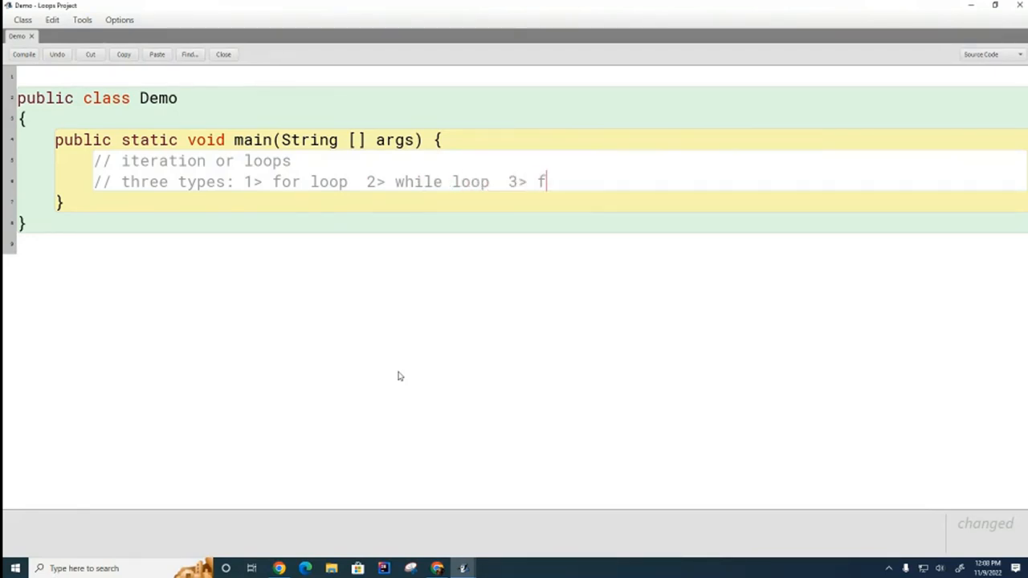
pyautogui.write('or-each')
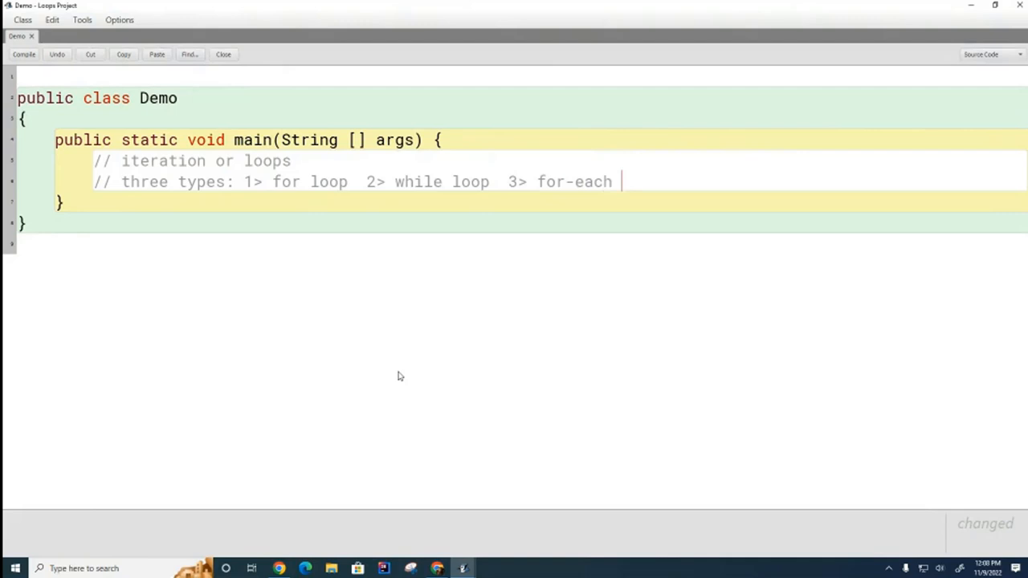
pyautogui.write('loop')
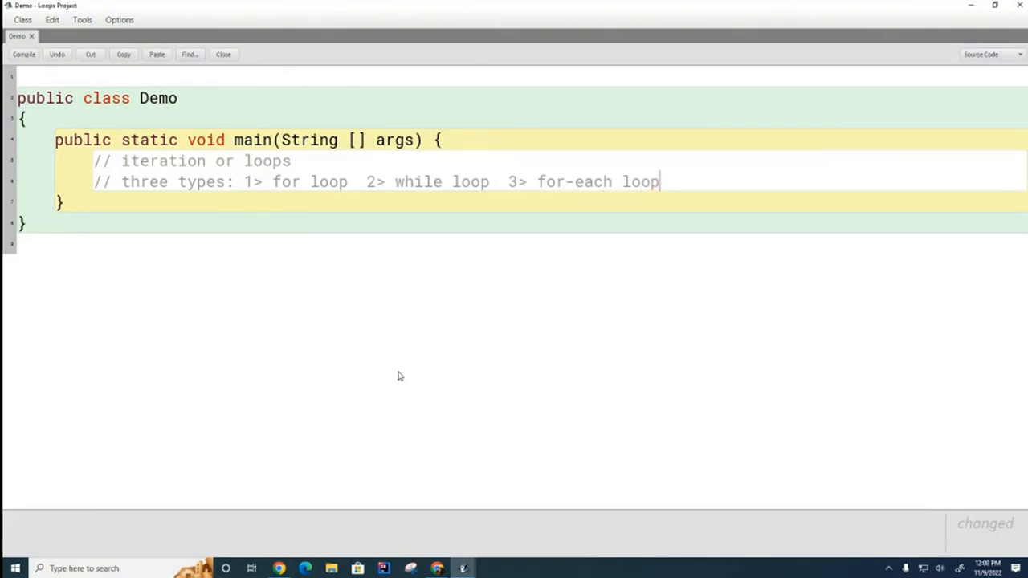
pyautogui.moveTo(350, 344)
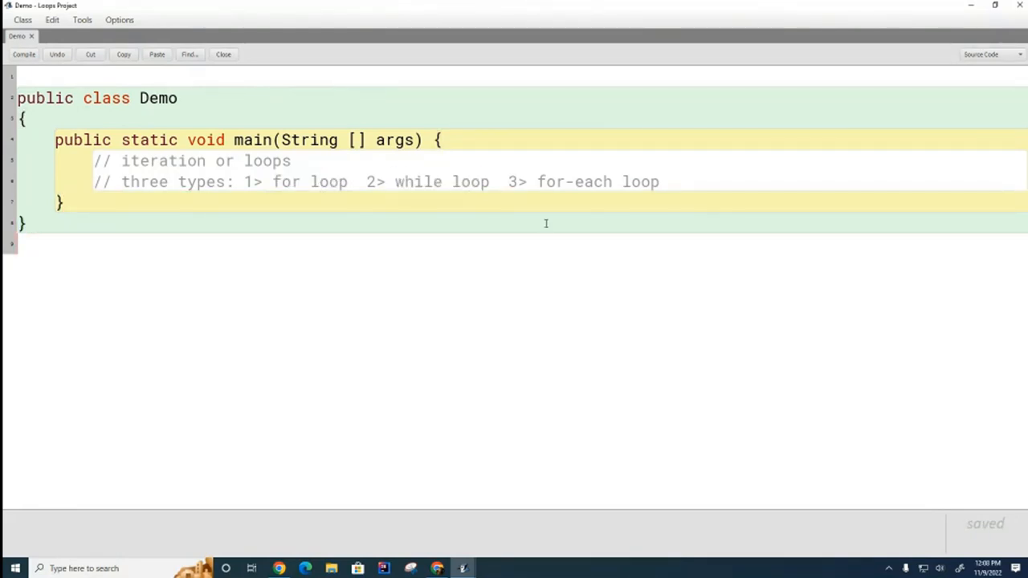
pyautogui.doubleClick(598, 182)
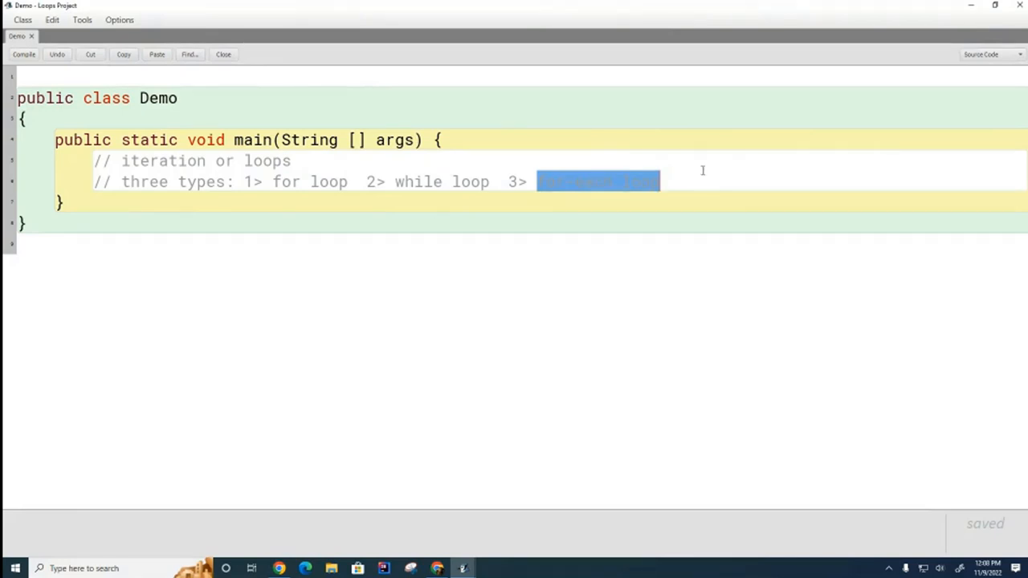
pyautogui.write('for-each loop')
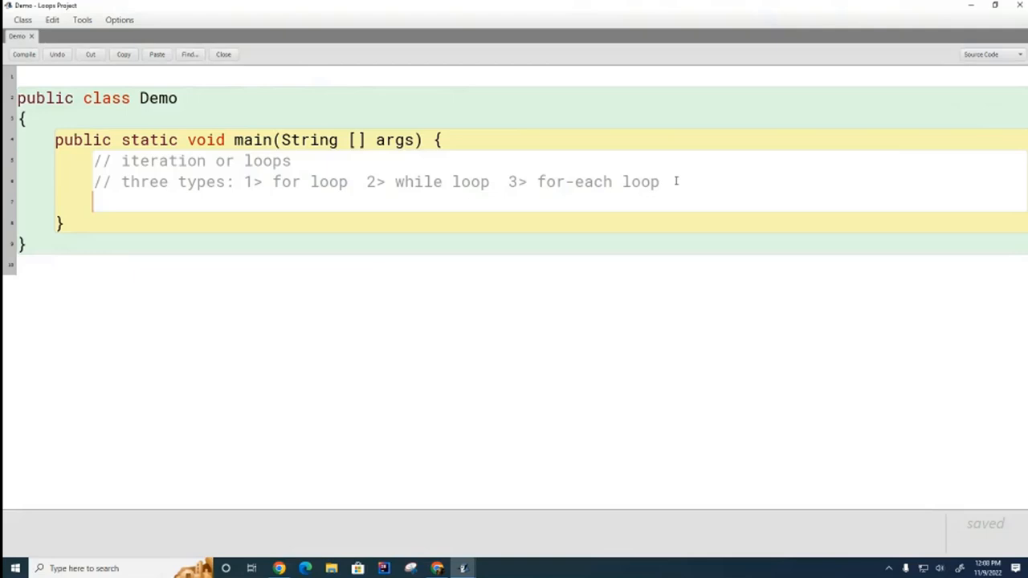
# Step: Comment that the for loop has three parts in its header and begin 'for (int i=0;'
pyautogui.write('// for loop')
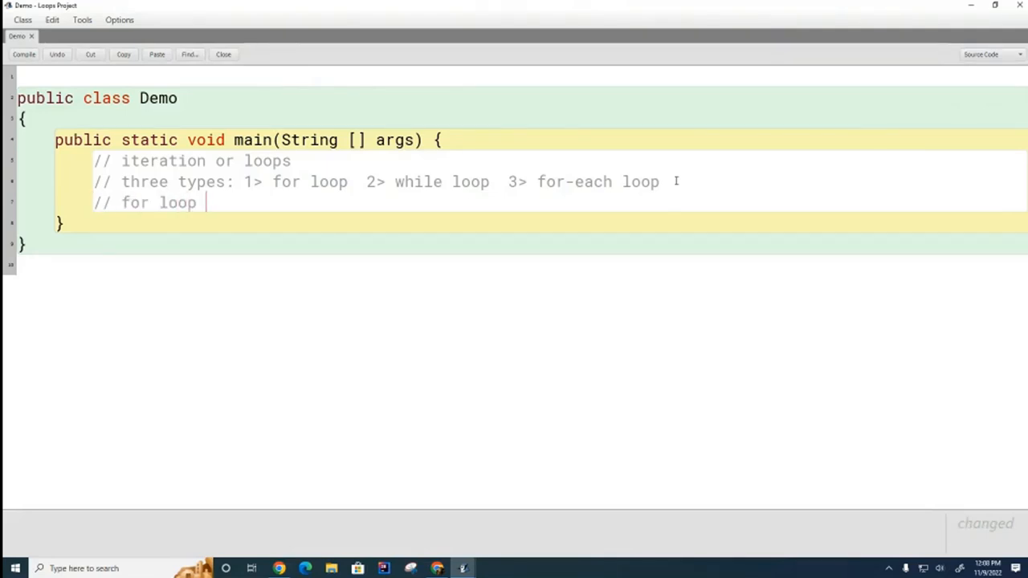
pyautogui.write('has three parts')
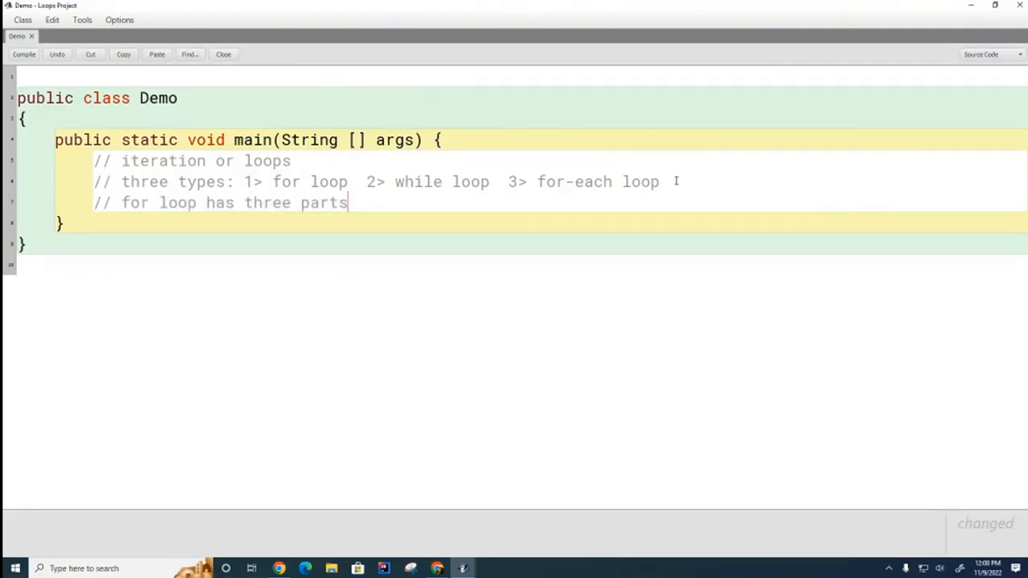
pyautogui.write('in its header')
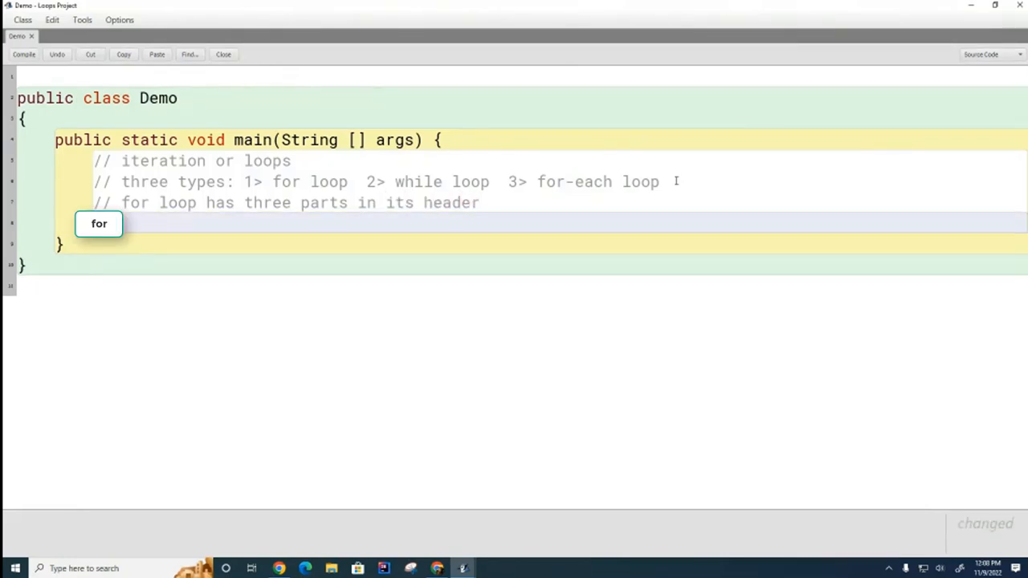
pyautogui.write('(')
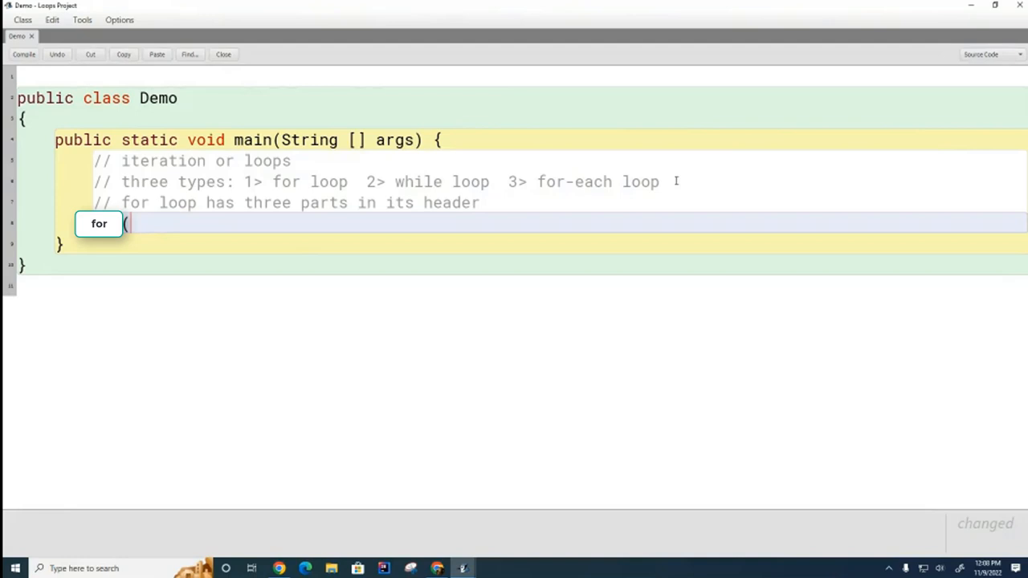
pyautogui.write('int')
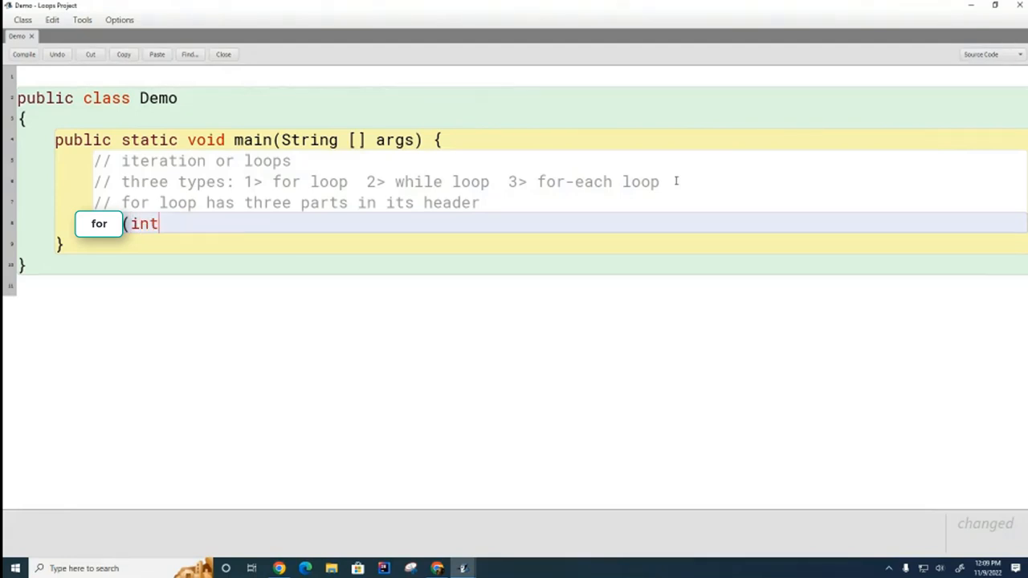
pyautogui.write('i=0;')
pyautogui.write('//    1.')
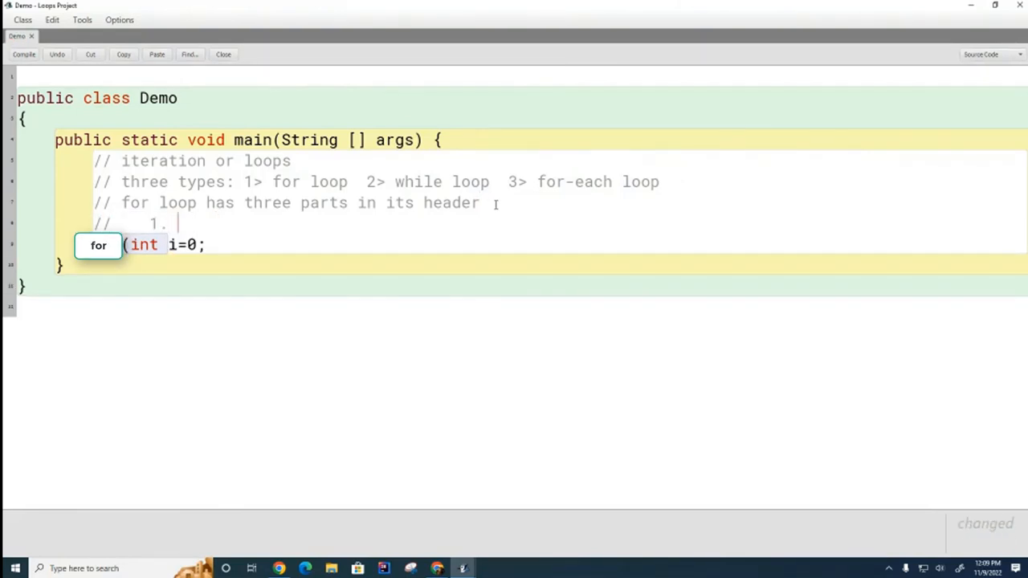
# Step: List the header parts as comments: 1. initialization, 2. test, 3. increment
pyautogui.write('initial')
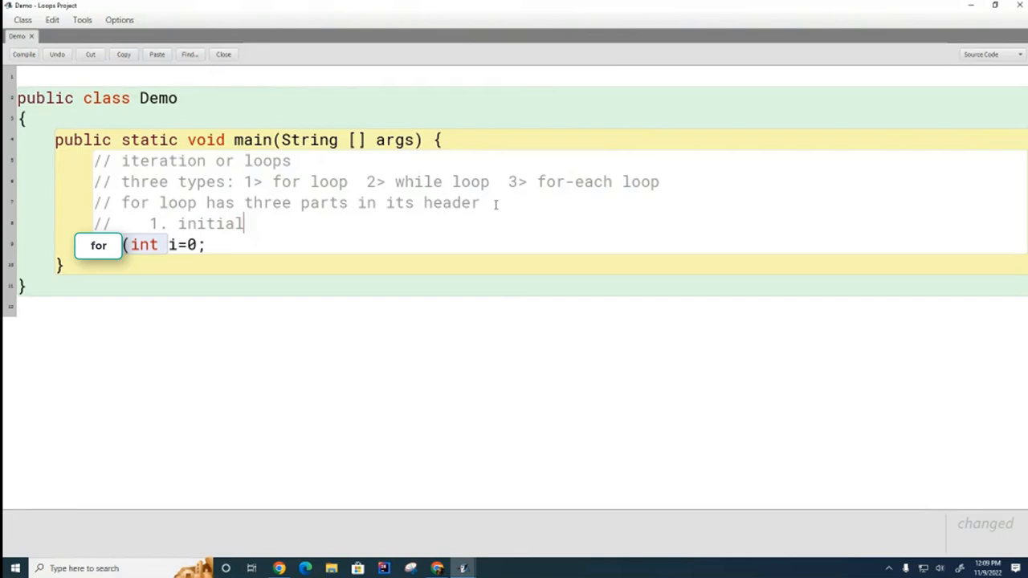
pyautogui.write('ization')
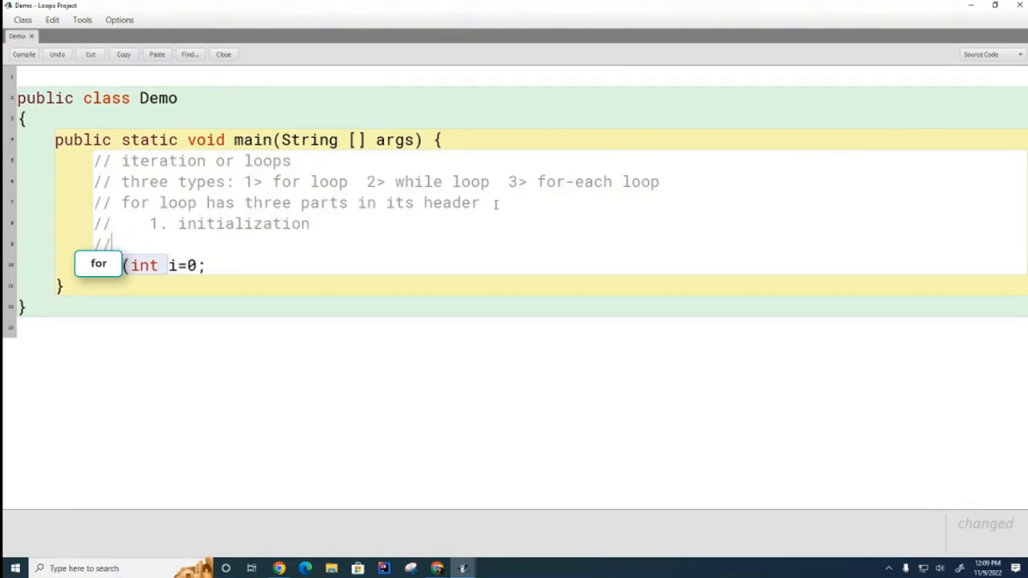
pyautogui.write('2. test')
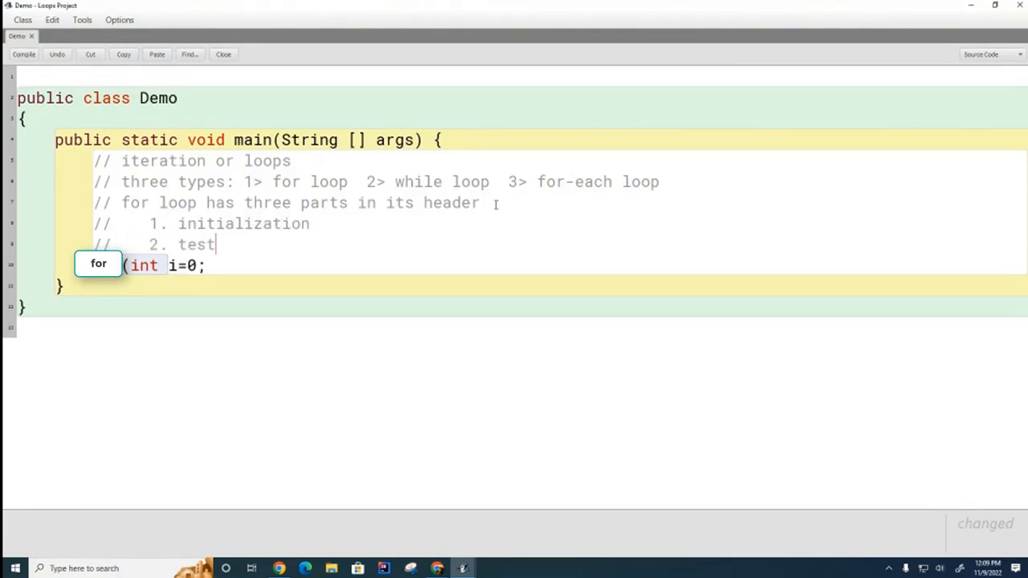
pyautogui.press('enter')
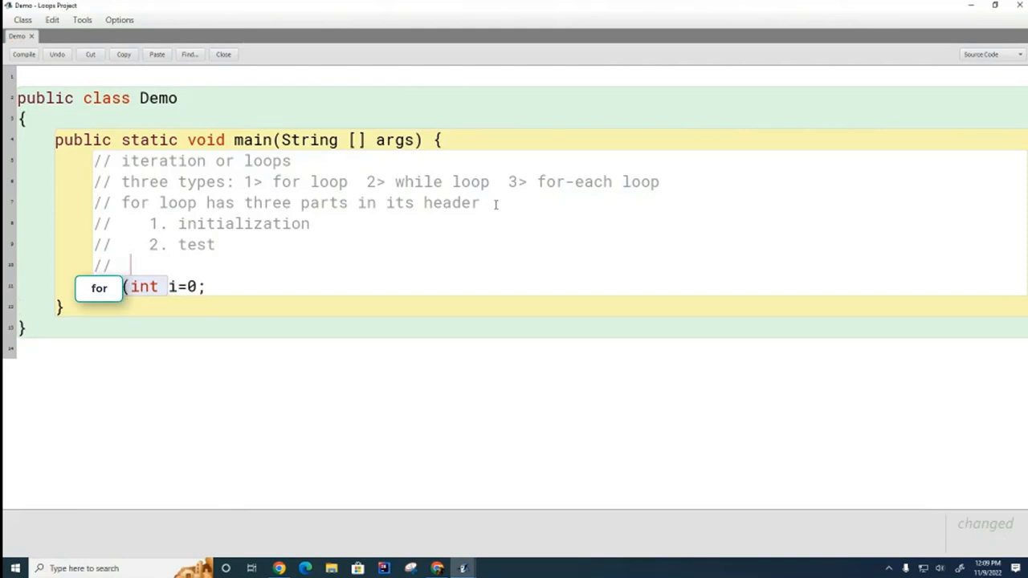
pyautogui.write('3. increment')
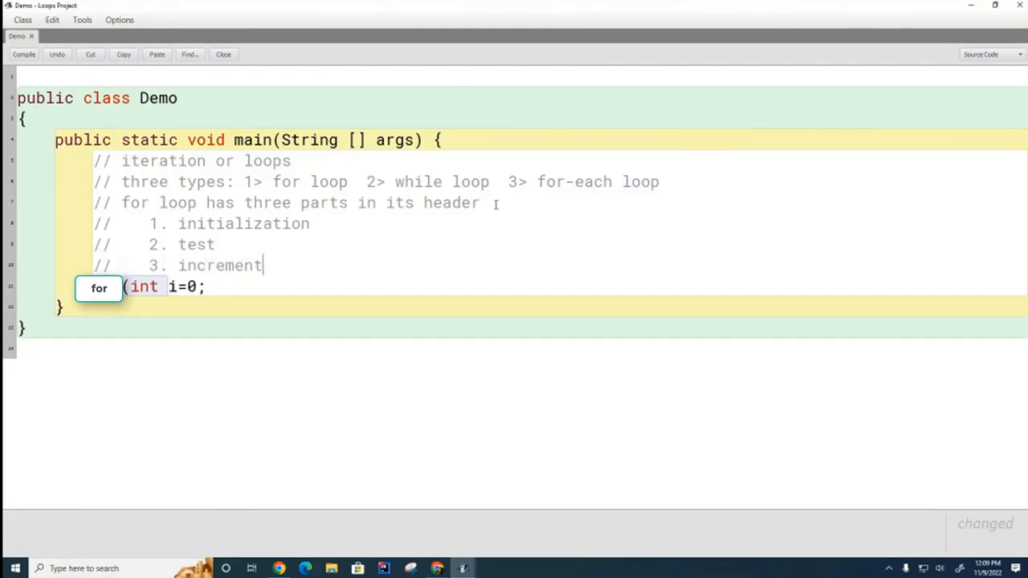
pyautogui.moveTo(259, 289)
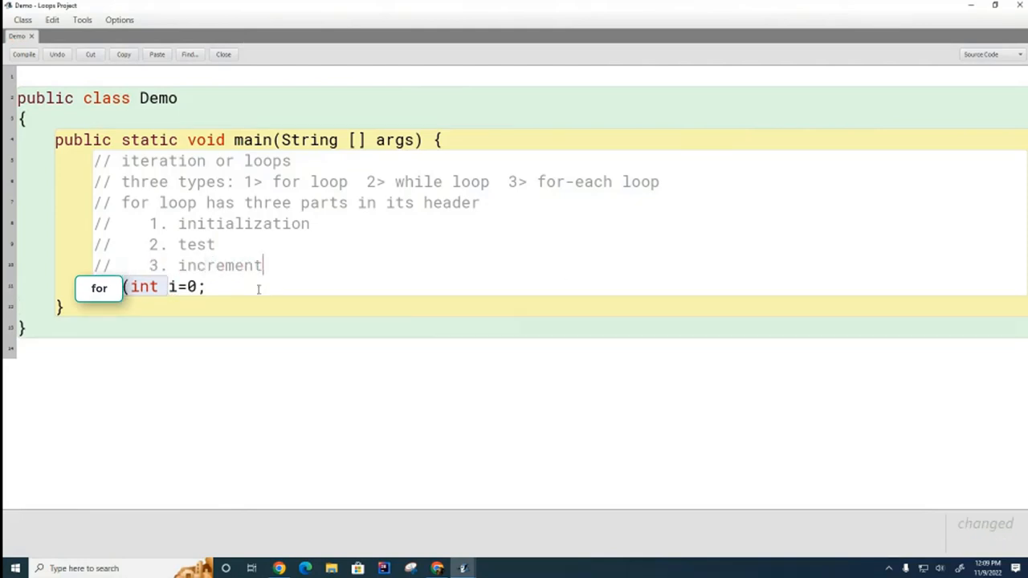
# Step: Finish the loop header with the test i < 5 and increment i = i + 1
pyautogui.write('i')
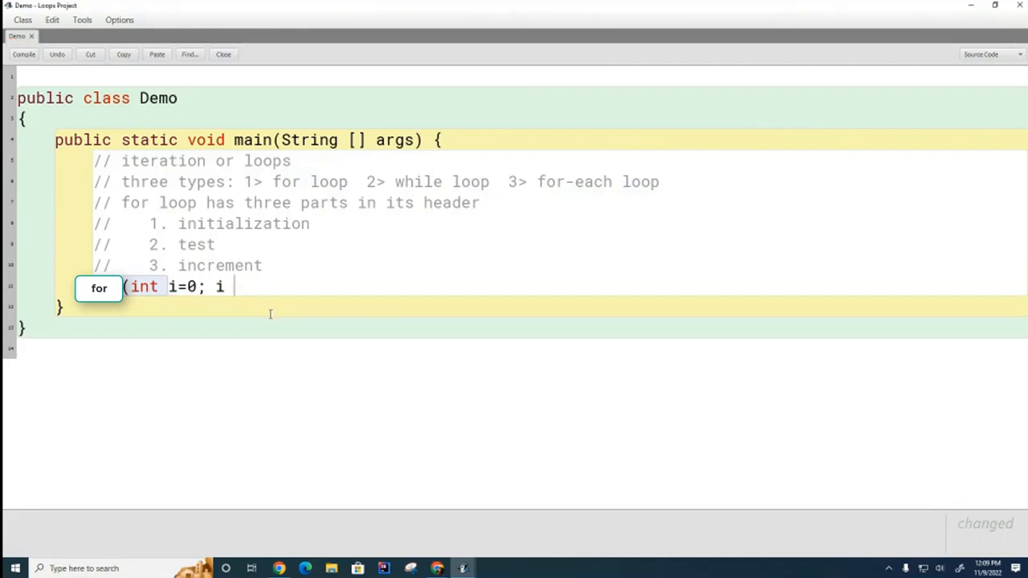
pyautogui.write('< 5;')
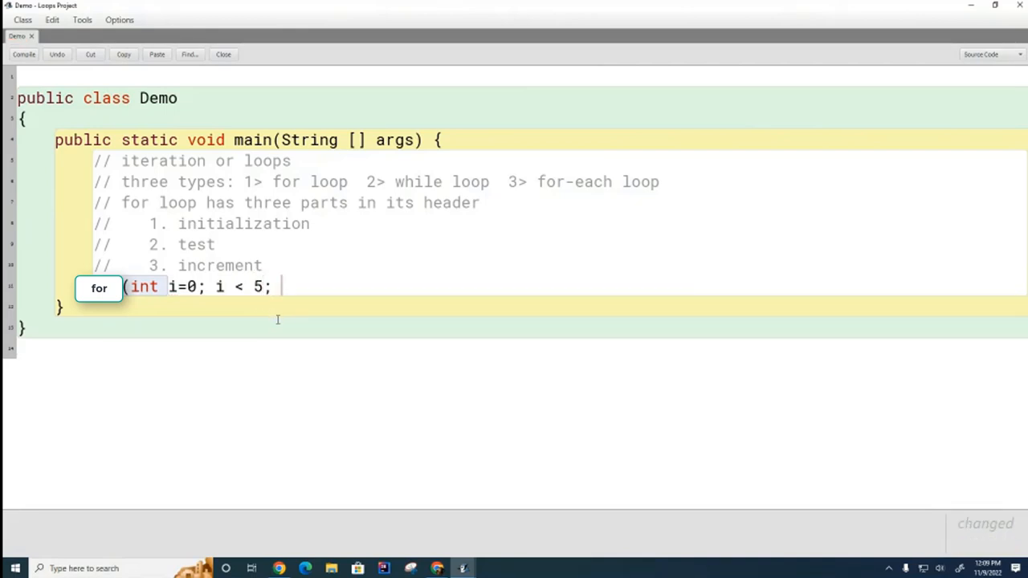
pyautogui.write('i')
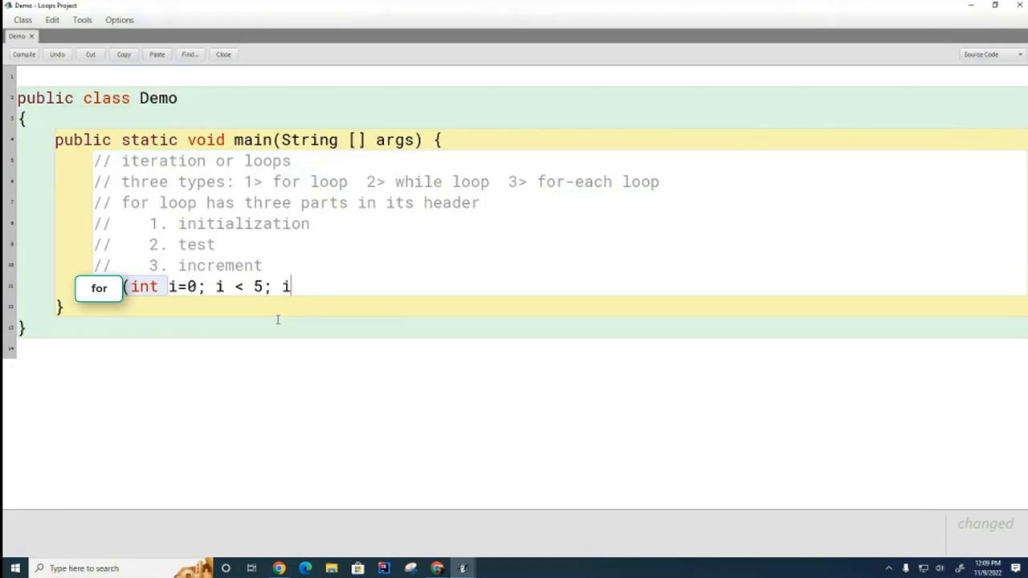
pyautogui.write('= i + 1')
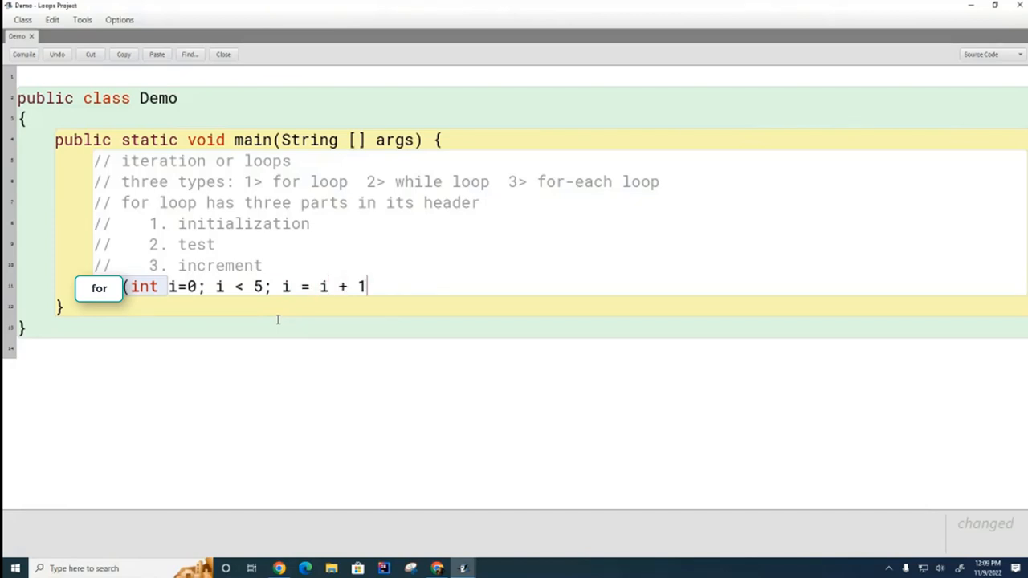
pyautogui.write(')')
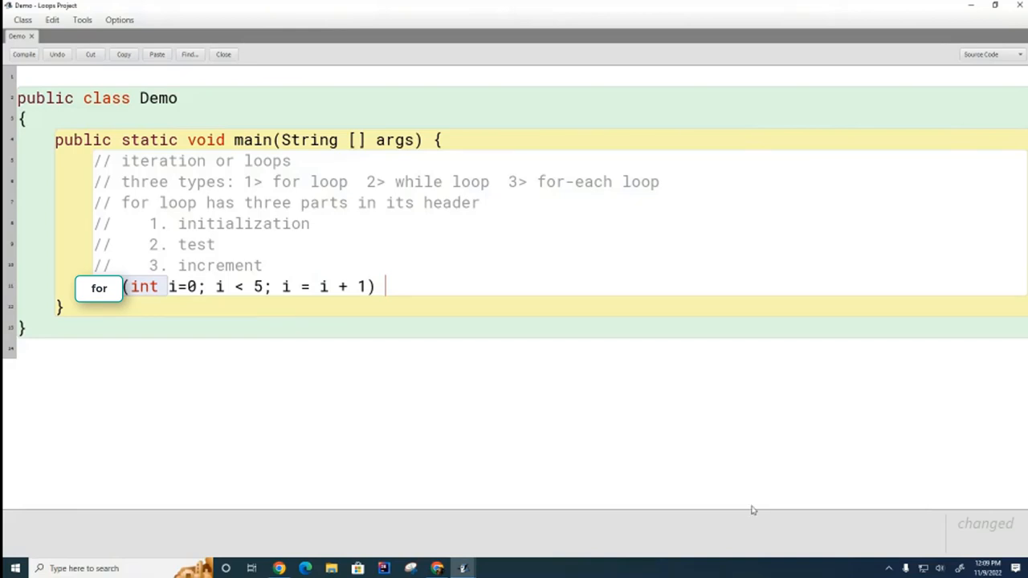
# Step: Add an opening brace to give the for loop a body
pyautogui.write('{')
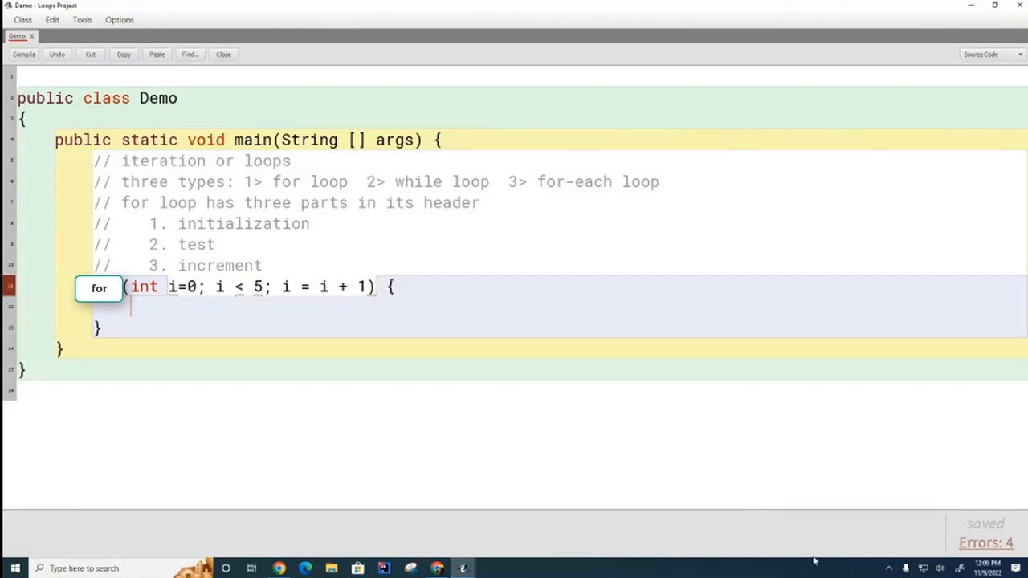
pyautogui.moveTo(540, 472)
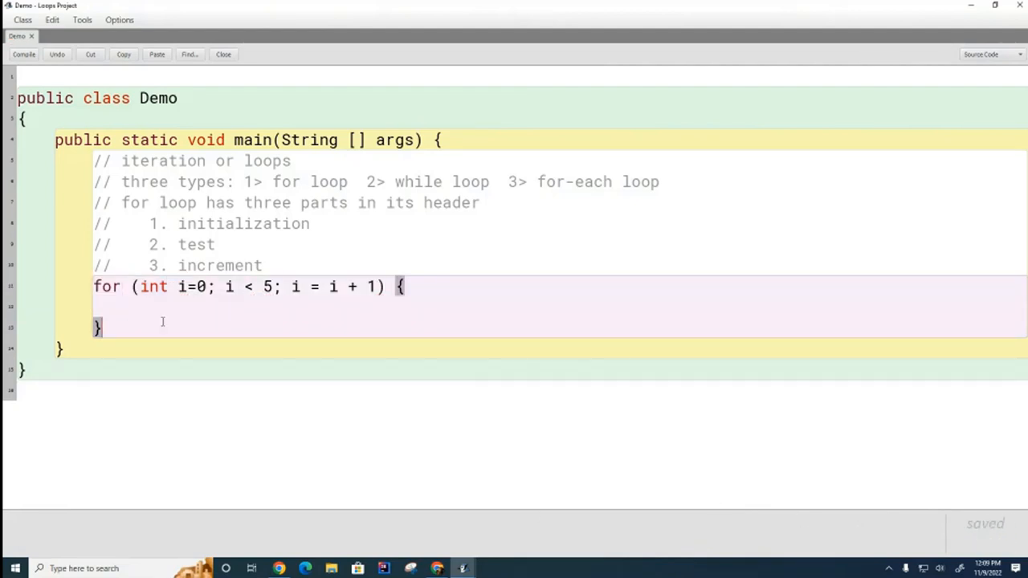
pyautogui.moveTo(379, 347)
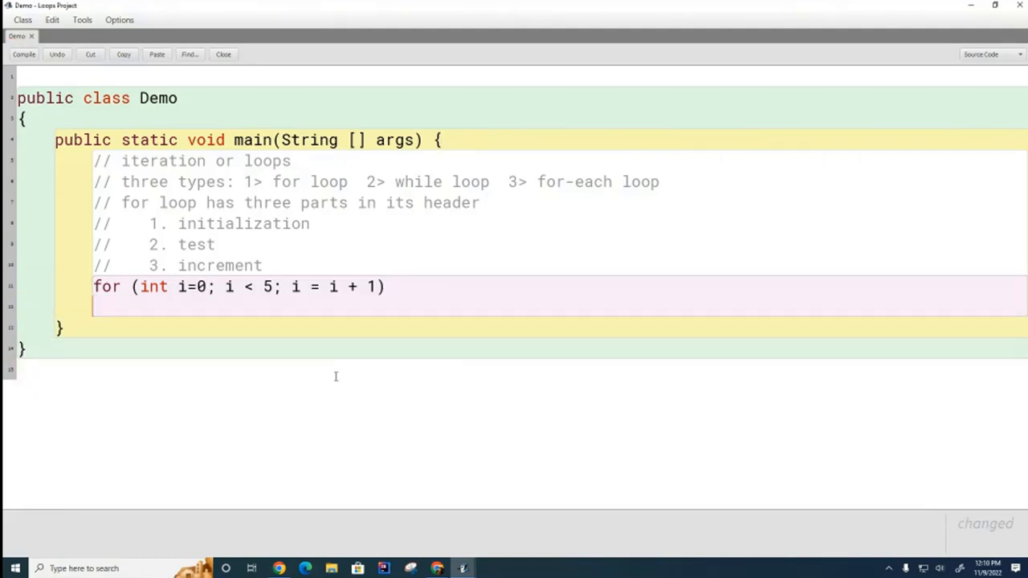
pyautogui.moveTo(437, 420)
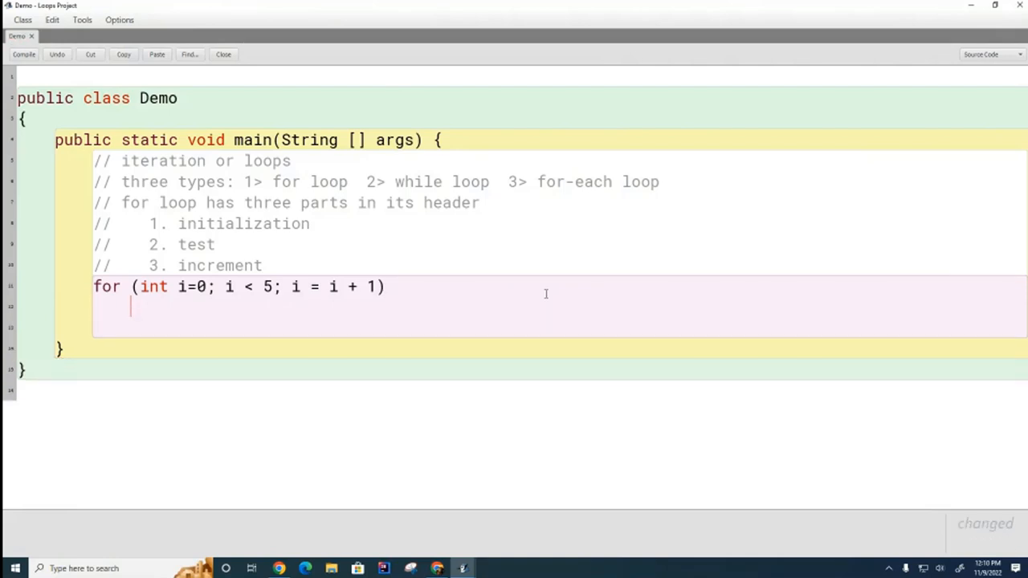
# Step: Make the loop body print i with System.out.println( i );
pyautogui.write('System.ou')
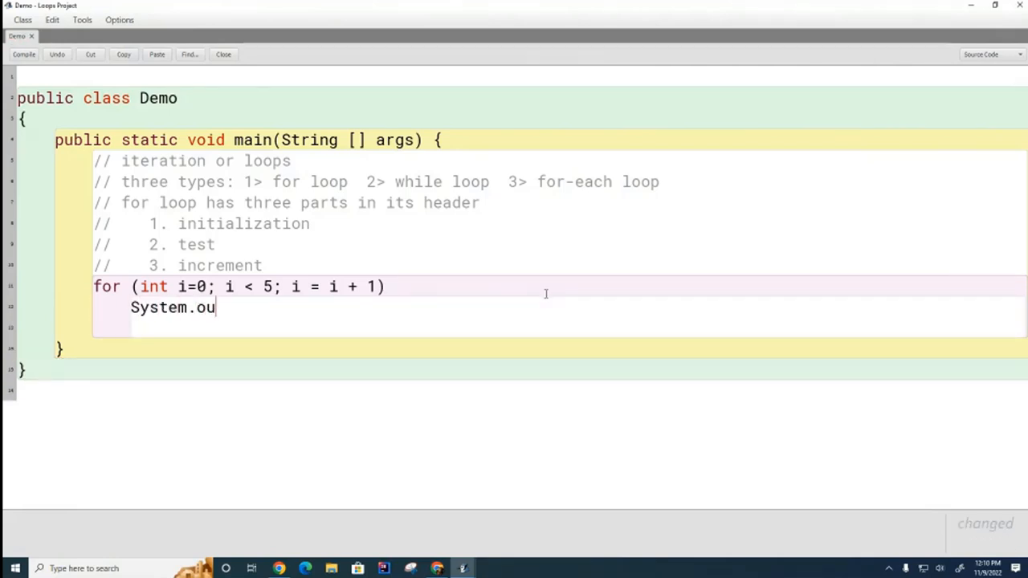
pyautogui.write('t.println(')
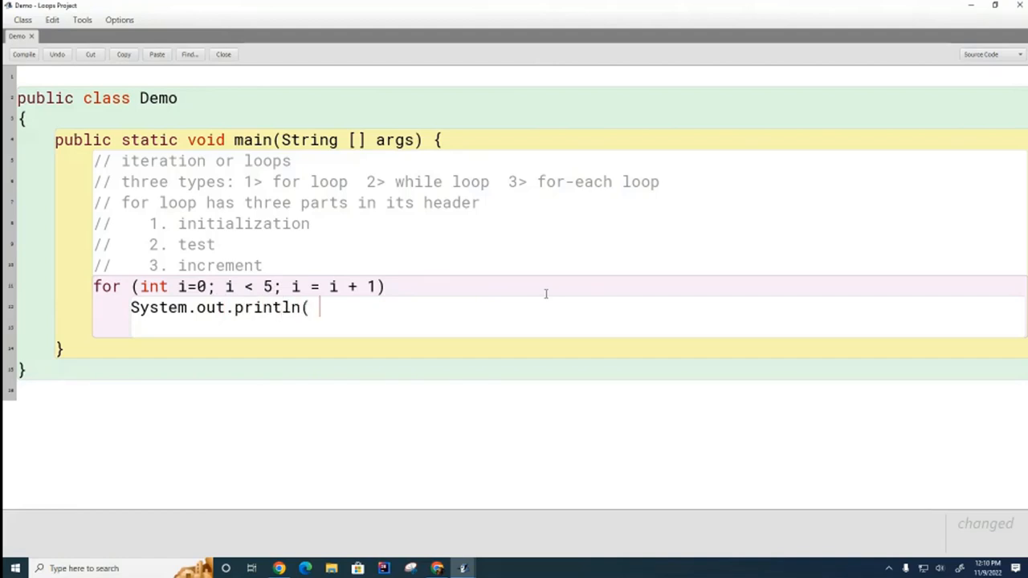
pyautogui.write('i );')
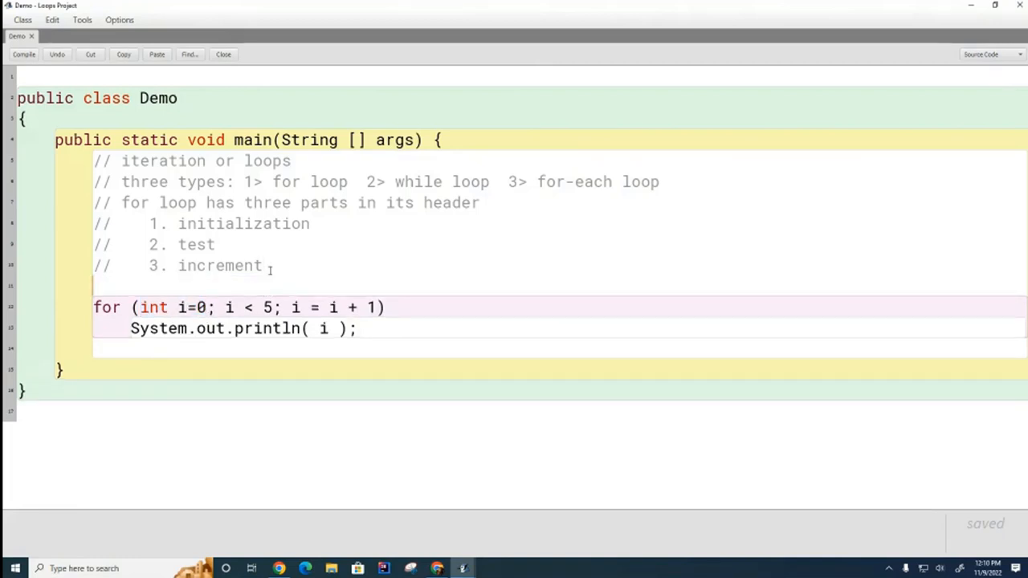
pyautogui.write('int i;')
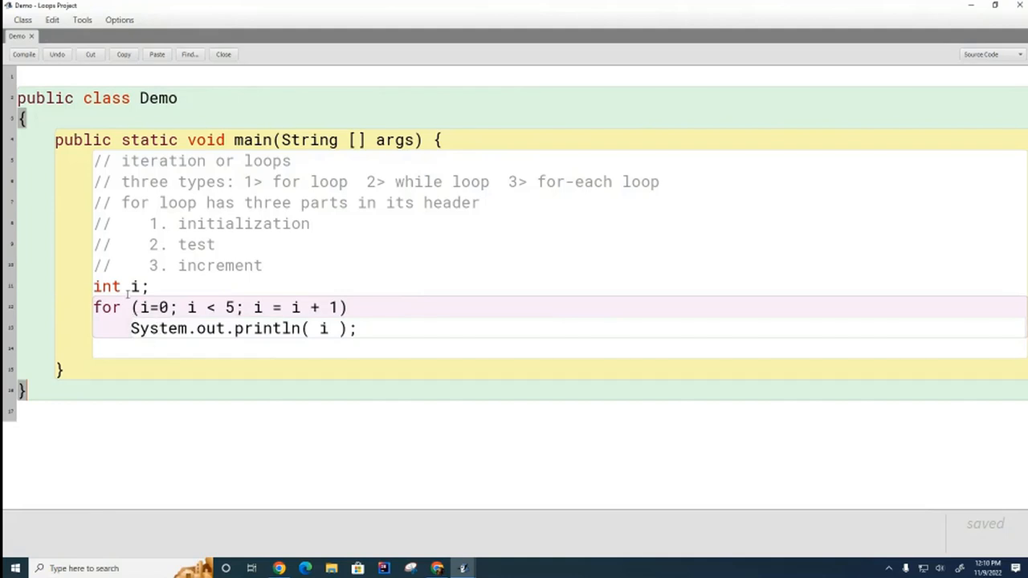
pyautogui.doubleClick(106, 286)
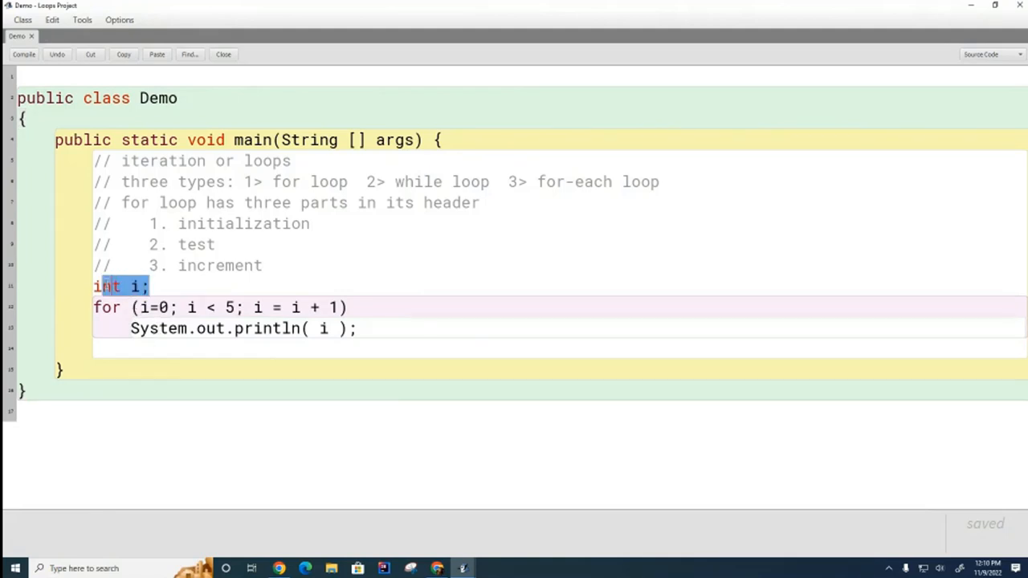
pyautogui.press('Delete')
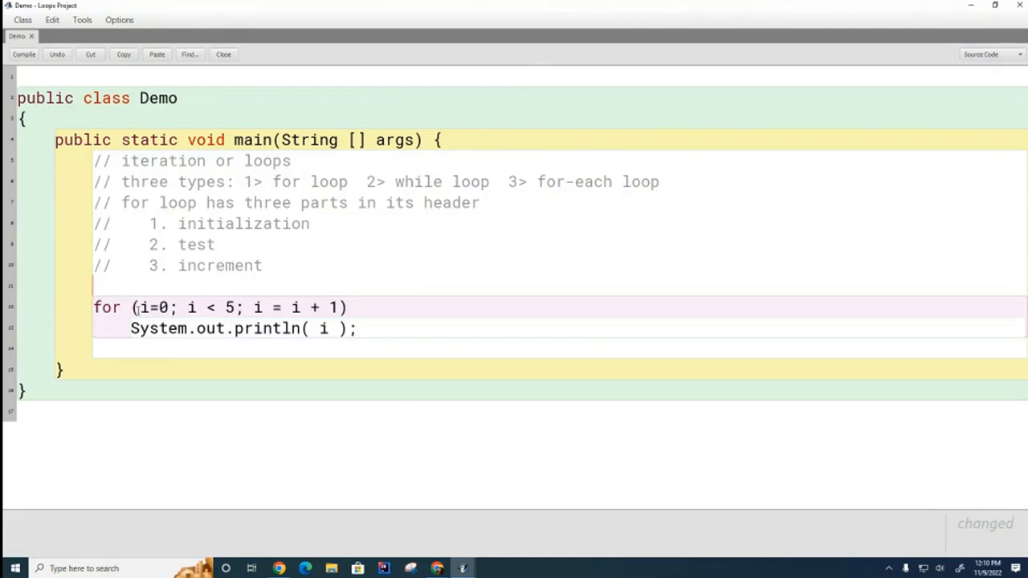
pyautogui.write('int')
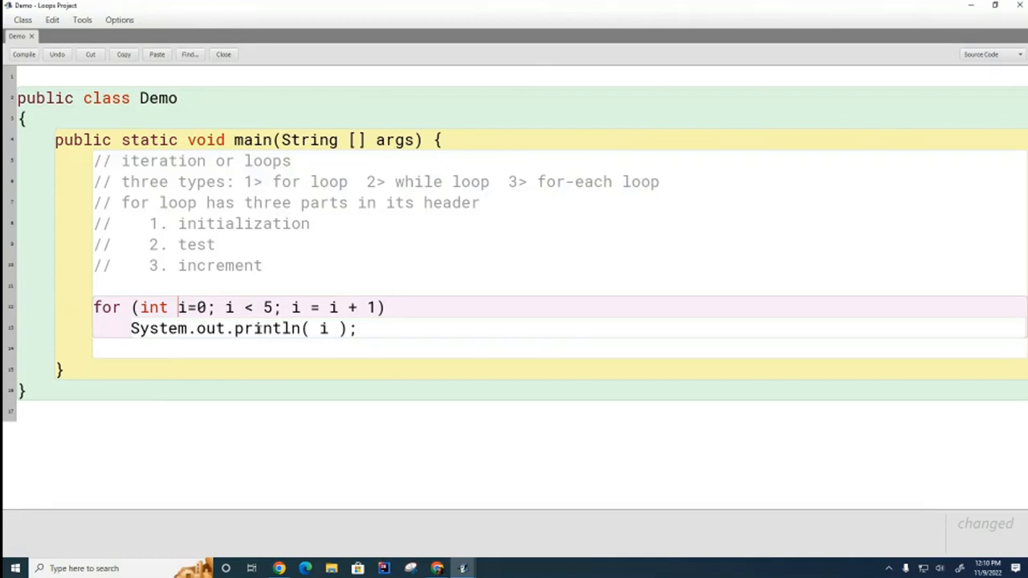
# Step: Move the increment i = i + 1 out of the header into the loop body
pyautogui.doubleClick(191, 308)
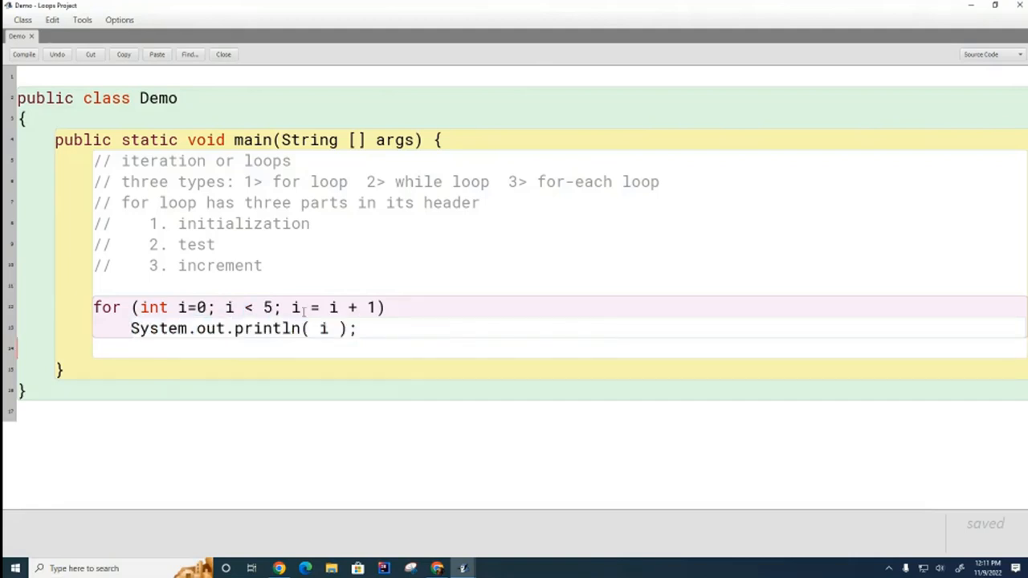
pyautogui.moveTo(292, 307); pyautogui.dragTo(377, 307)
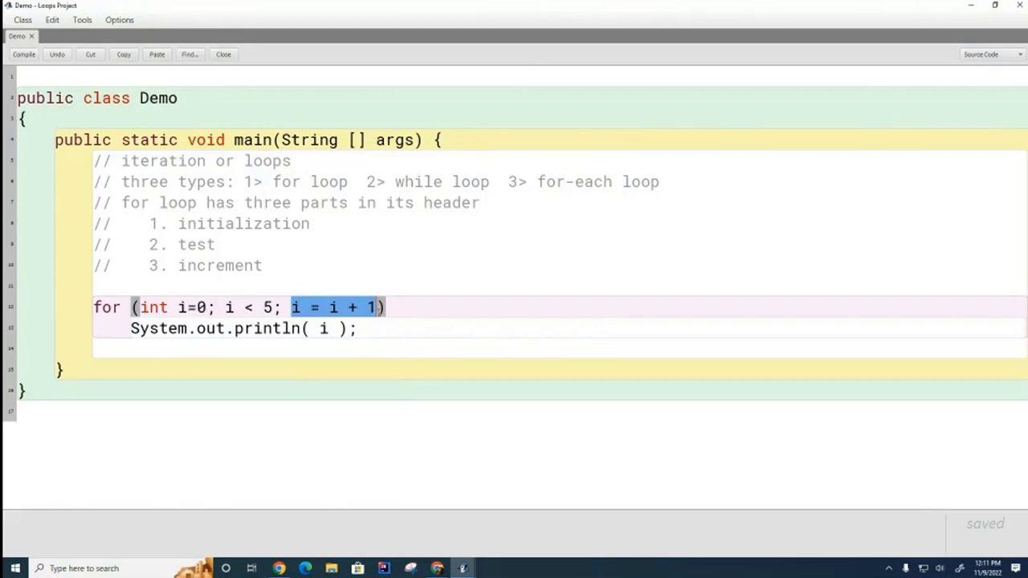
pyautogui.click(136, 308)
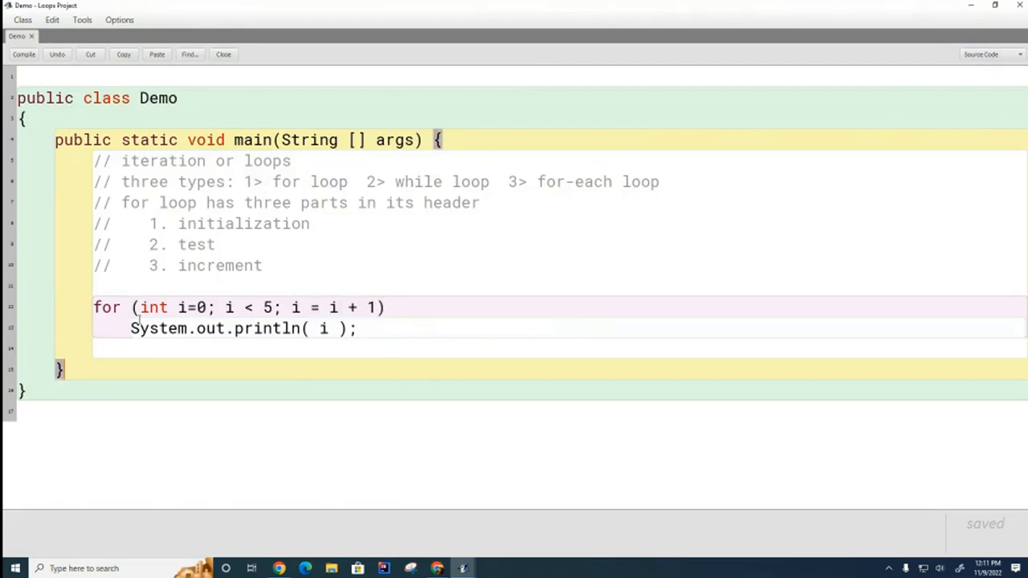
pyautogui.moveTo(138, 306); pyautogui.dragTo(205, 307)
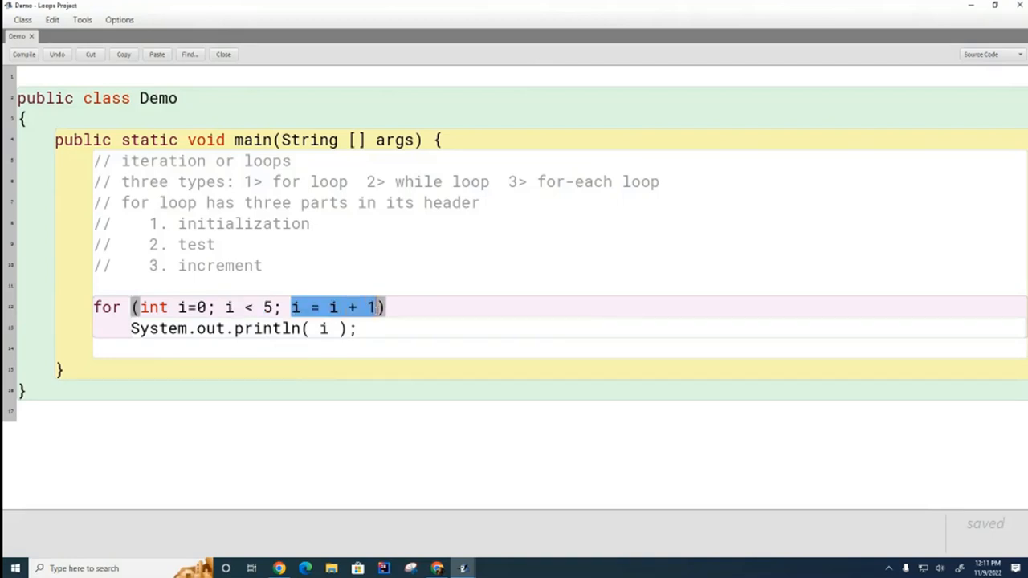
pyautogui.press('Delete')
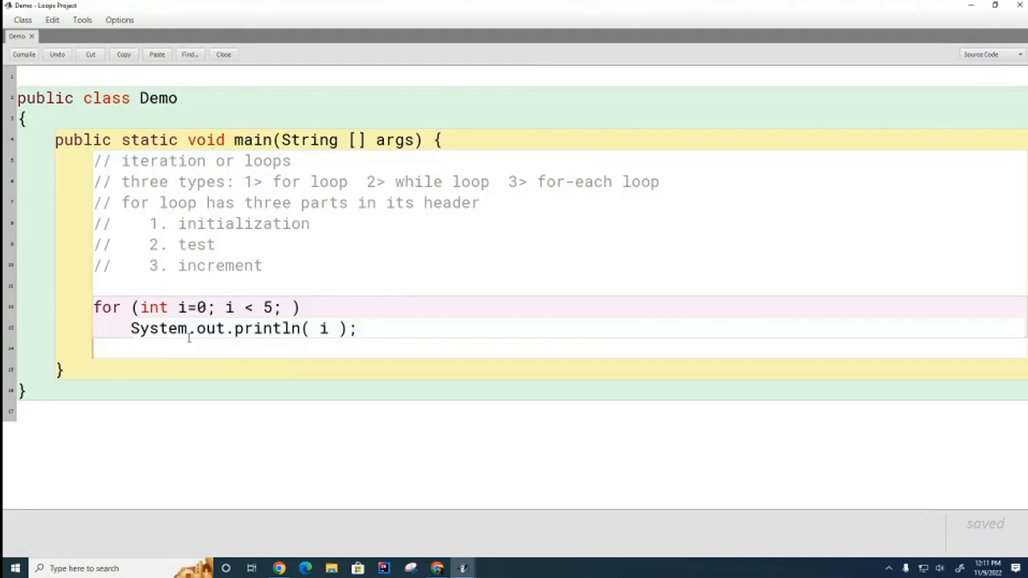
pyautogui.write('i = i + 1')
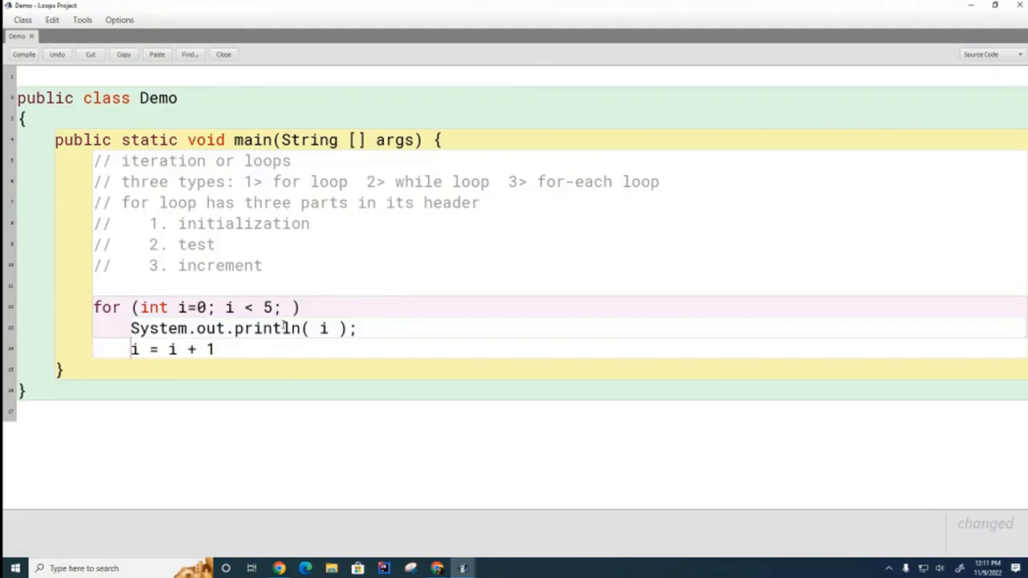
# Step: Enclose the body in curly braces, then restore the increment to the header
pyautogui.write('{')
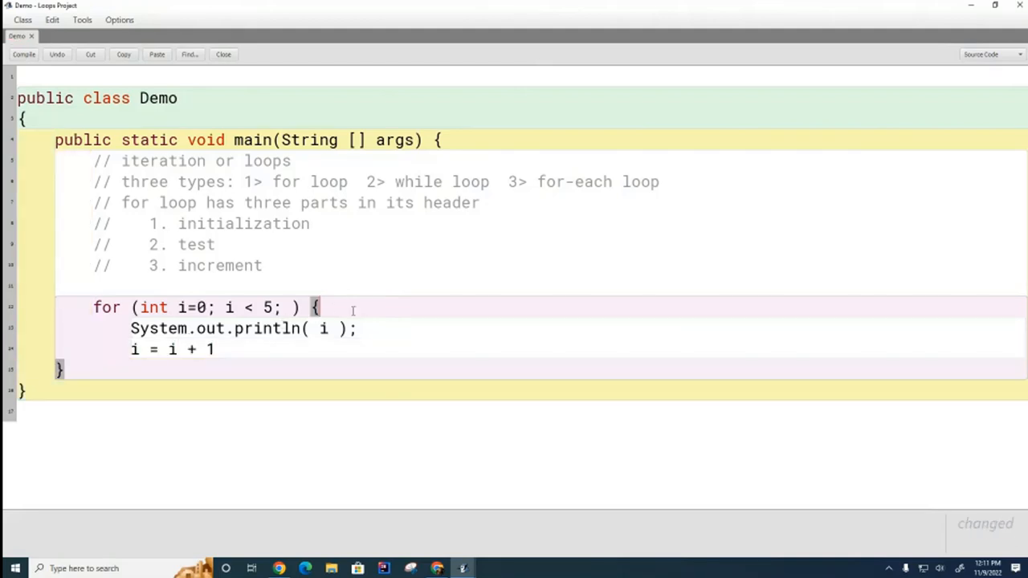
pyautogui.press('enter')
pyautogui.write('}')
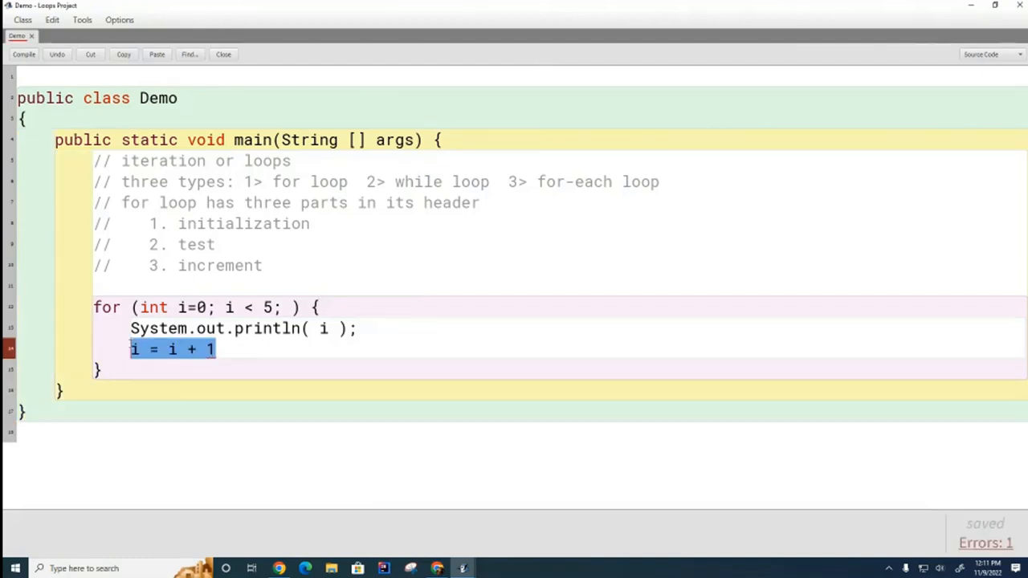
pyautogui.press('Delete')
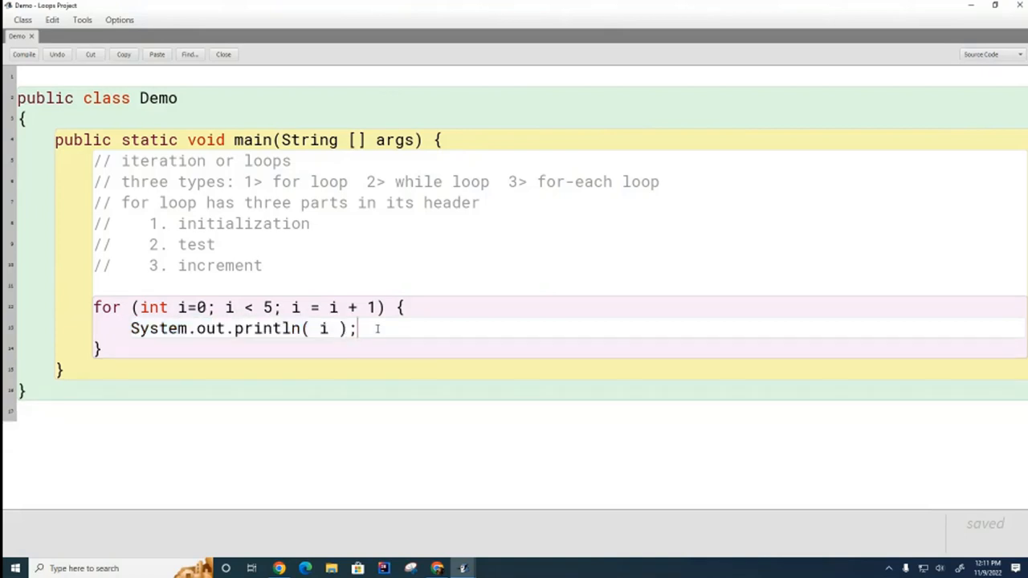
pyautogui.moveTo(392, 392)
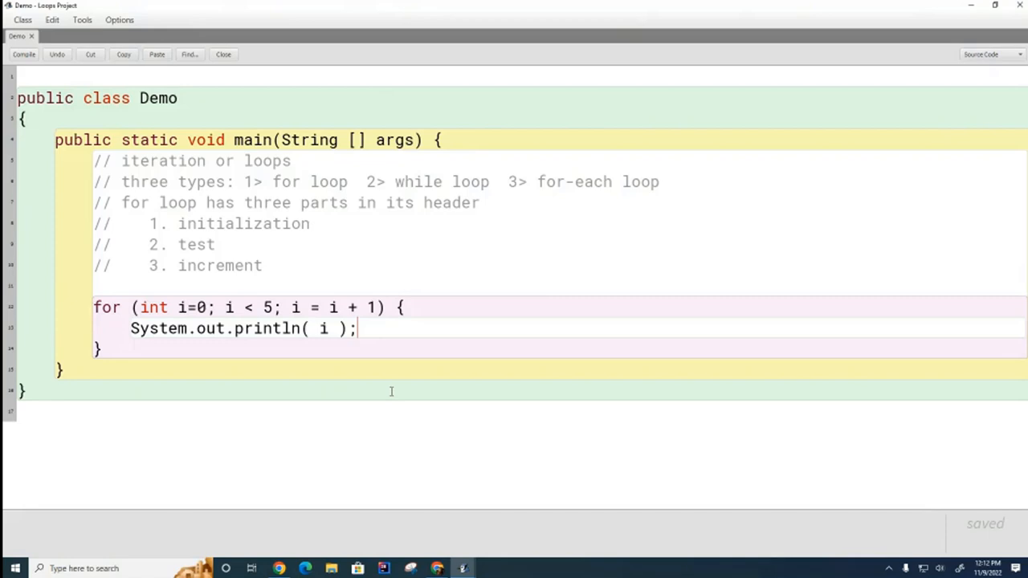
pyautogui.moveTo(3, 159)
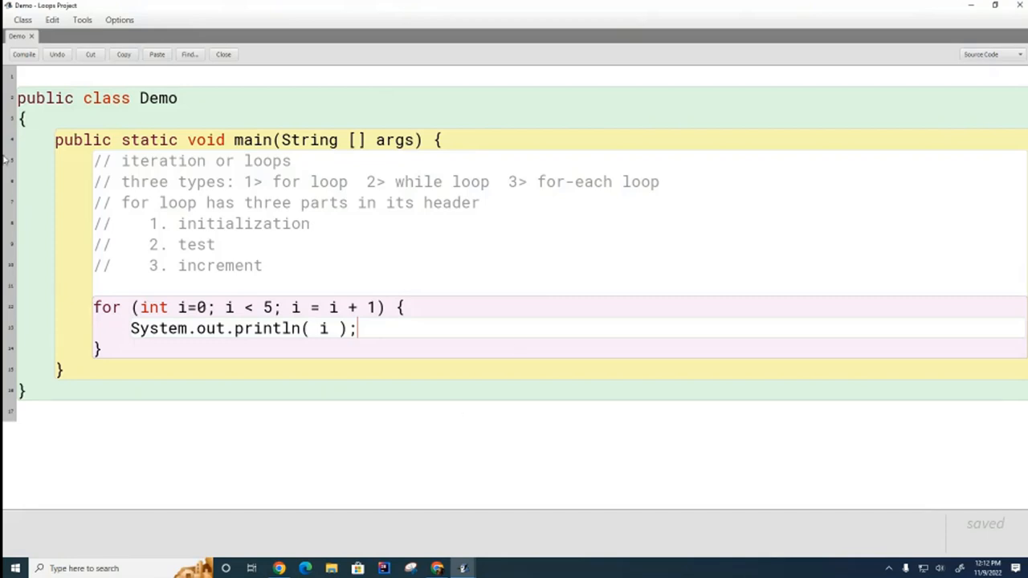
# Step: Compile, then change the increment to i++ and then to ++i
pyautogui.click(25, 55)
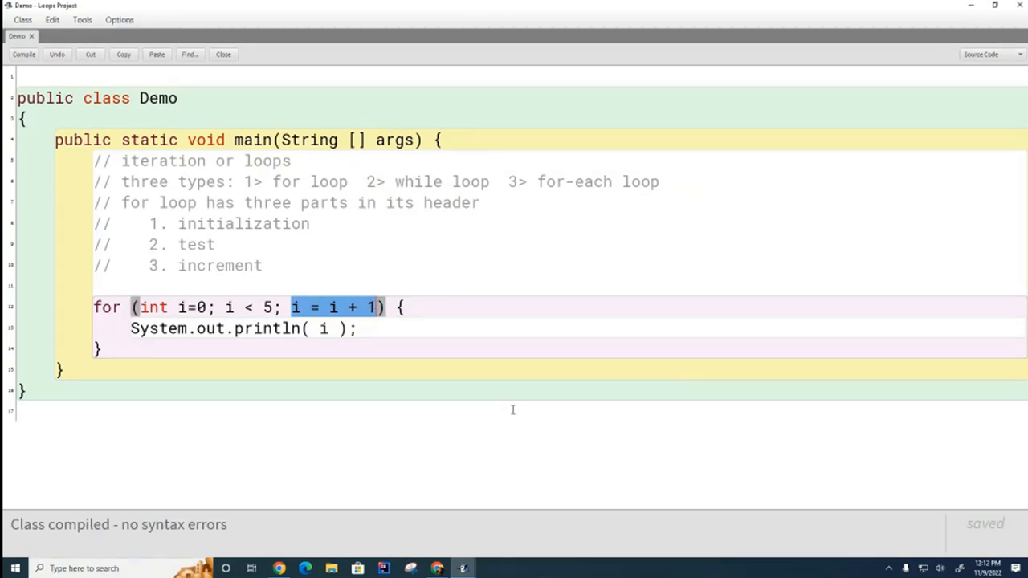
pyautogui.press('Delete')
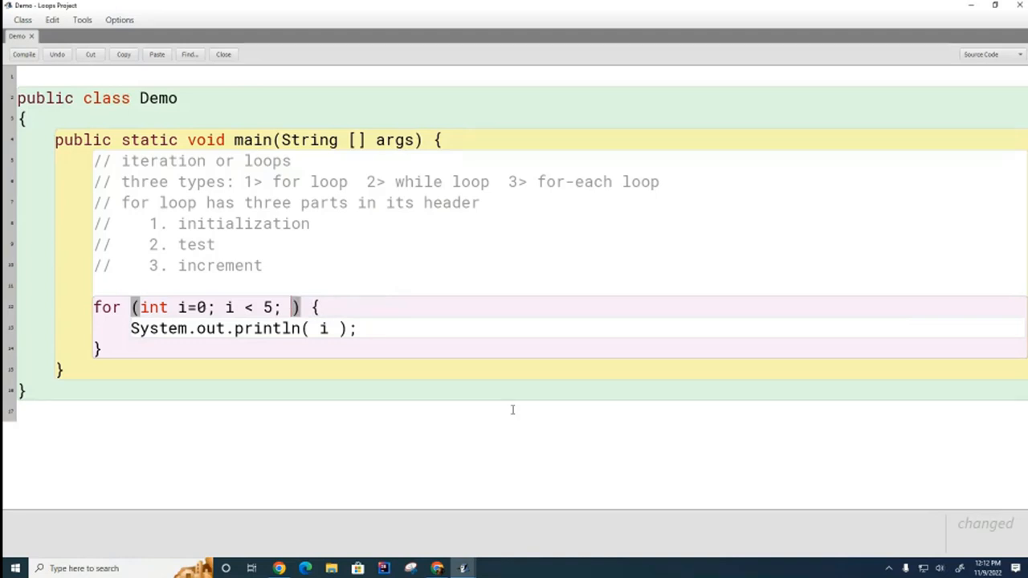
pyautogui.write('i++')
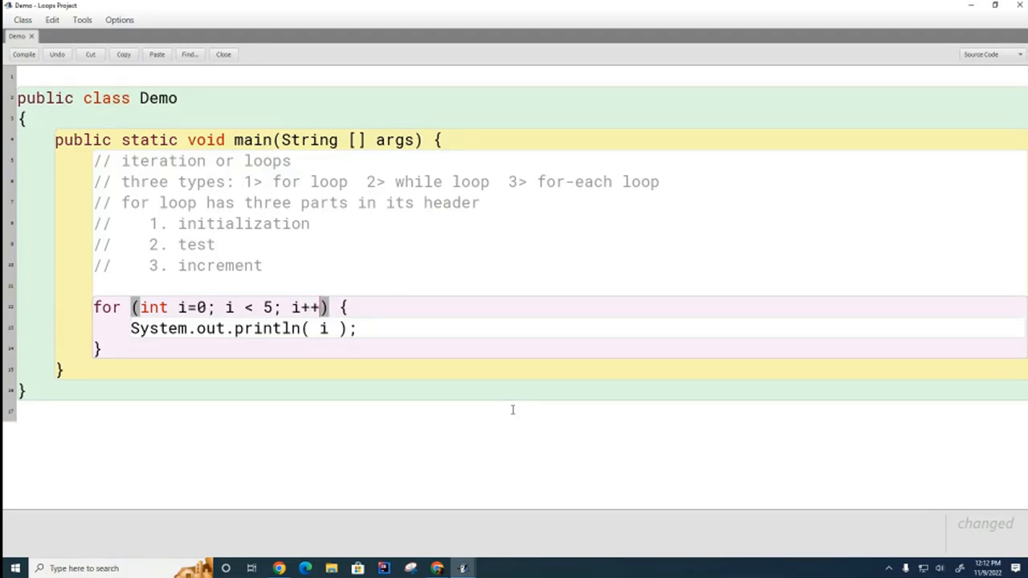
pyautogui.press('Backspace')
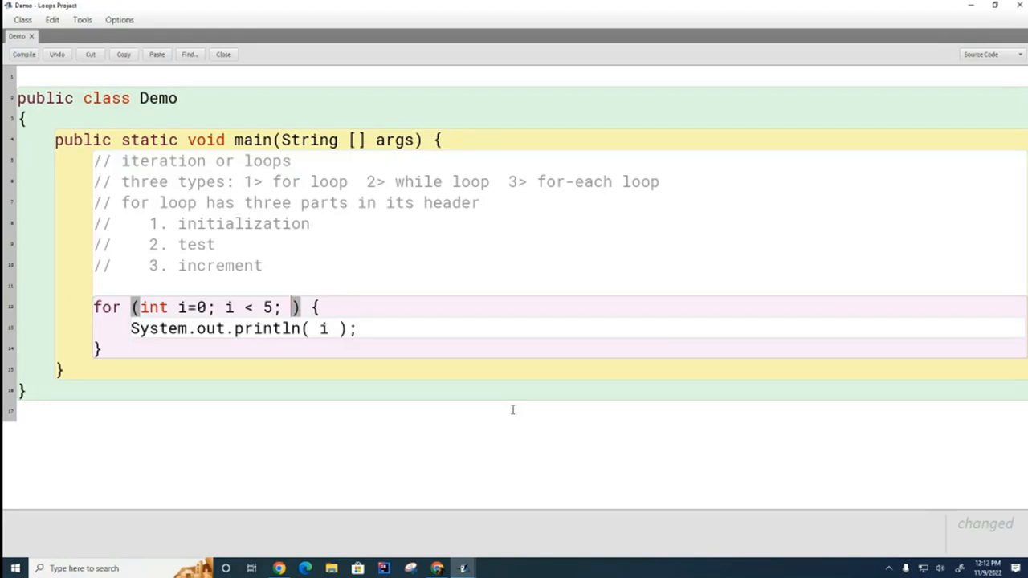
pyautogui.write('++i')
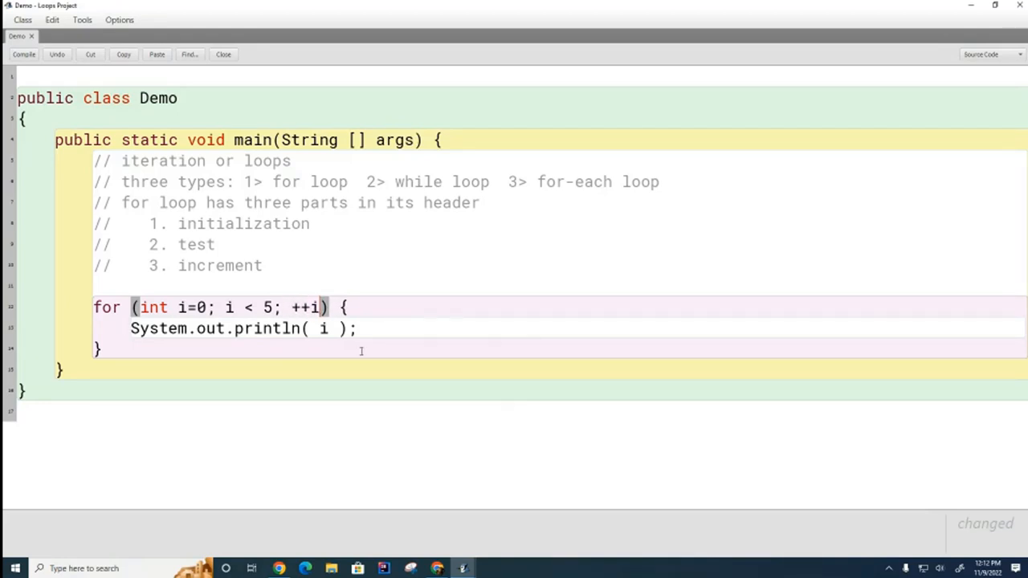
# Step: Compile and run main so the terminal prints 0 through 4, then return to the source
pyautogui.click(24, 55)
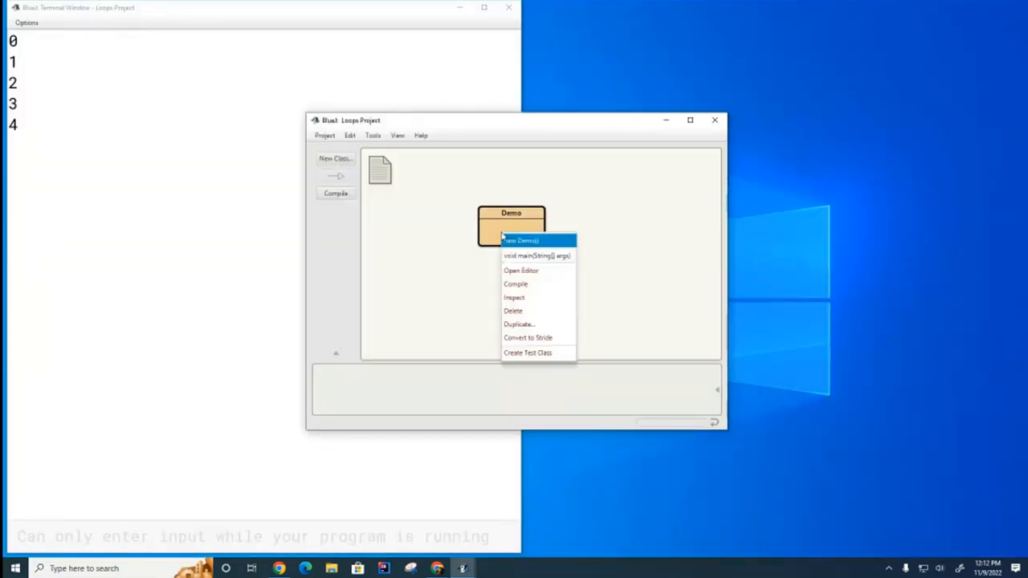
pyautogui.click(247, 190)
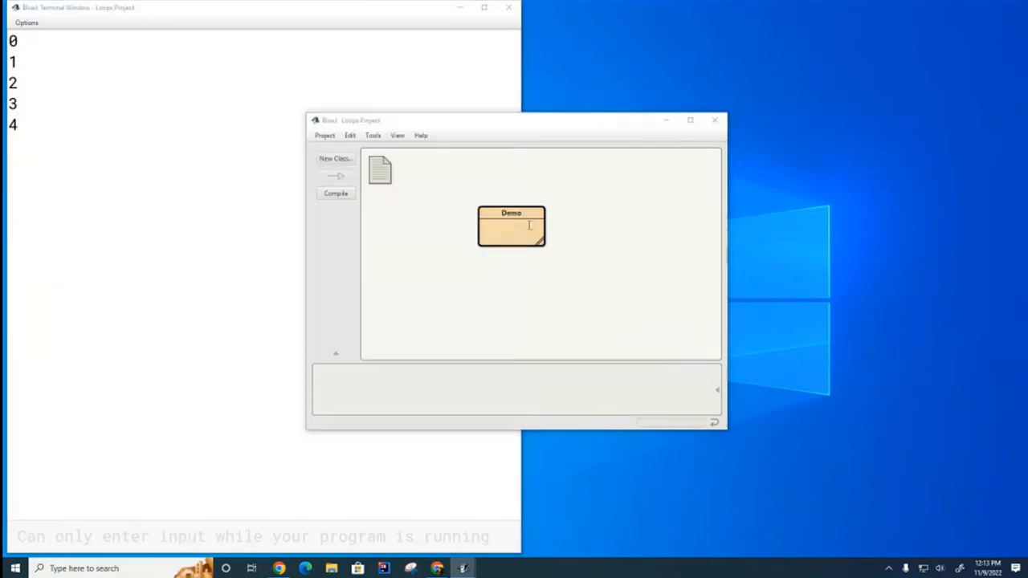
pyautogui.doubleClick(511, 225)
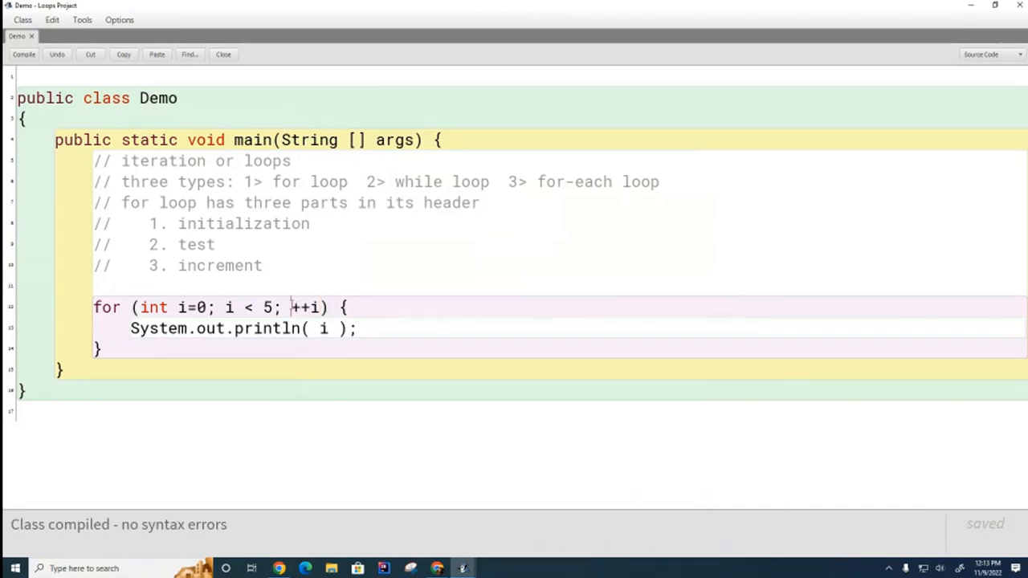
# Step: Change the increment to i += 2 and compile the class
pyautogui.write('i += 2')
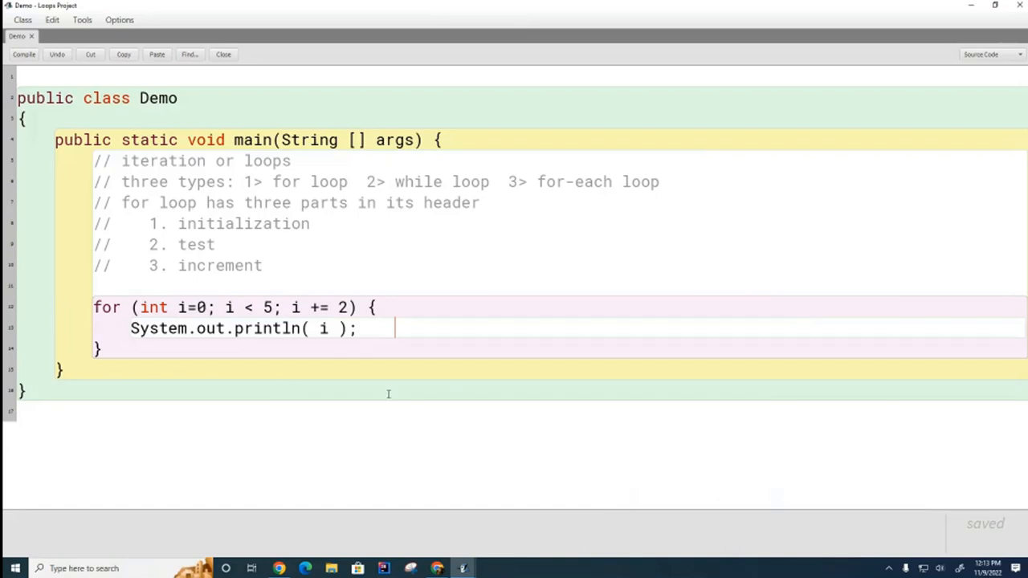
pyautogui.moveTo(527, 417)
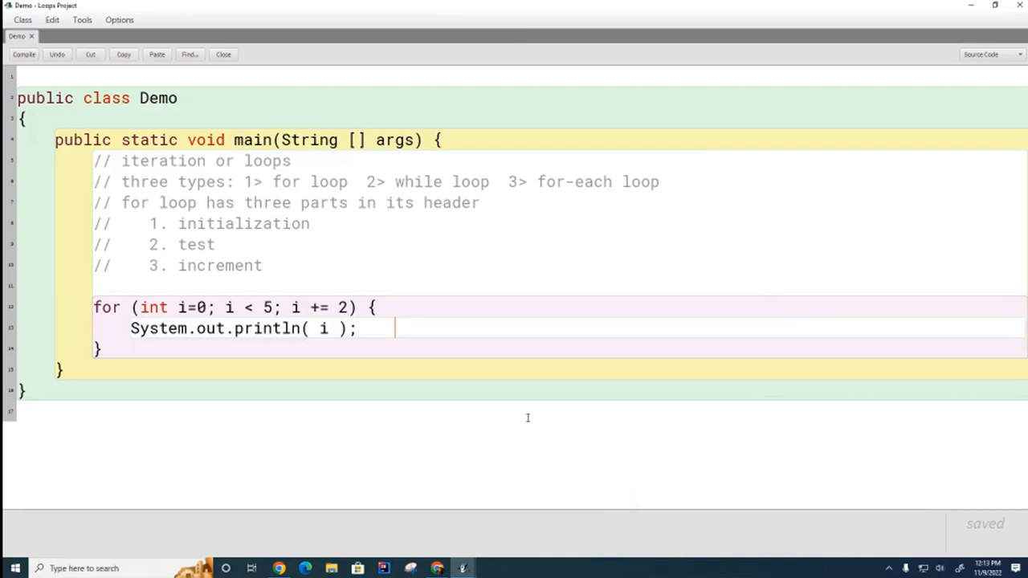
pyautogui.moveTo(388, 215)
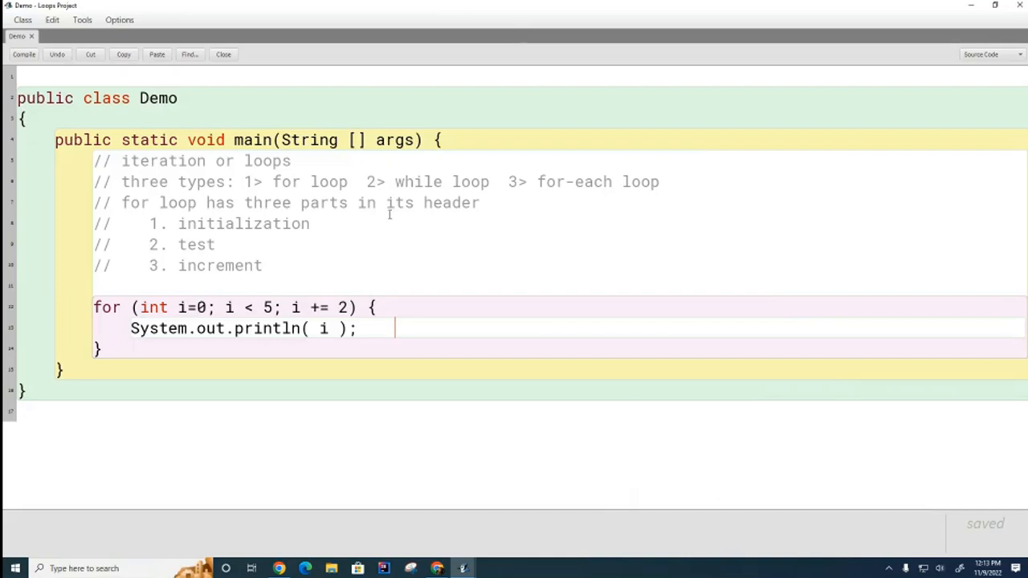
pyautogui.click(25, 54)
pyautogui.write('i += 2;')
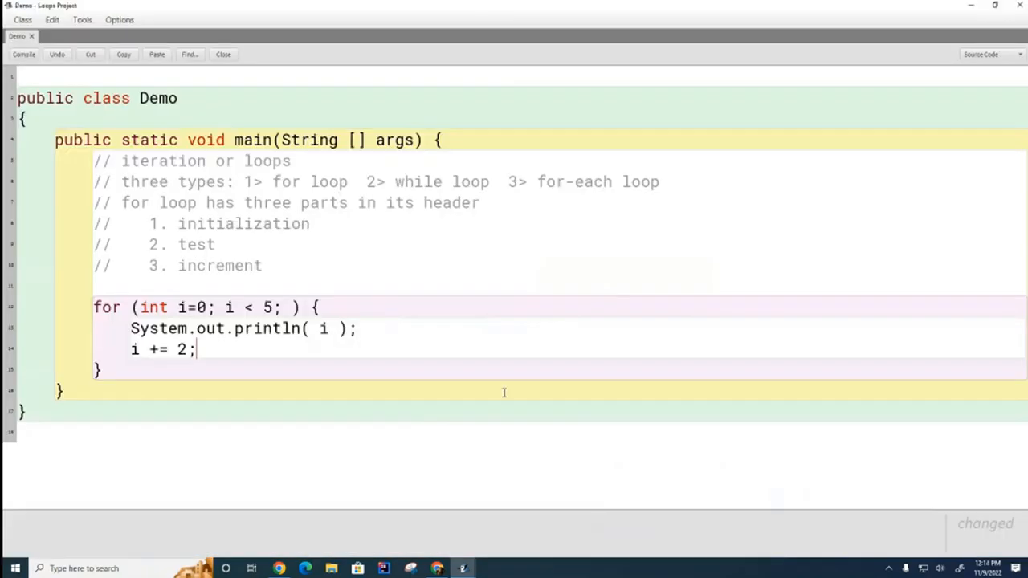
# Step: Compile and run main to print 0, 2, 4, then return to the Demo source
pyautogui.click(22, 55)
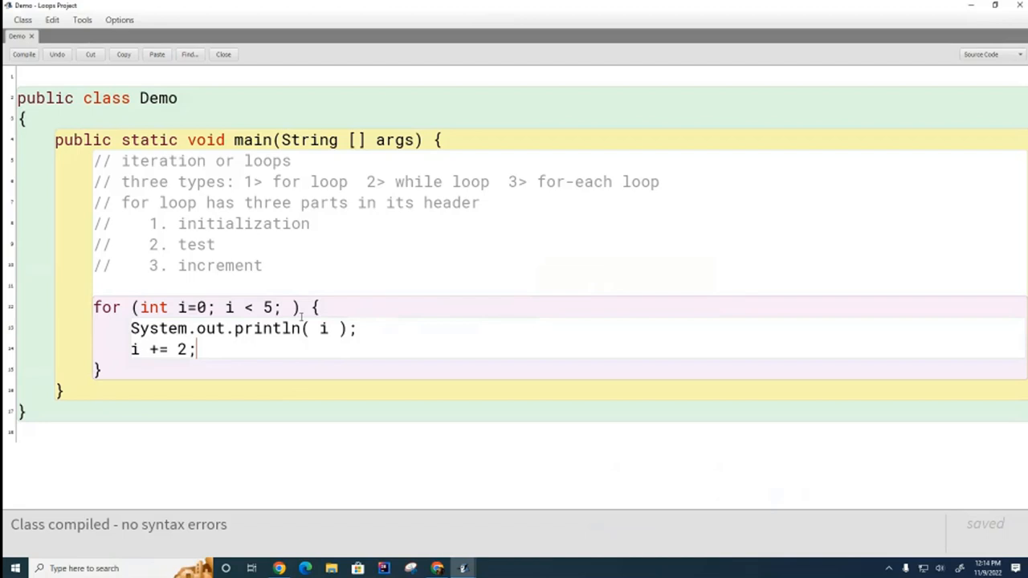
pyautogui.click(290, 306)
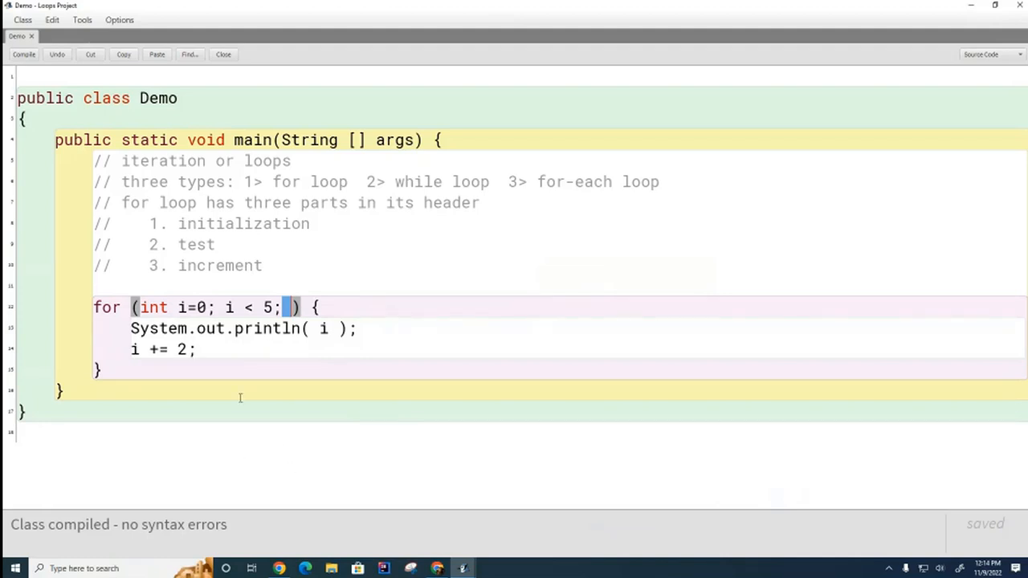
pyautogui.moveTo(351, 392)
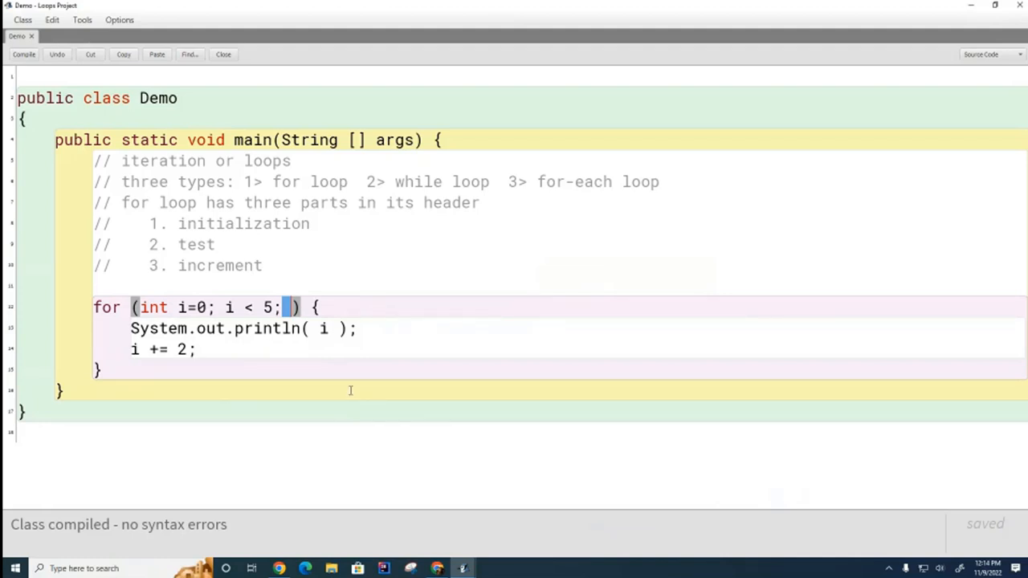
pyautogui.moveTo(552, 398)
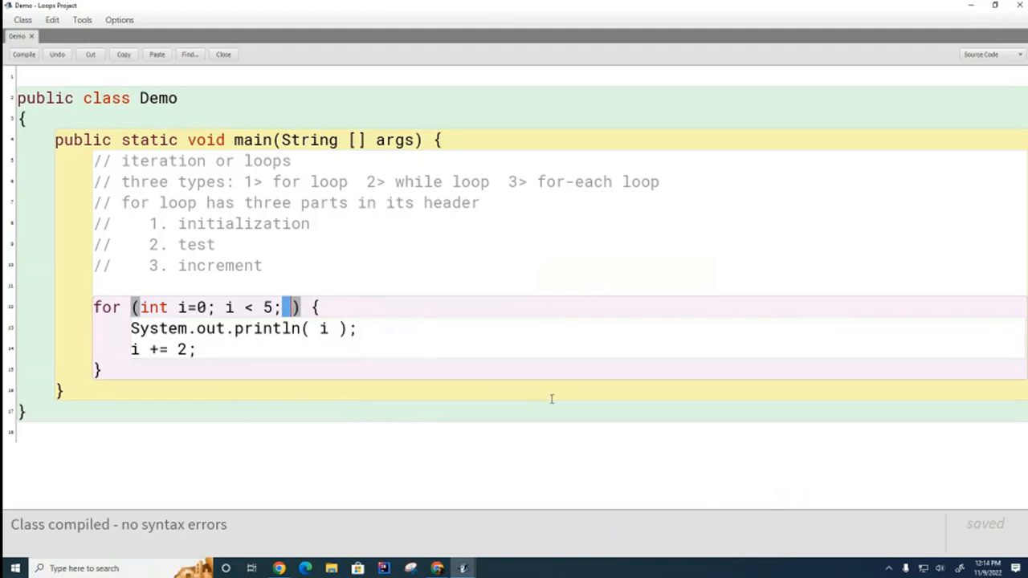
pyautogui.moveTo(291, 373)
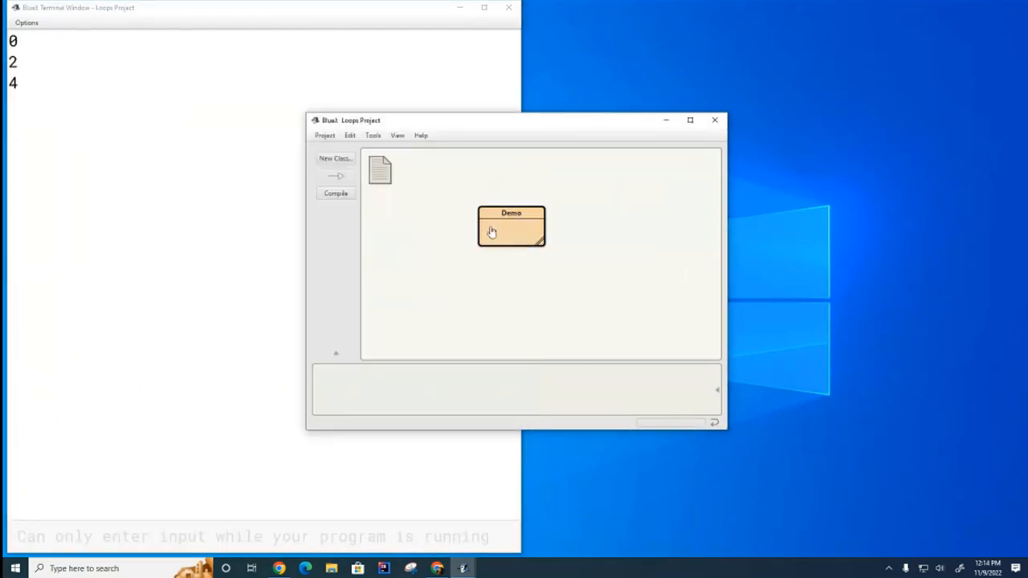
pyautogui.doubleClick(510, 225)
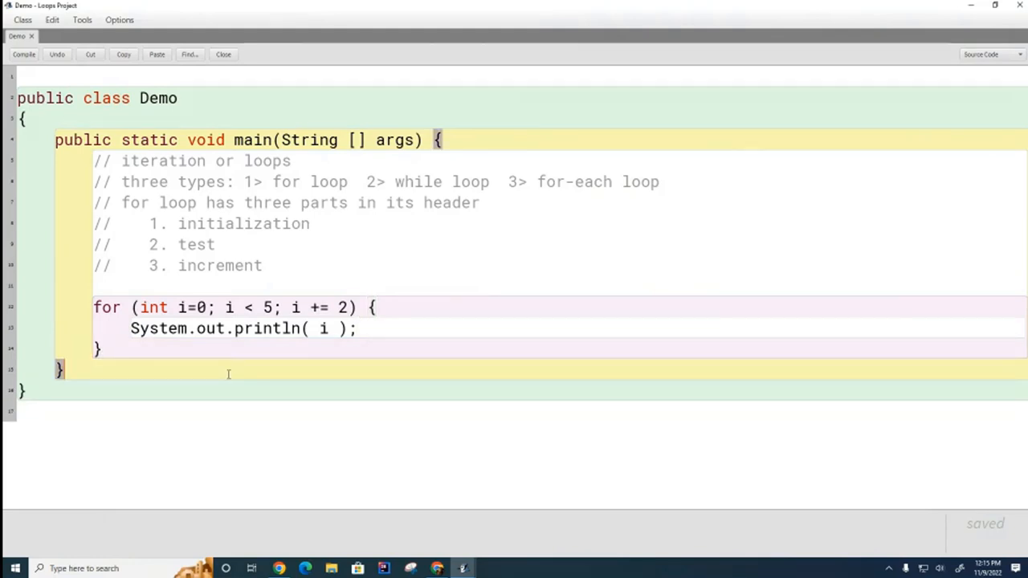
pyautogui.moveTo(347, 375)
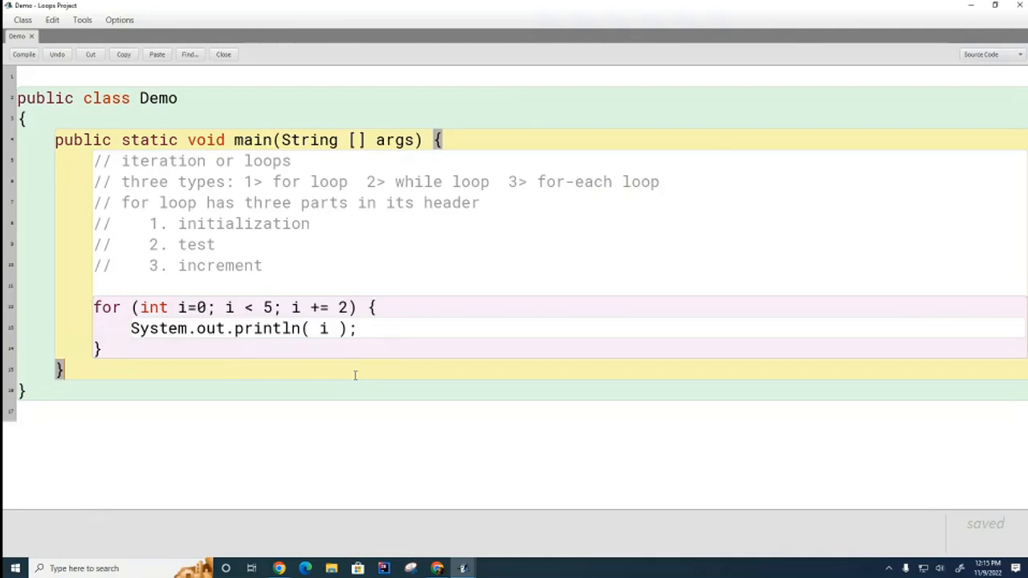
pyautogui.moveTo(498, 379)
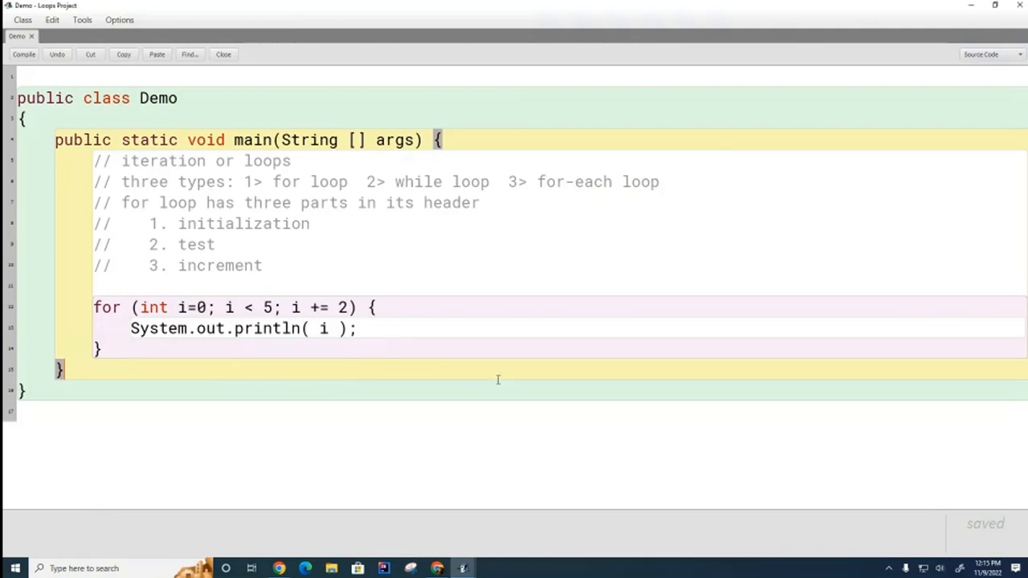
pyautogui.moveTo(639, 382)
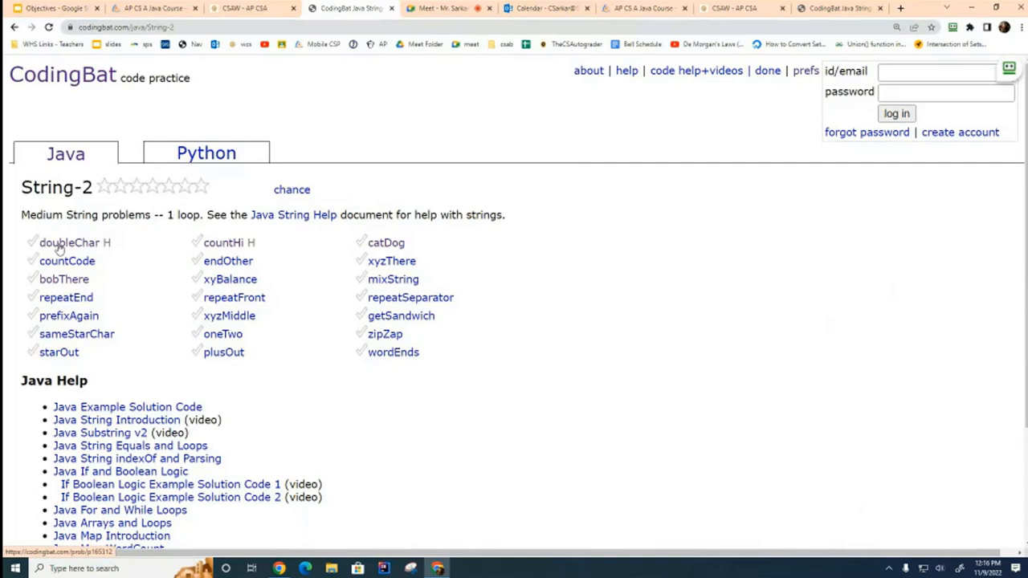
# Step: Select doubleChar from String-2 and review its expected output TThhee
pyautogui.click(70, 243)
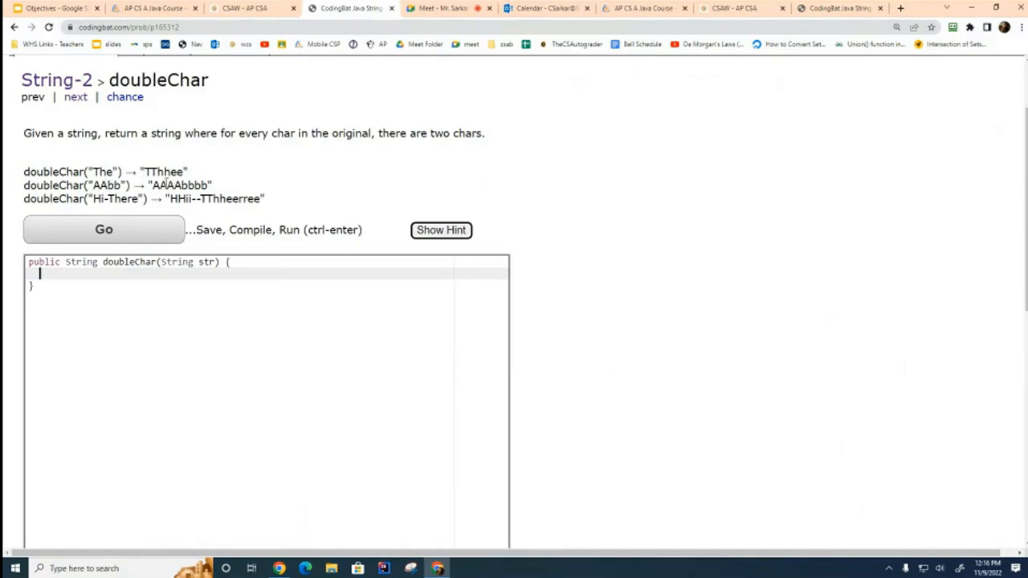
pyautogui.doubleClick(164, 172)
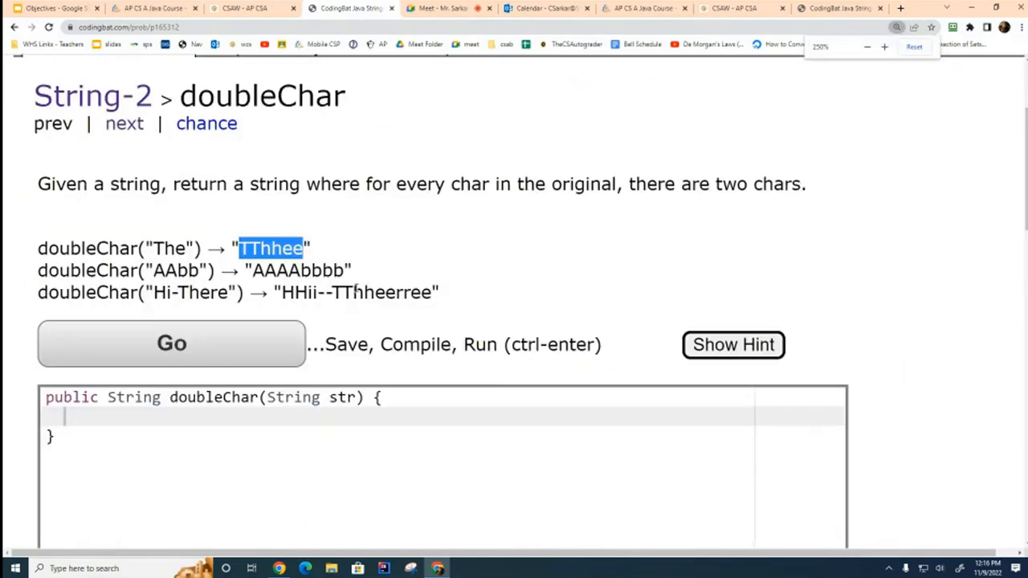
pyautogui.scroll(-3)
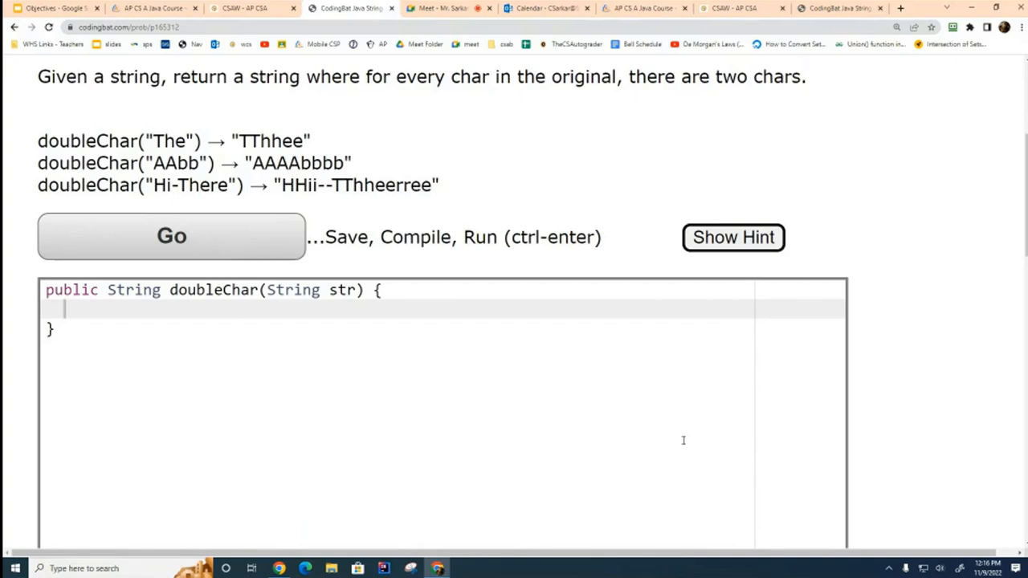
pyautogui.scroll(-3)
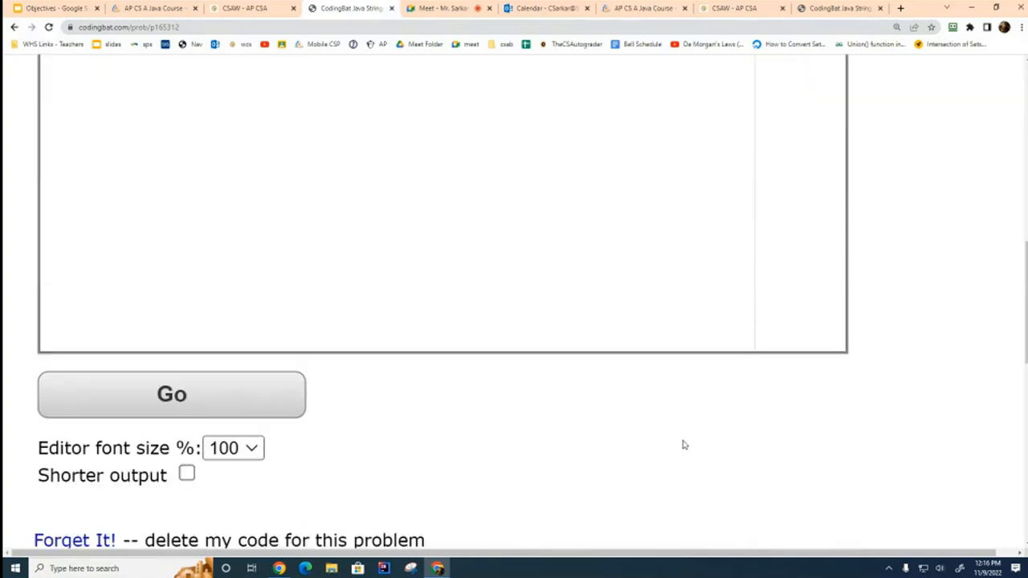
pyautogui.scroll(3)
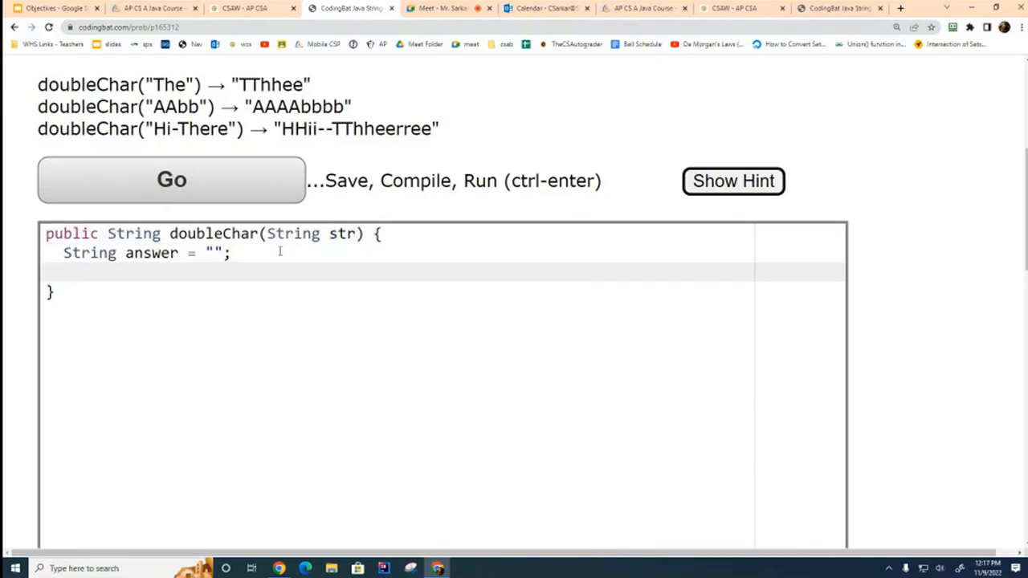
# Step: Begin the loop header 'for (int i=0; i <'
pyautogui.write('for (')
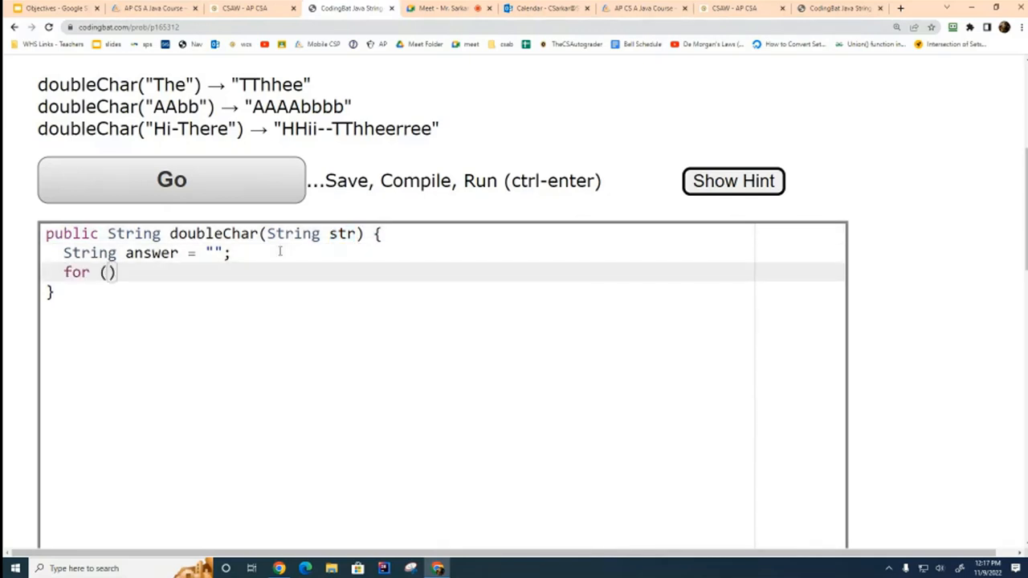
pyautogui.write('int i')
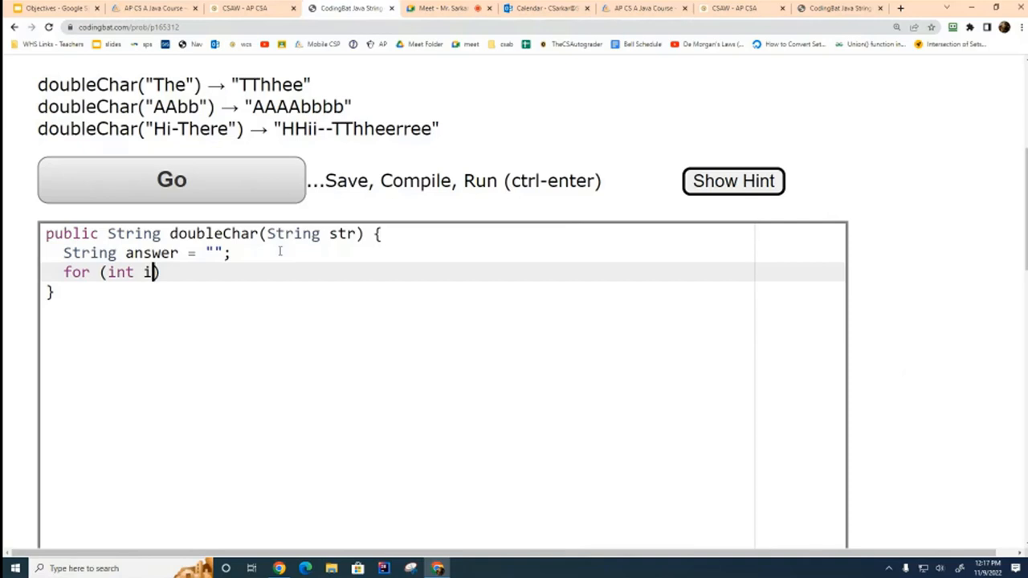
pyautogui.write('=0;')
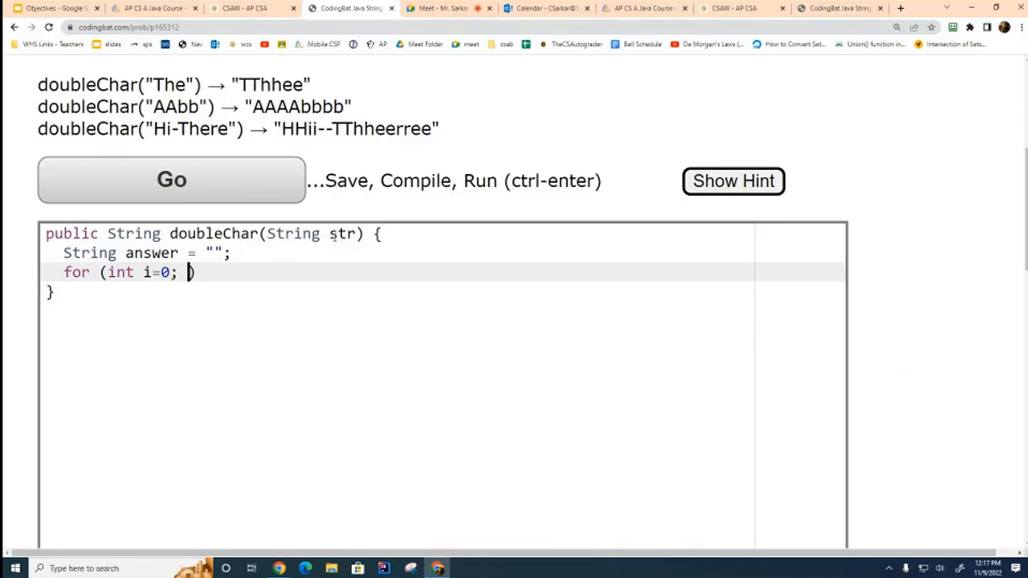
pyautogui.write('i')
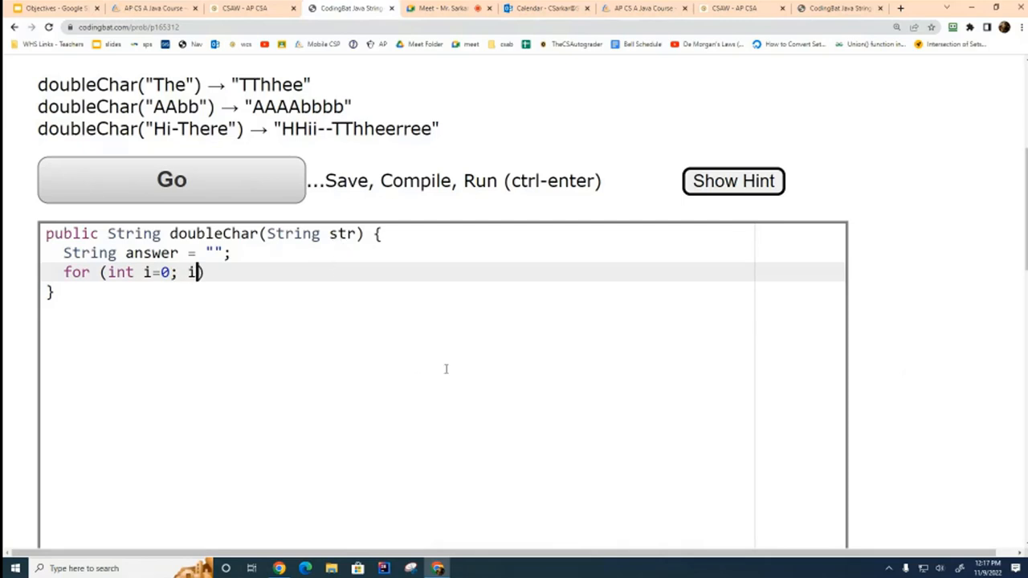
pyautogui.write('<')
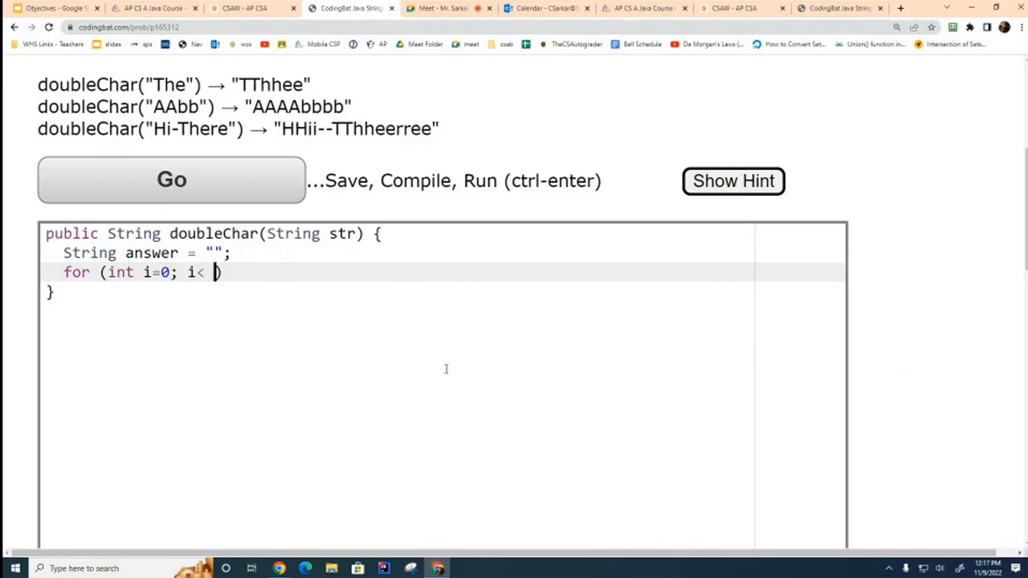
# Step: Complete the header with i< str.length(); ++i and open the loop body
pyautogui.write('s')
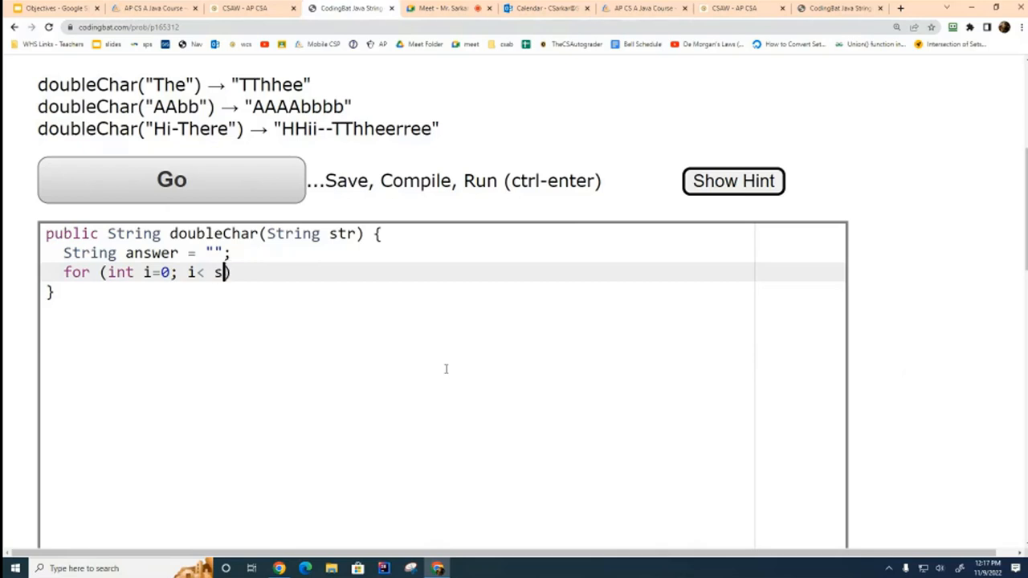
pyautogui.write('tr.)')
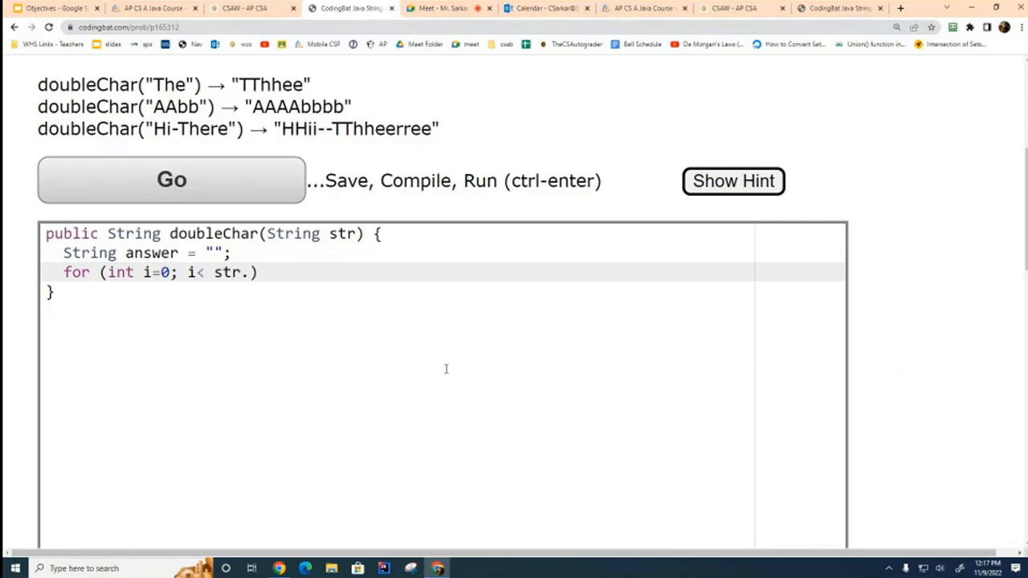
pyautogui.write('length();')
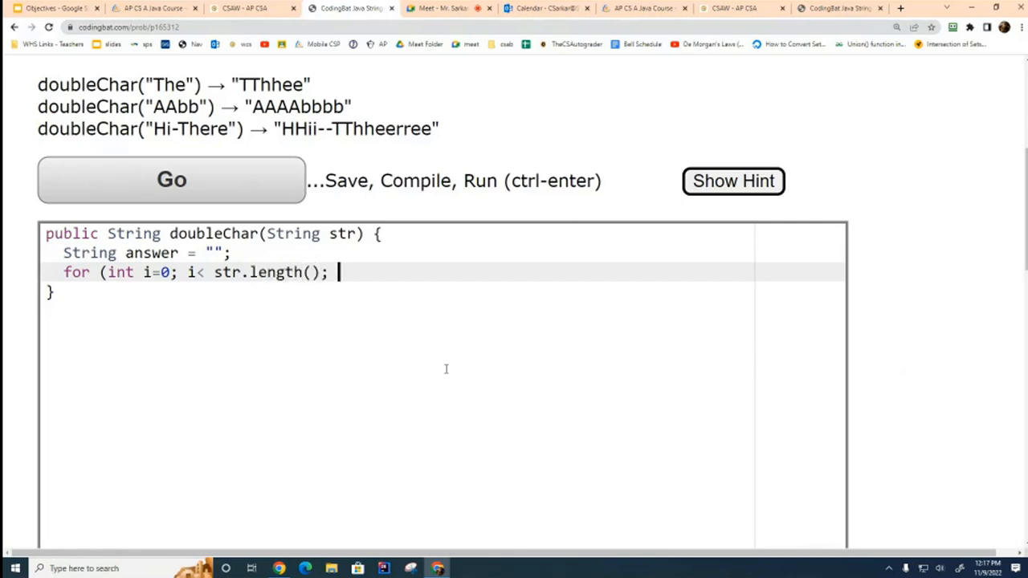
pyautogui.write('++i)')
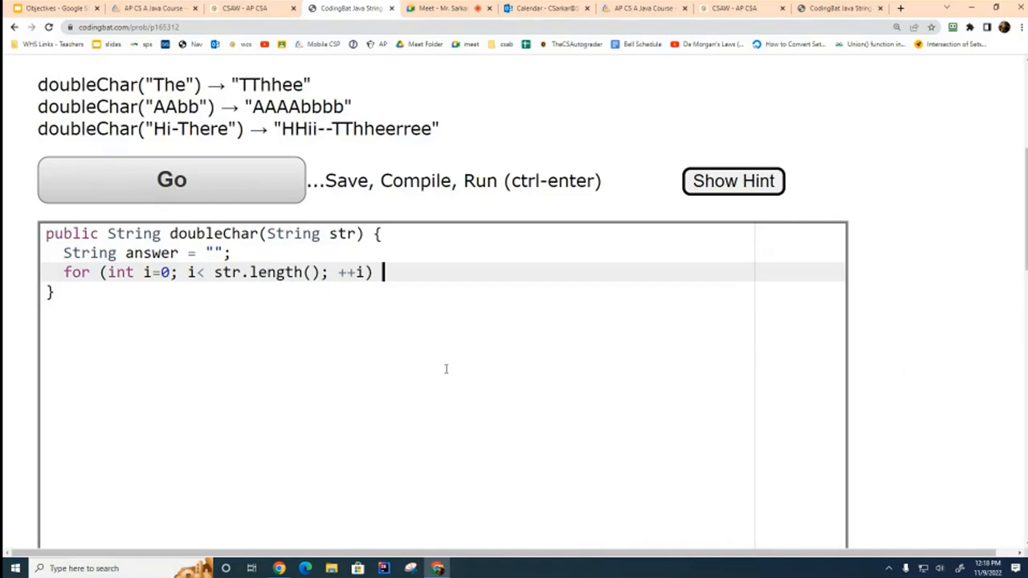
pyautogui.write('{')
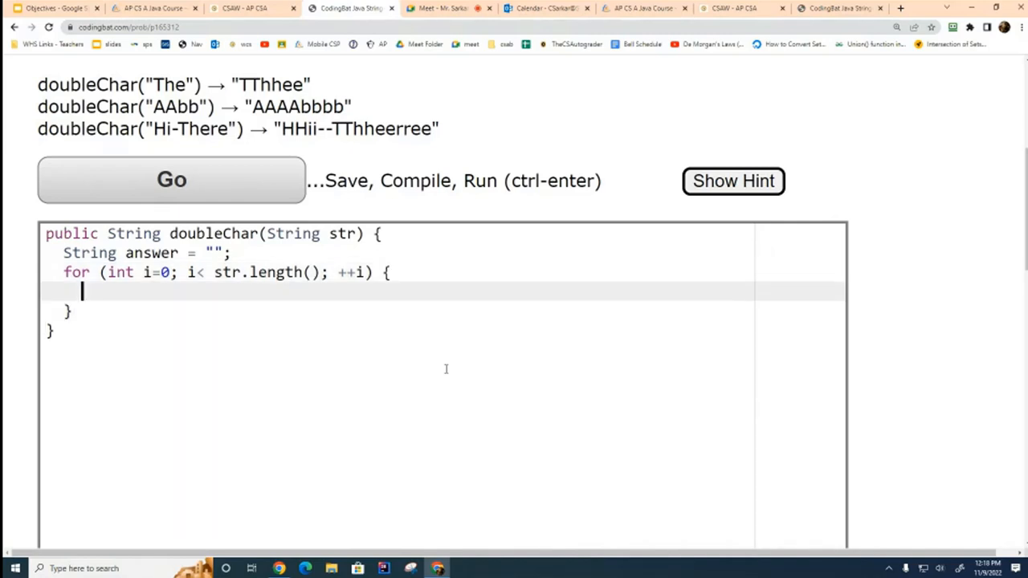
pyautogui.moveTo(328, 249)
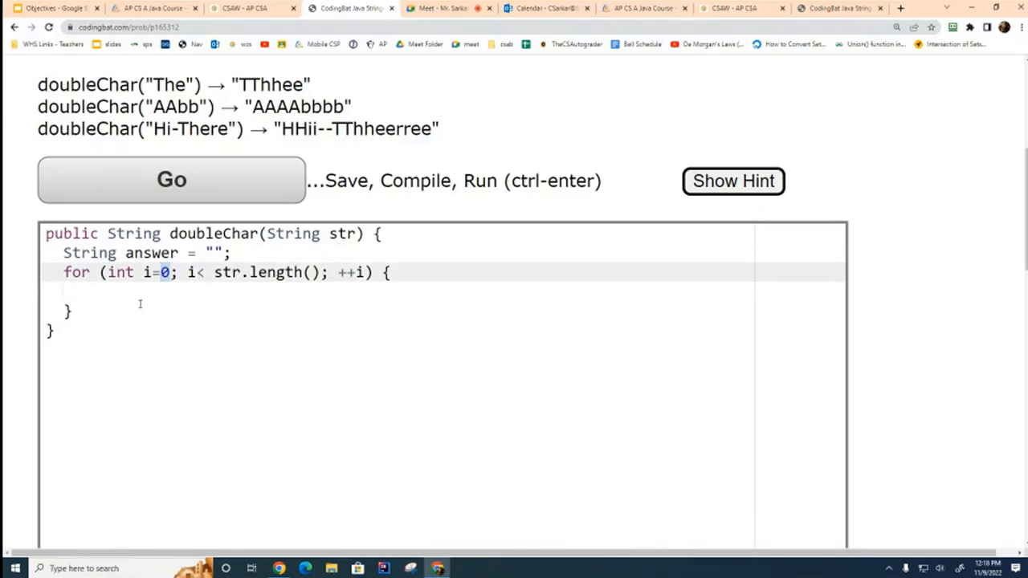
# Step: Write str.substring(i,i+1) in the loop body, trying fixed indices like (0,1) first
pyautogui.write('str.')
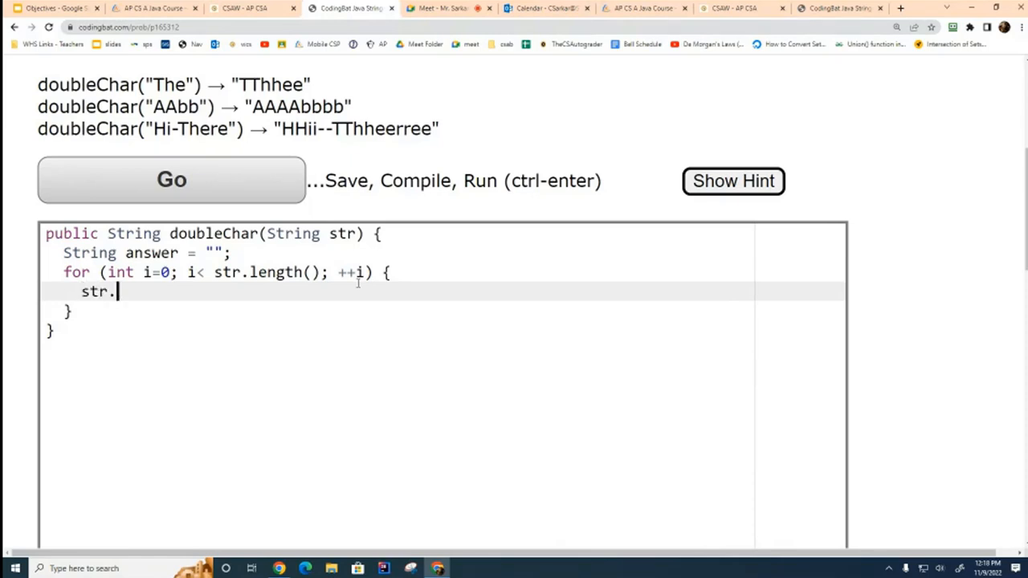
pyautogui.write('substring')
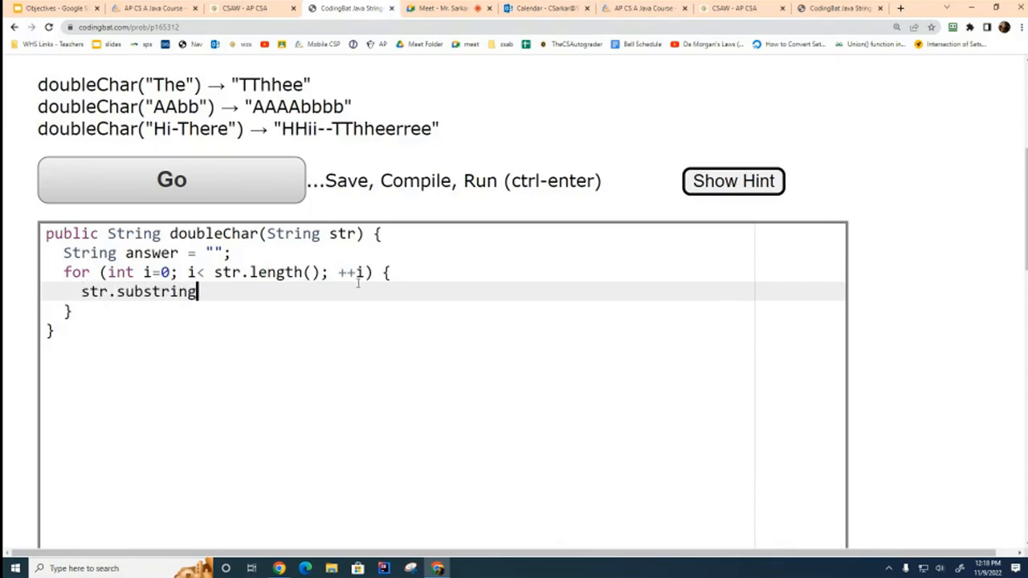
pyautogui.write('(0,1)')
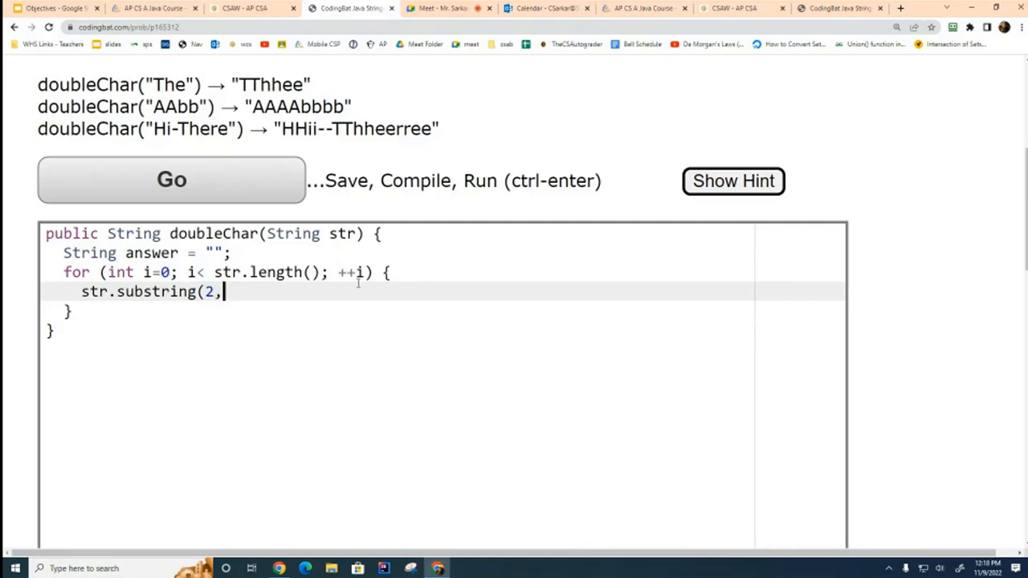
pyautogui.write('3)')
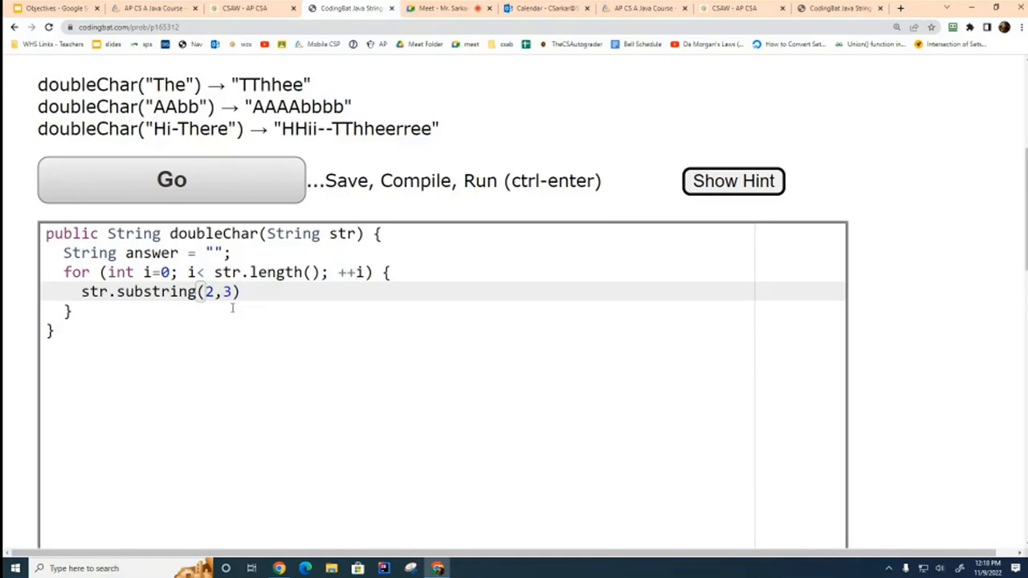
pyautogui.moveTo(232, 292)
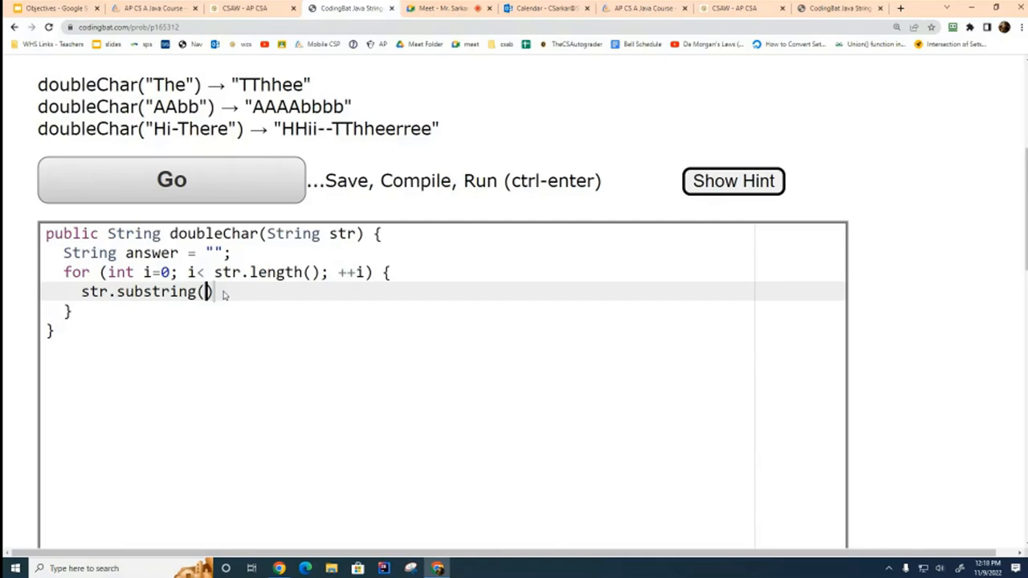
pyautogui.write('i')
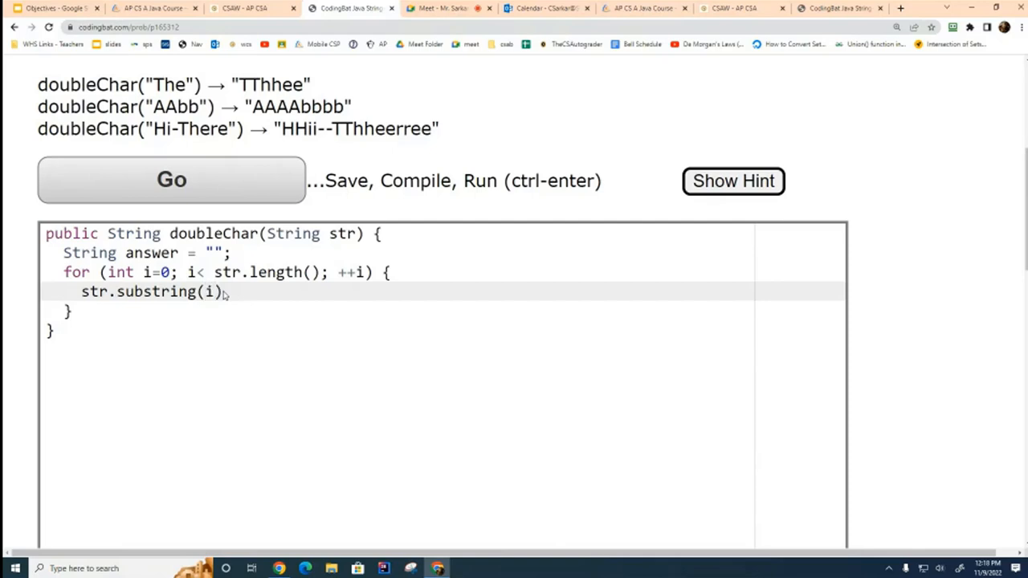
pyautogui.write(',i+1')
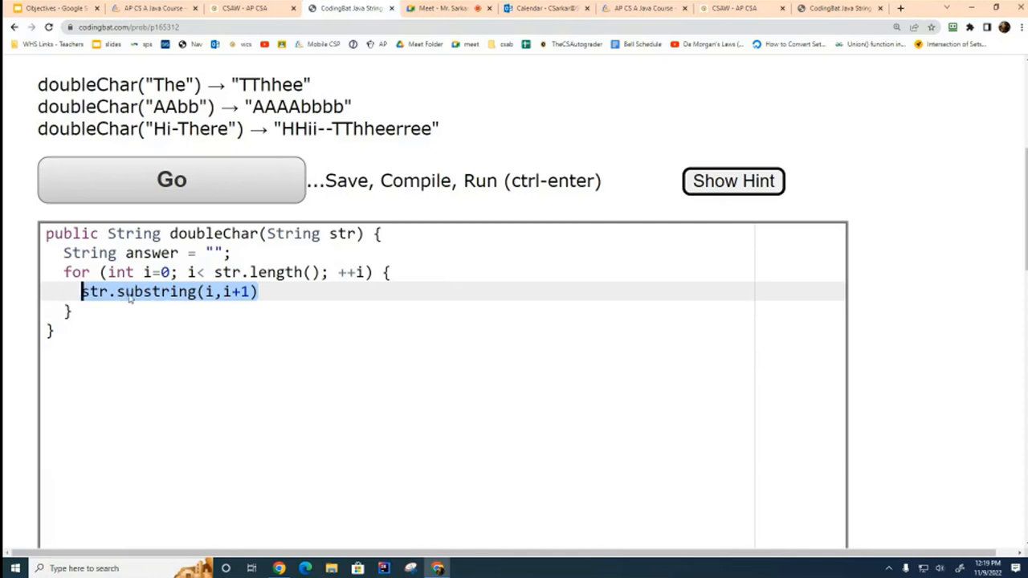
# Step: Complete the loop line as answer = answer + str.substring(i,i+1) + str.substring(i,i+1);
pyautogui.write('str.substring(i,i+1)')
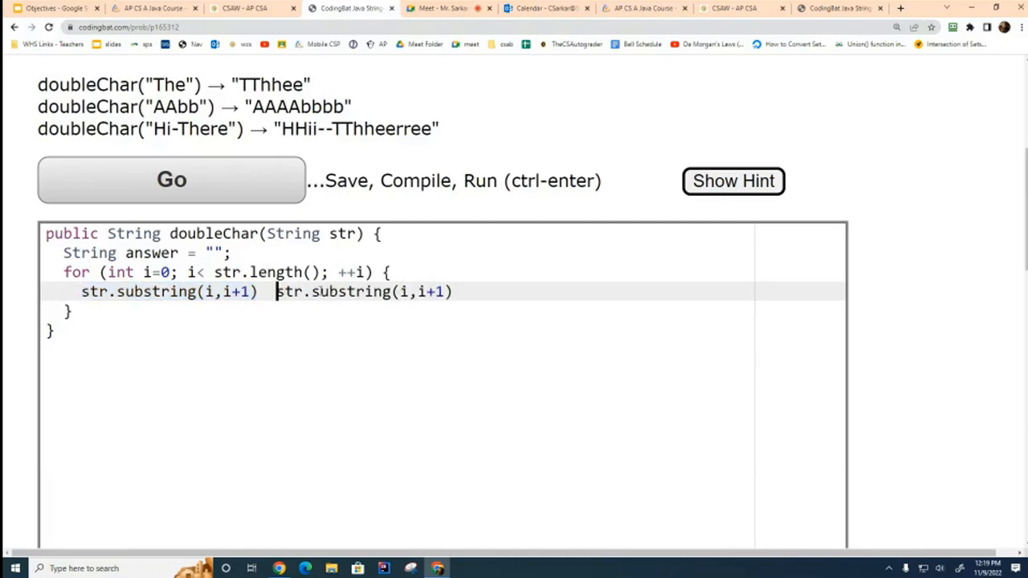
pyautogui.write('+')
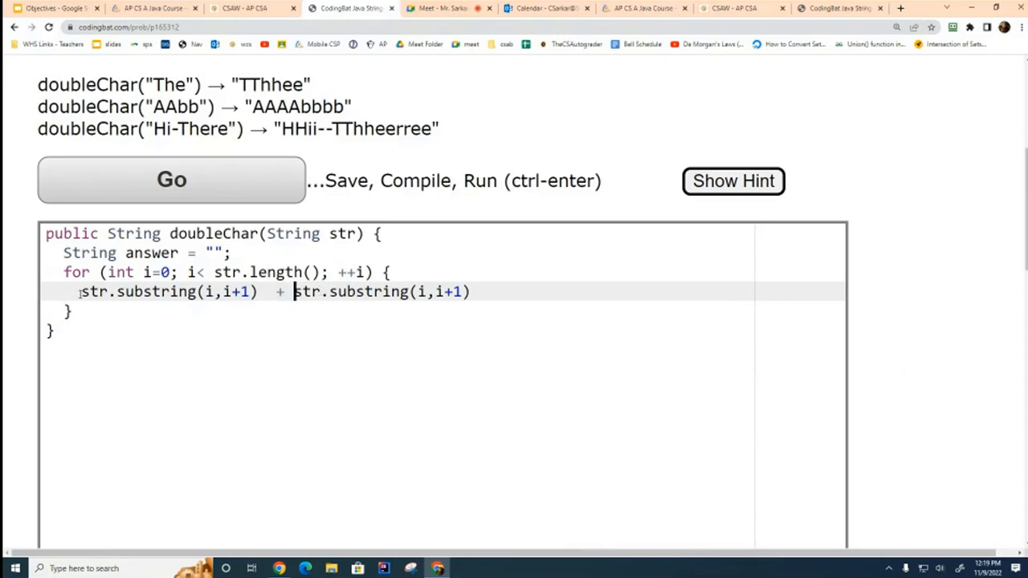
pyautogui.write('answer = answer')
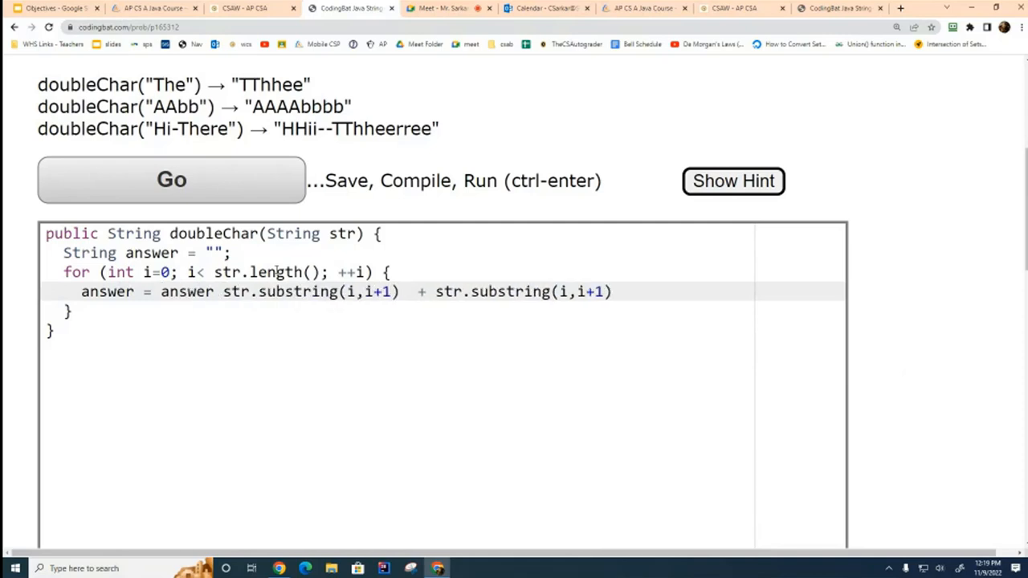
pyautogui.write('+')
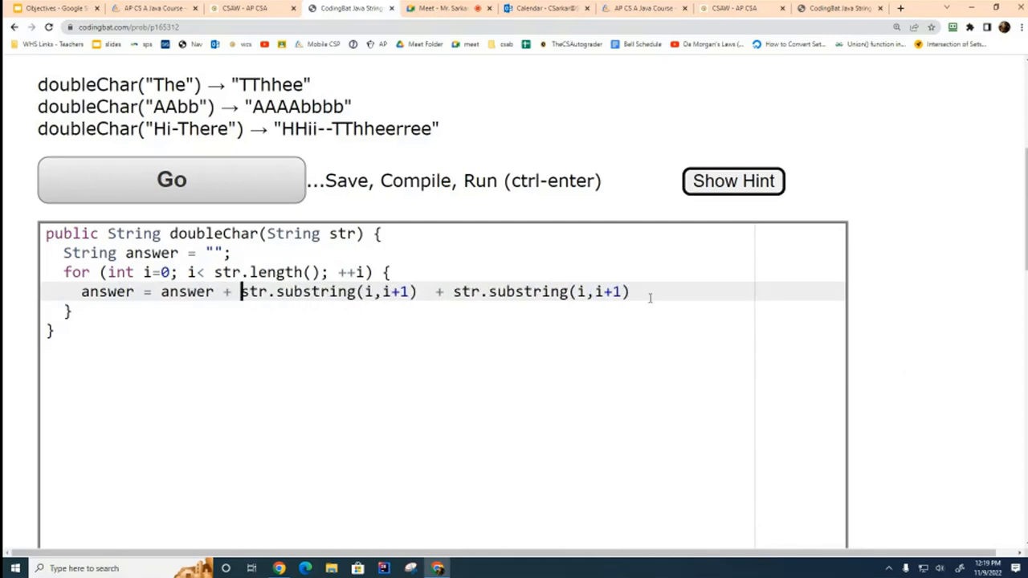
pyautogui.write(';')
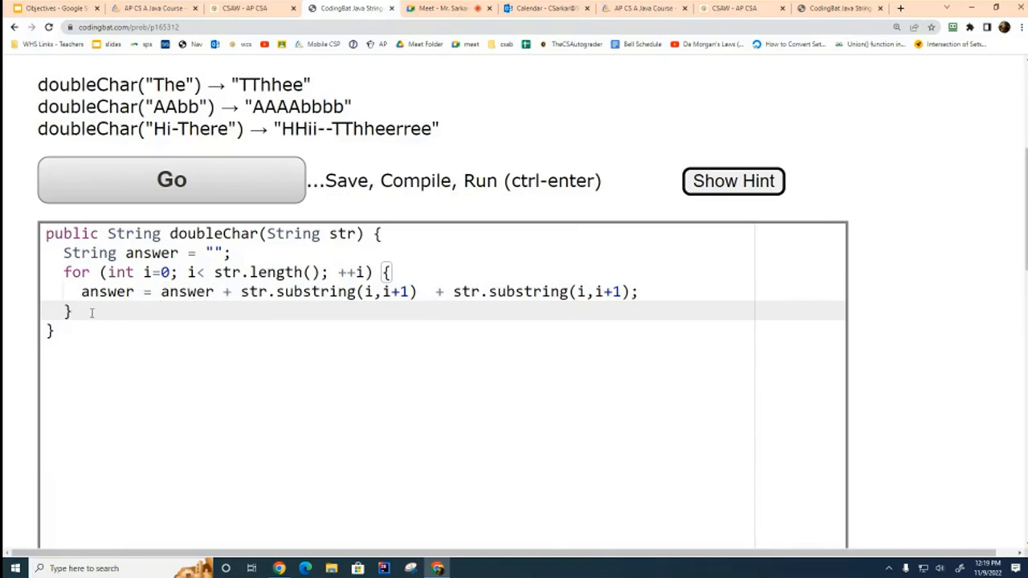
# Step: End the doubleChar method with return answer; after the loop
pyautogui.write('return')
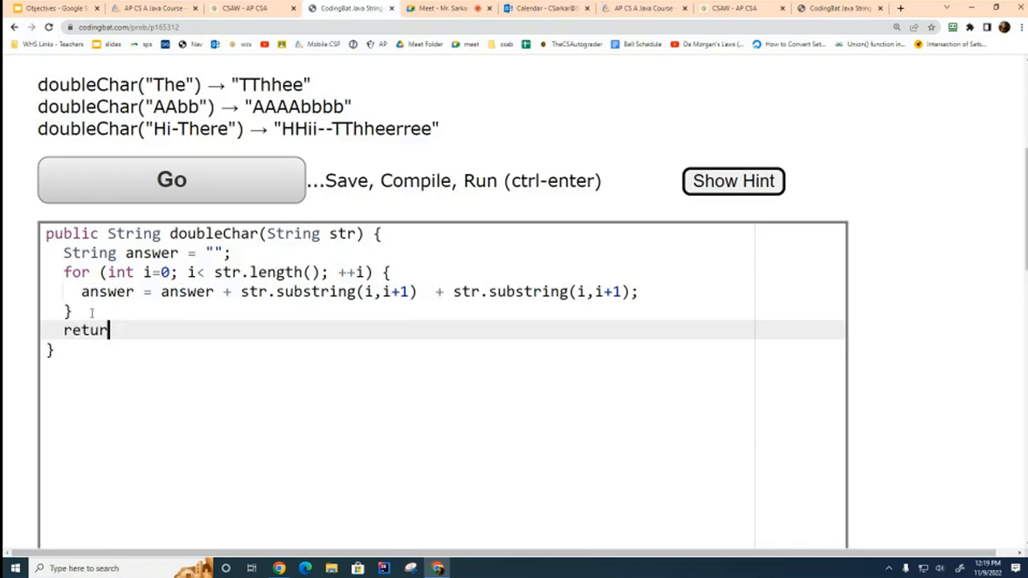
pyautogui.write('anaswe')
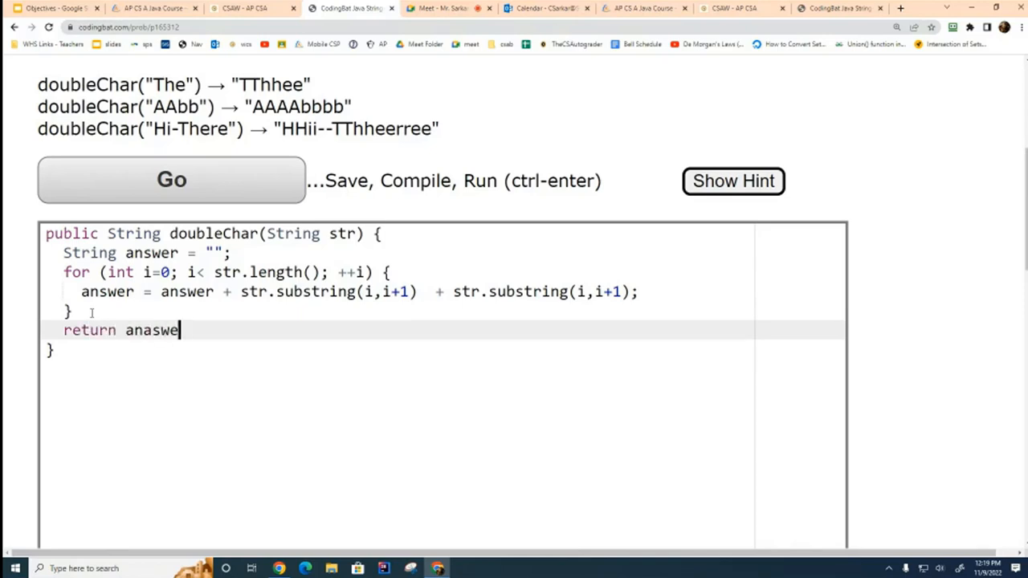
pyautogui.write('answer;')
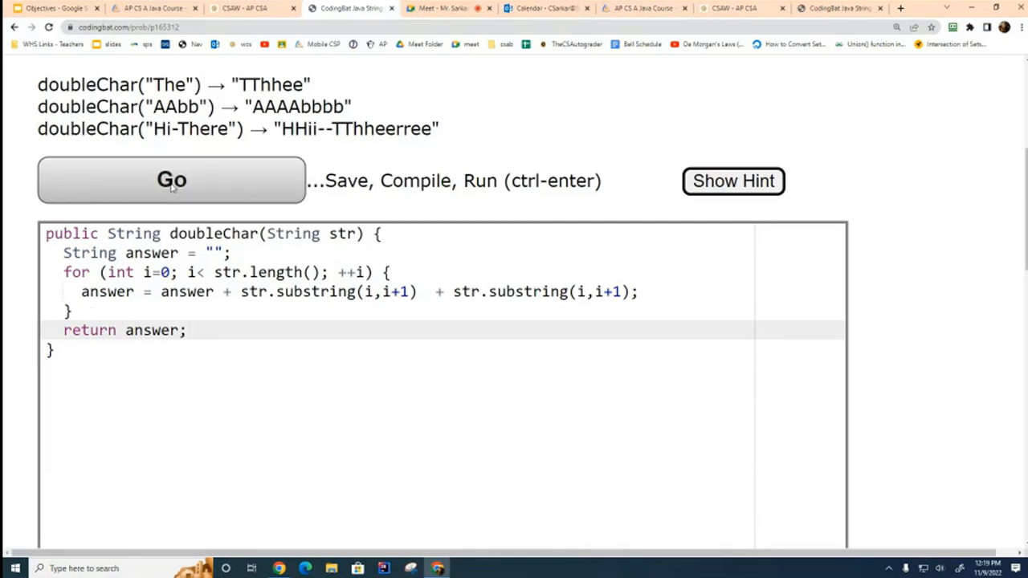
# Step: Run doubleChar with Go and confirm every test shows OK, All Correct
pyautogui.click(170, 180)
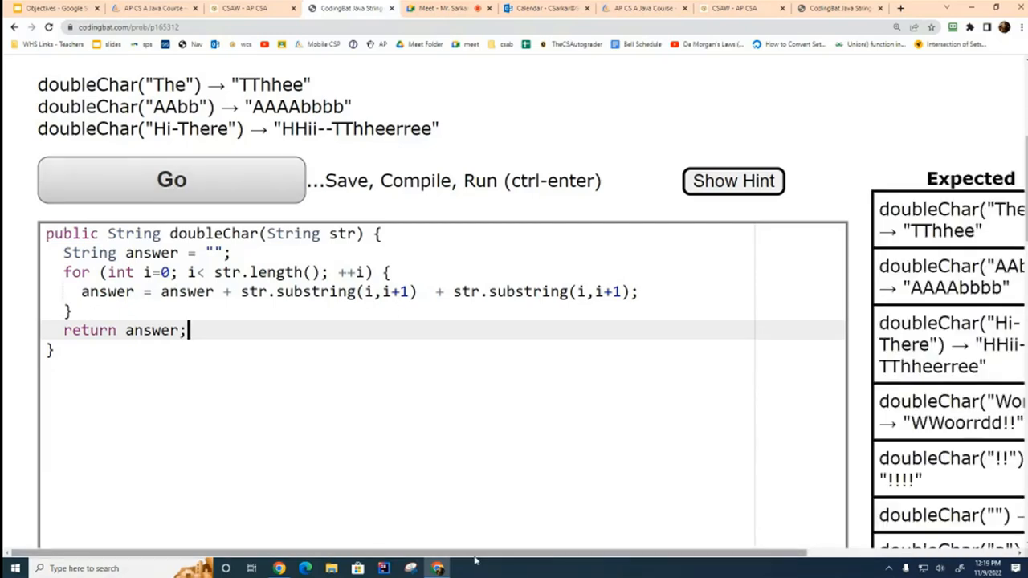
pyautogui.click(170, 180)
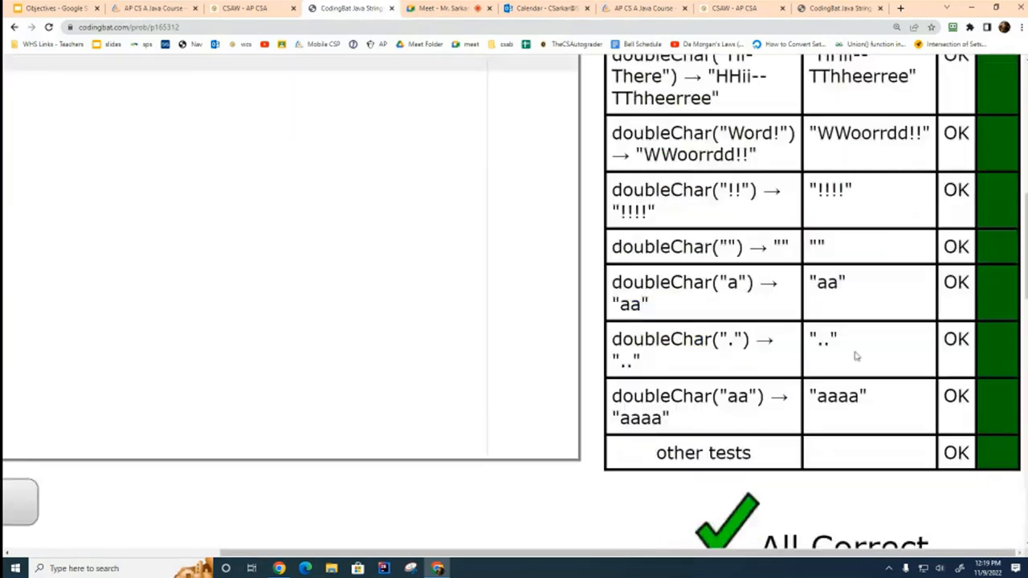
pyautogui.scroll(3)
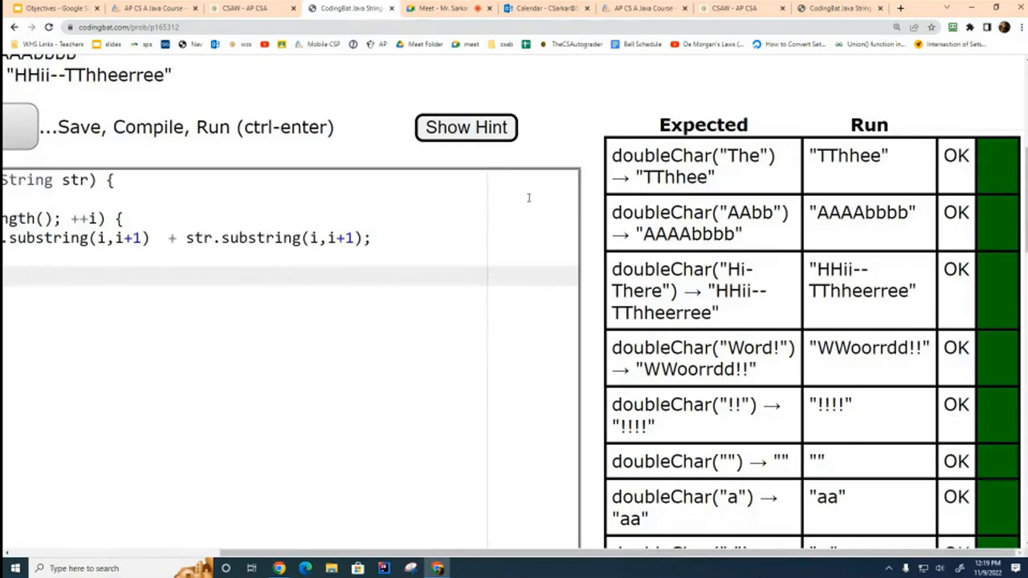
pyautogui.moveTo(395, 230)
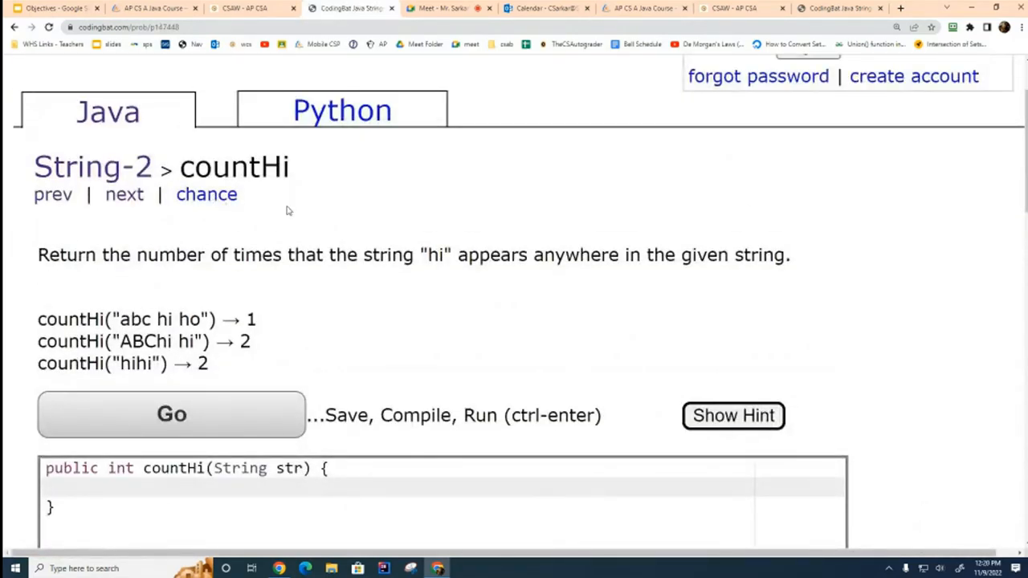
# Step: Put the caret in the empty countHi method and review the hi examples and compile error
pyautogui.doubleClick(433, 254)
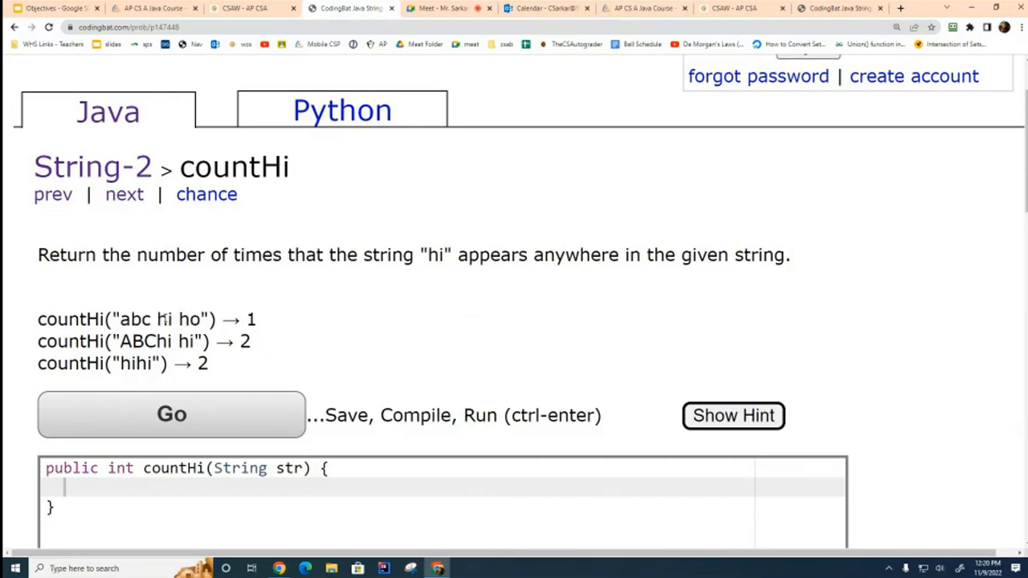
pyautogui.doubleClick(164, 318)
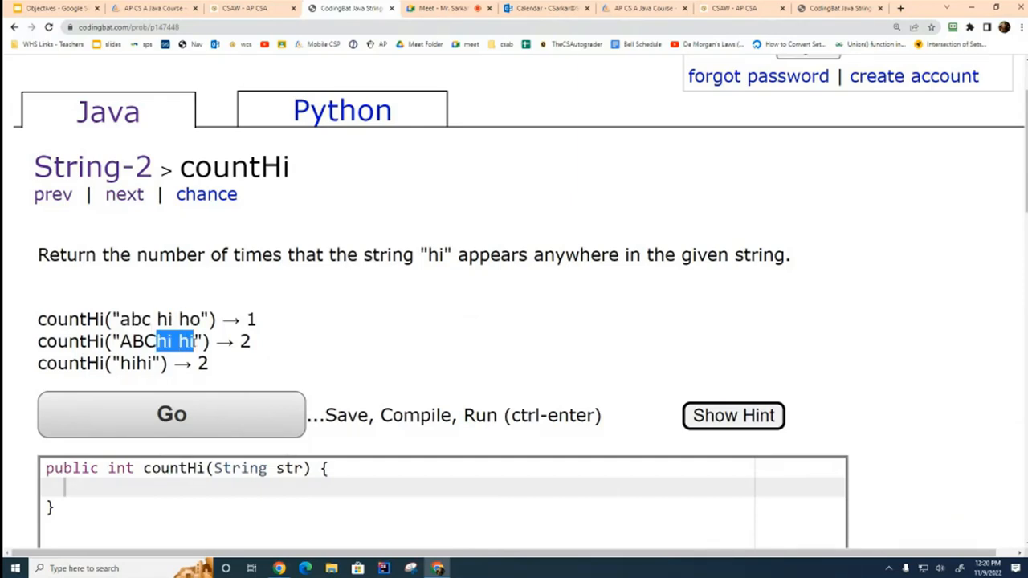
pyautogui.click(170, 414)
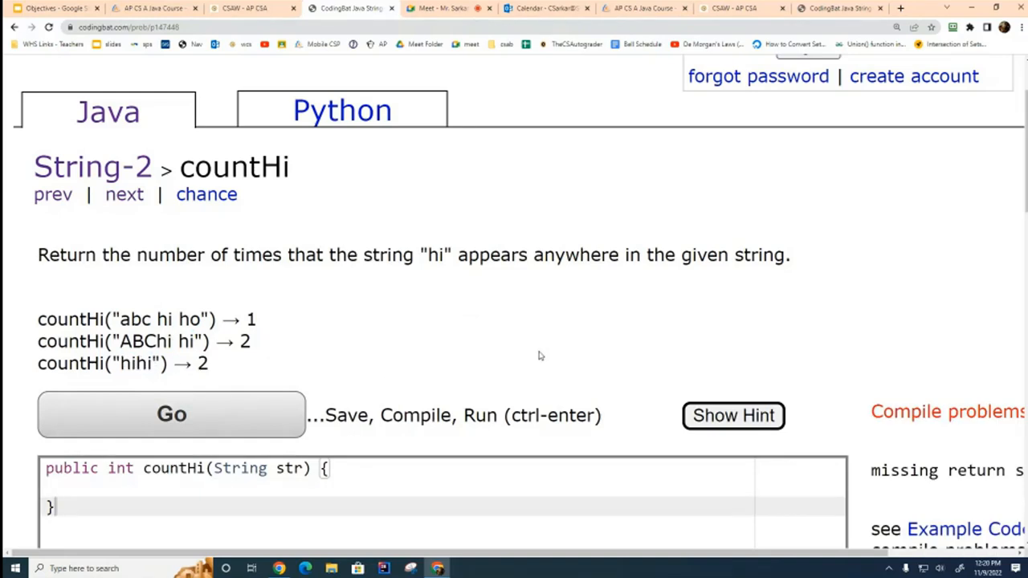
pyautogui.scroll(-3)
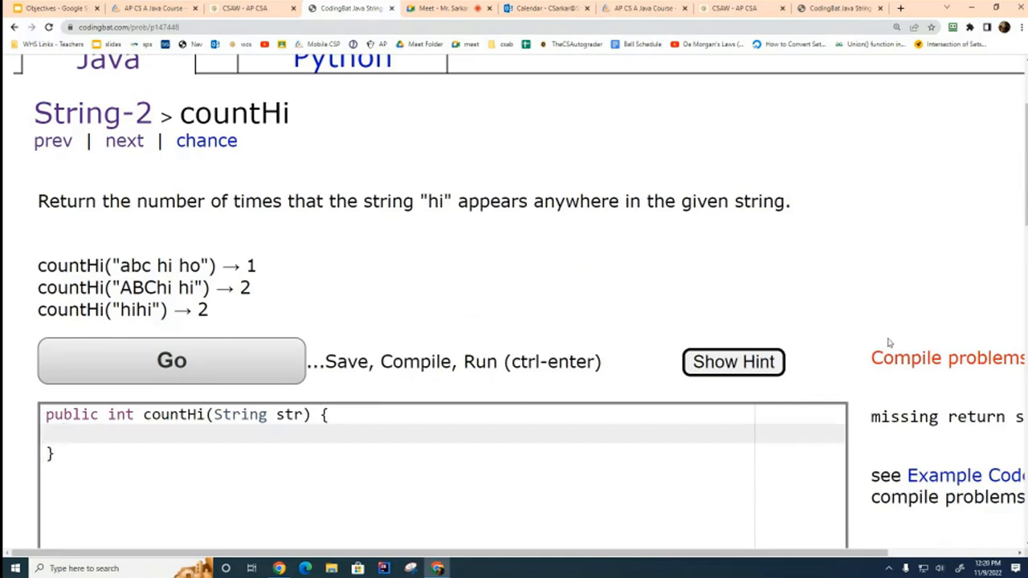
# Step: Sketch a placeholder for(???) loop containing if (???.equals(??))
pyautogui.write('for')
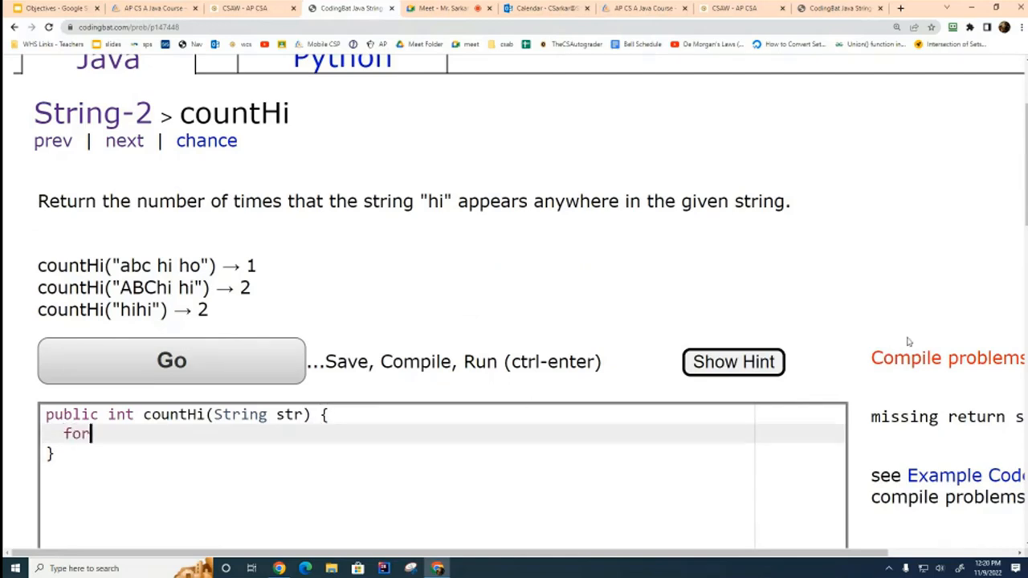
pyautogui.write('(???)')
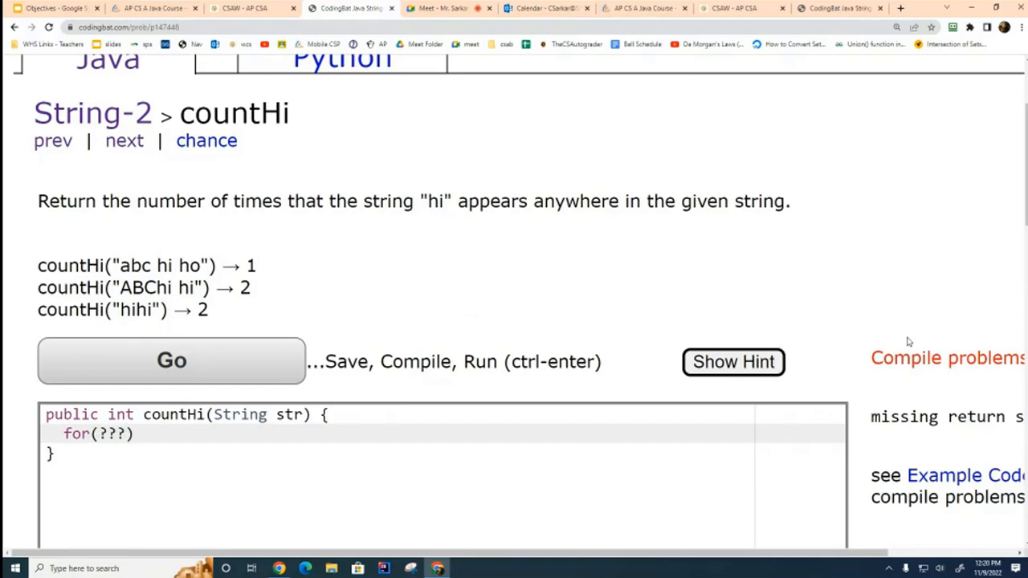
pyautogui.write('{')
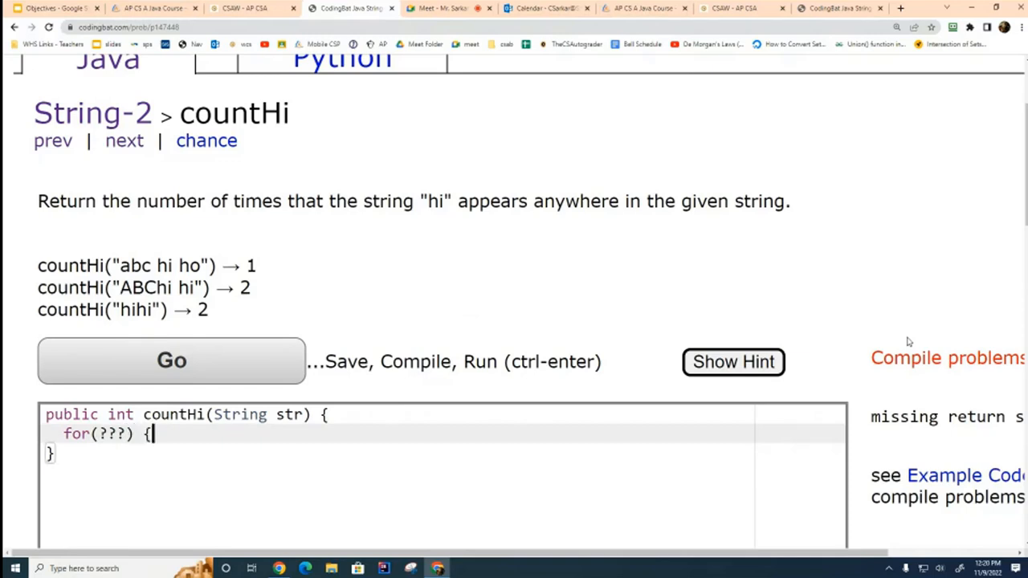
pyautogui.write('if (')
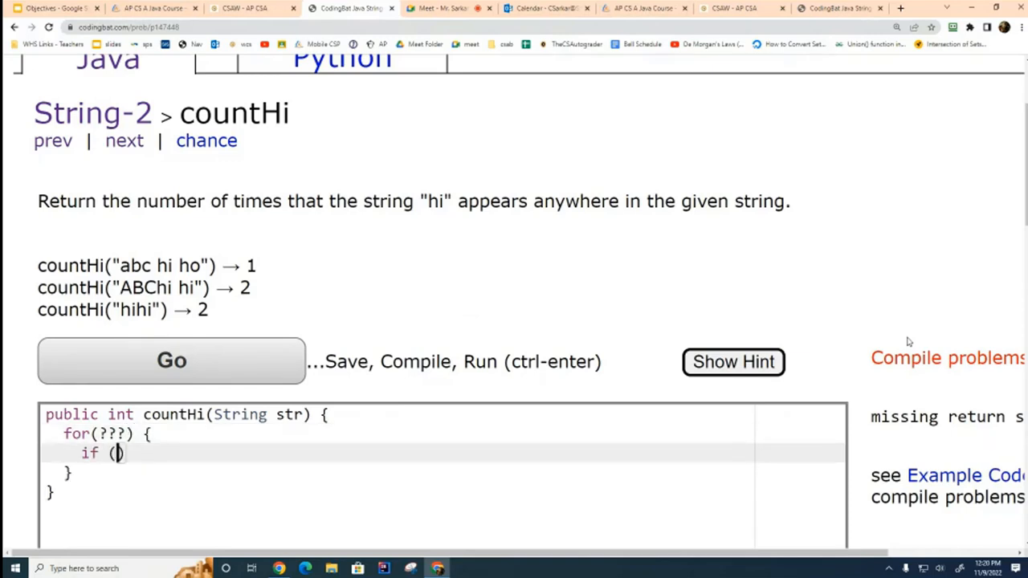
pyautogui.write('???')
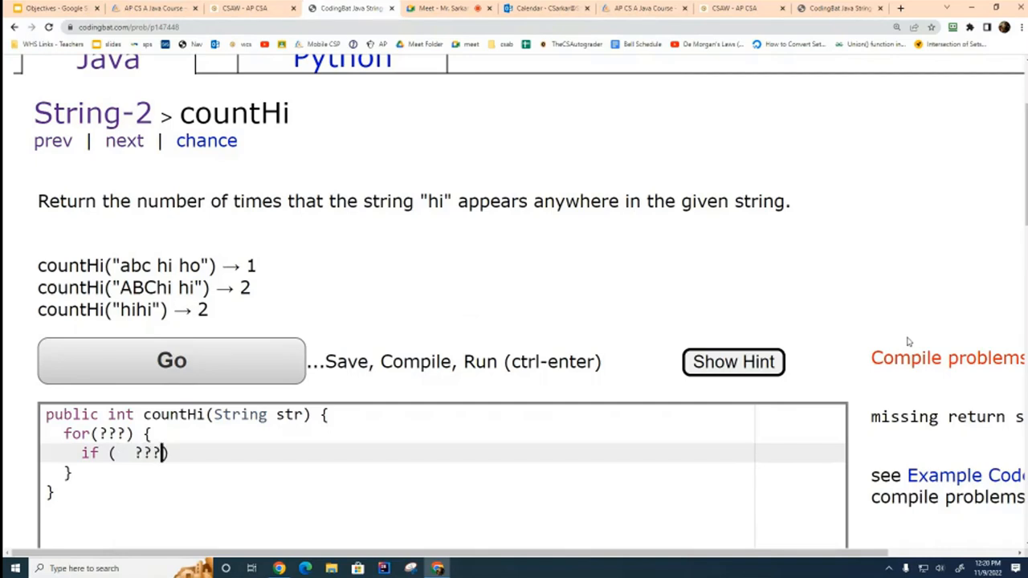
pyautogui.write('.e')
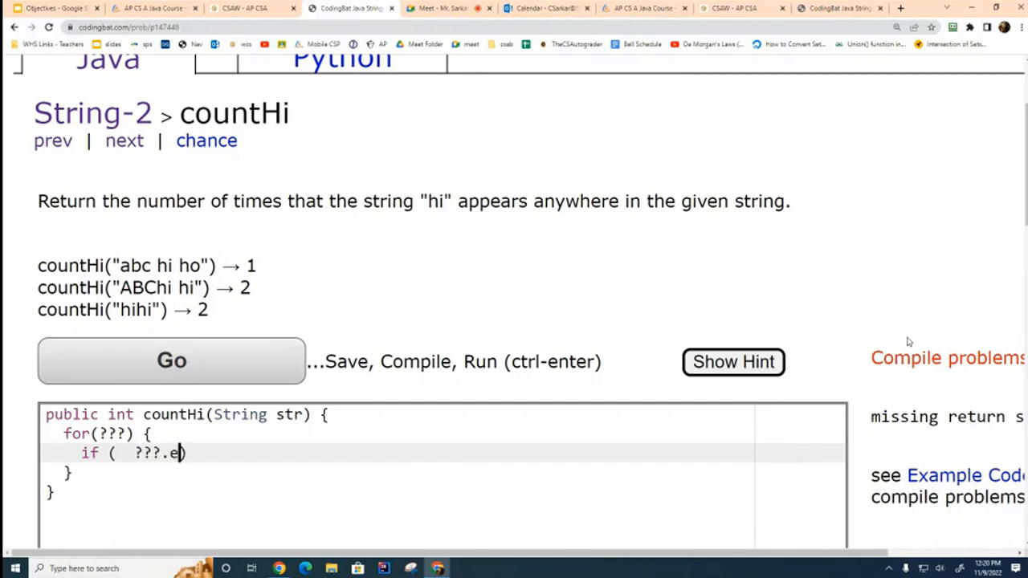
pyautogui.write('quals(??)')
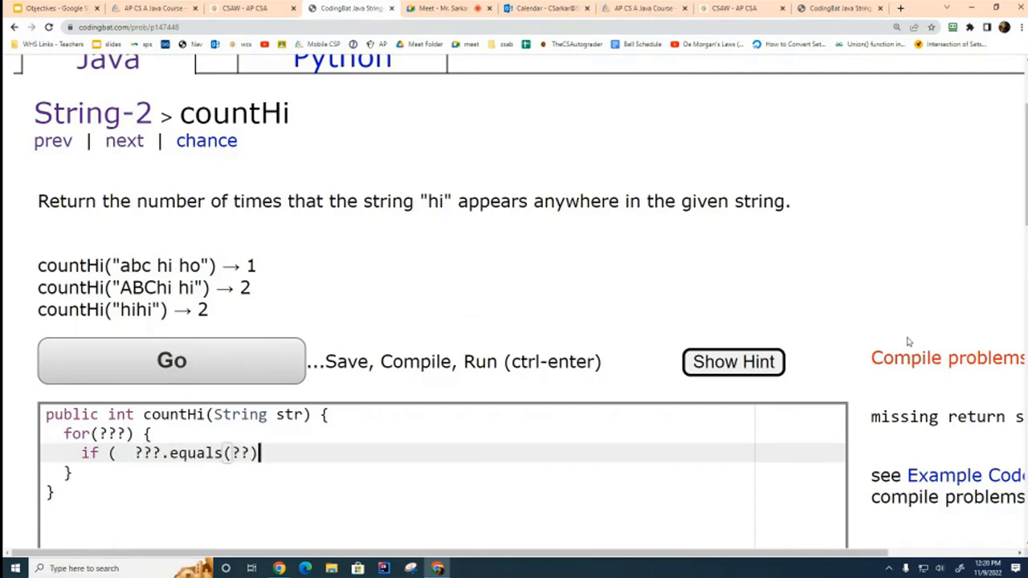
pyautogui.write(')')
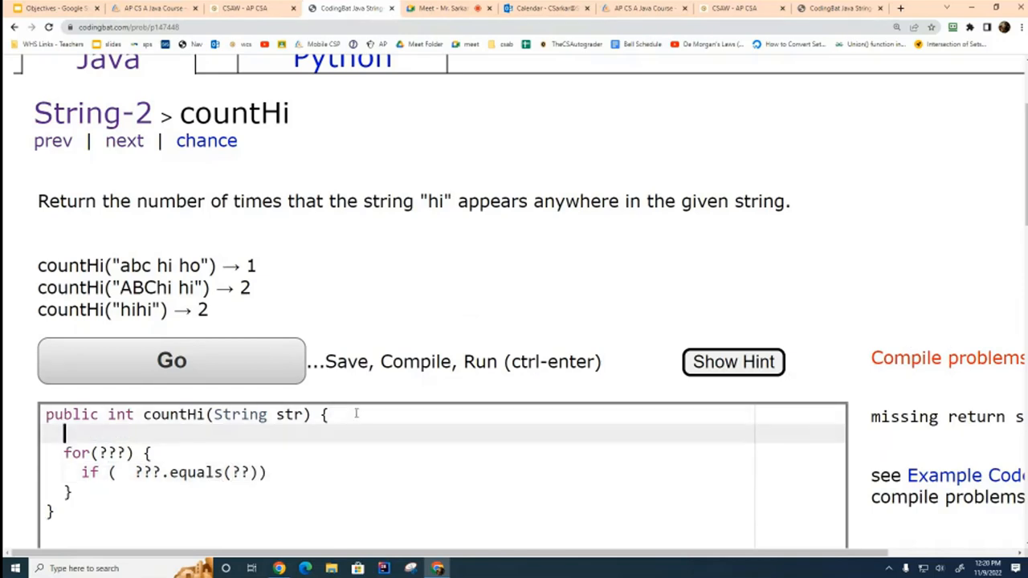
# Step: Add int count = 0; // answer variable, return count; and an adjust-the-count comment
pyautogui.write('int count = 0;')
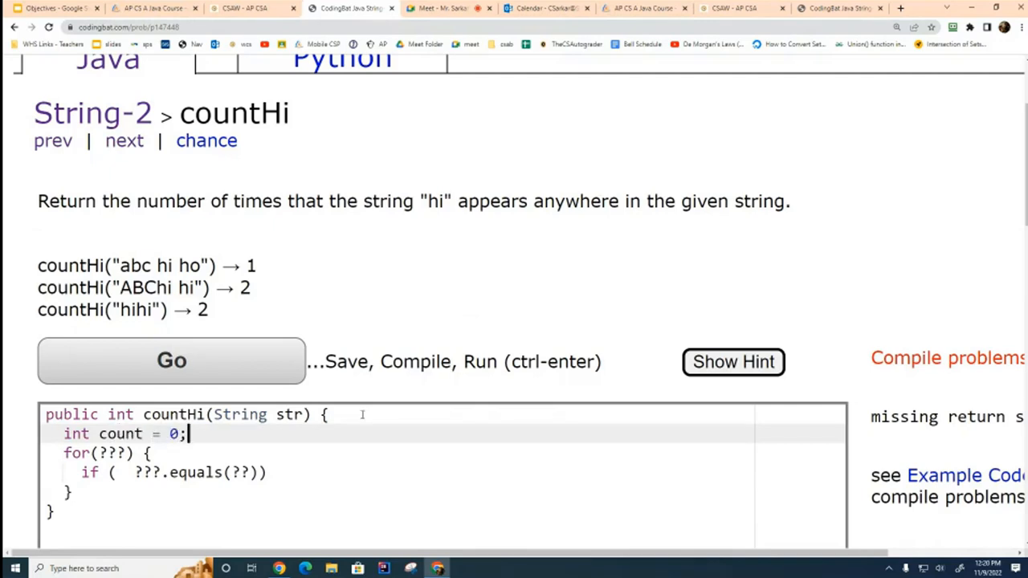
pyautogui.write('//')
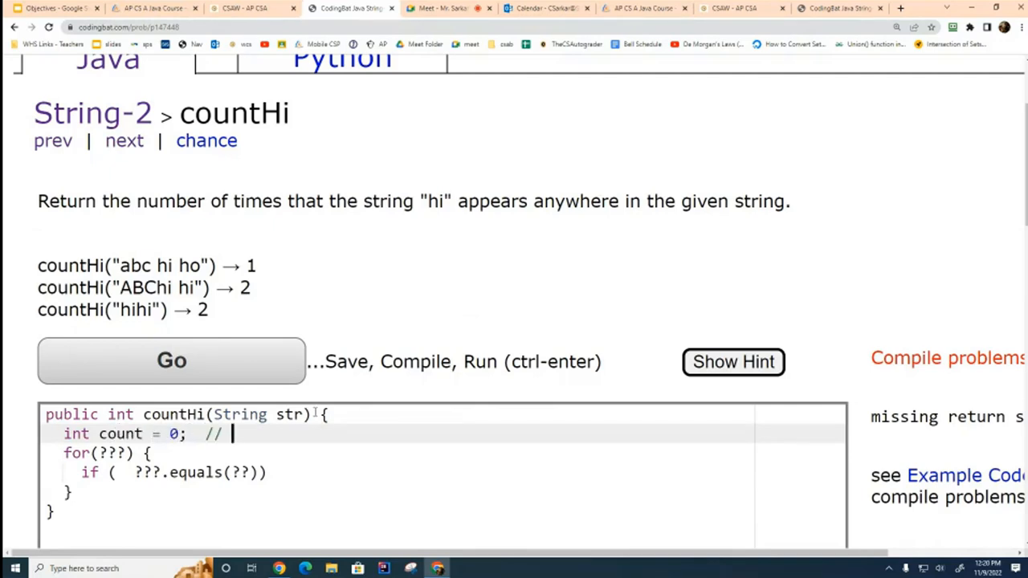
pyautogui.write('answer variable')
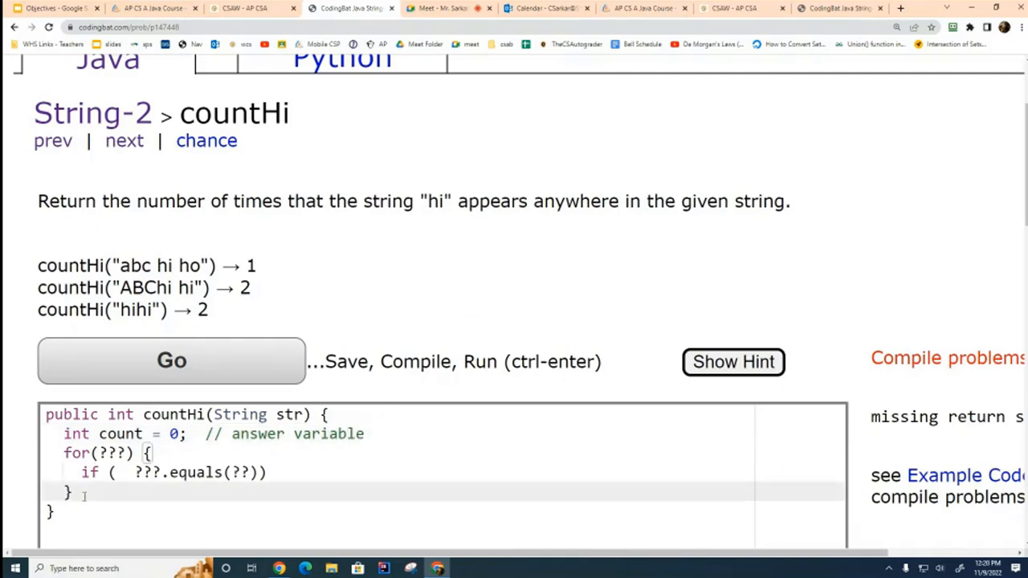
pyautogui.write('return cou')
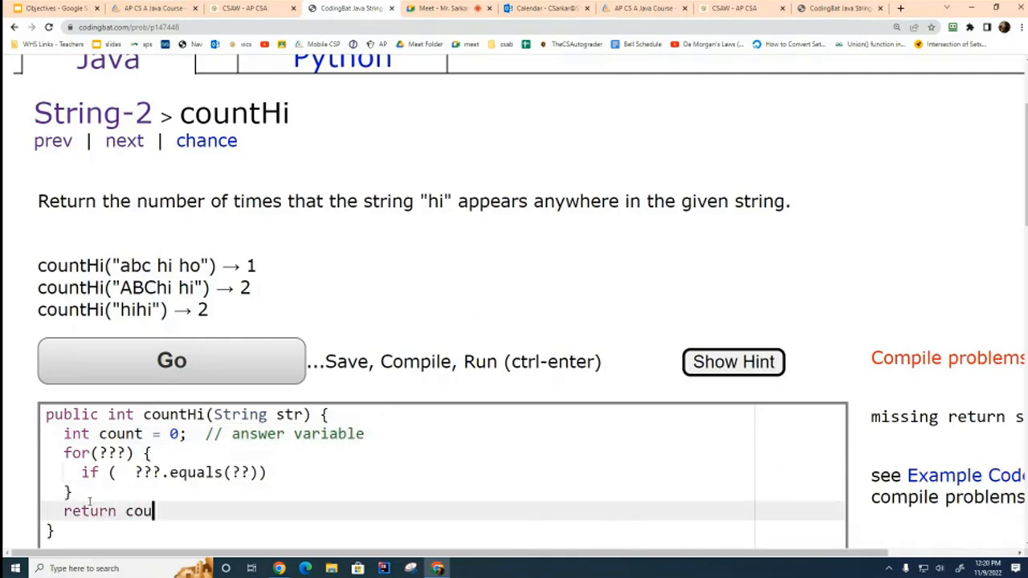
pyautogui.write('nt;')
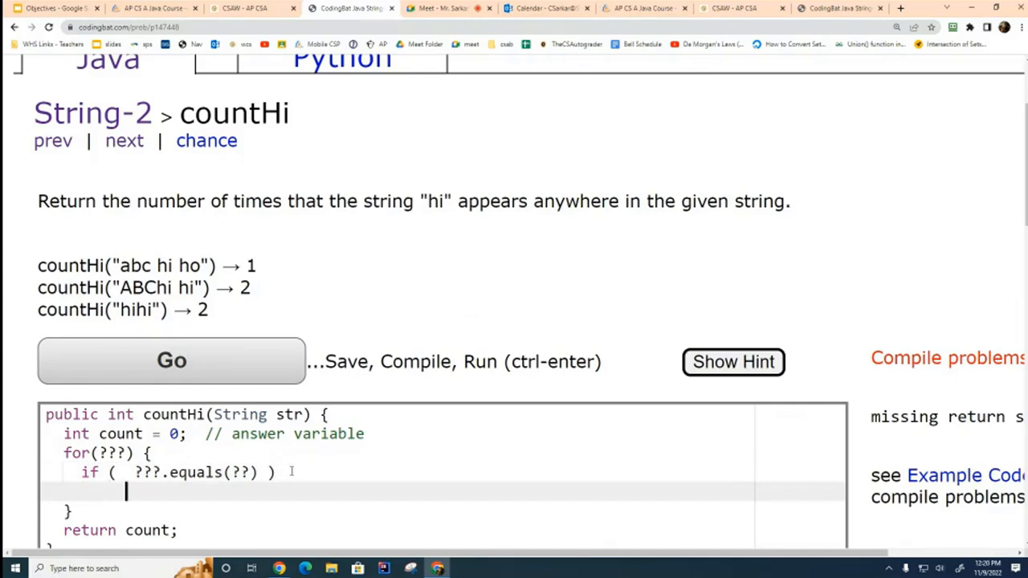
pyautogui.write('// adjust the count')
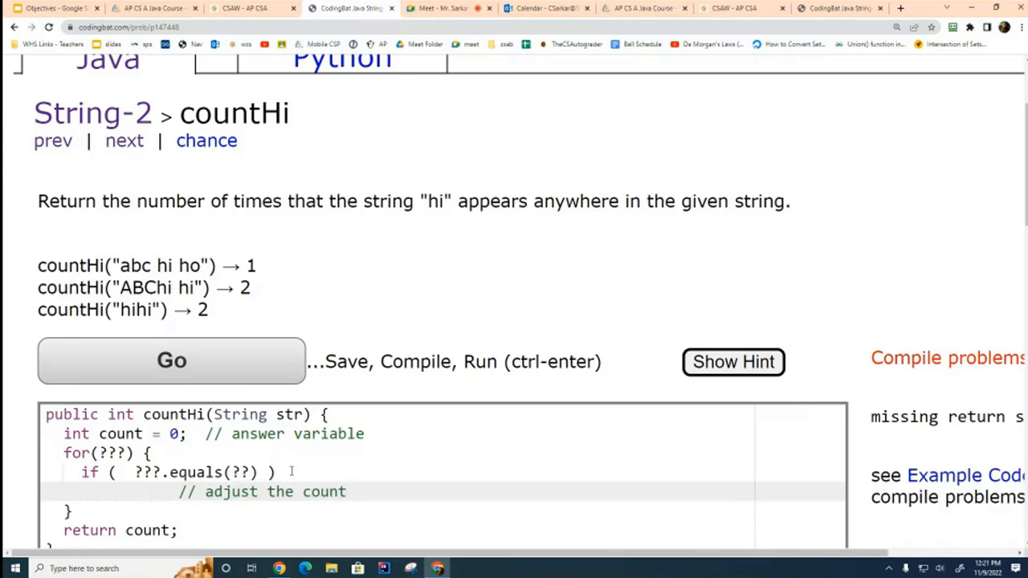
pyautogui.click(347, 491)
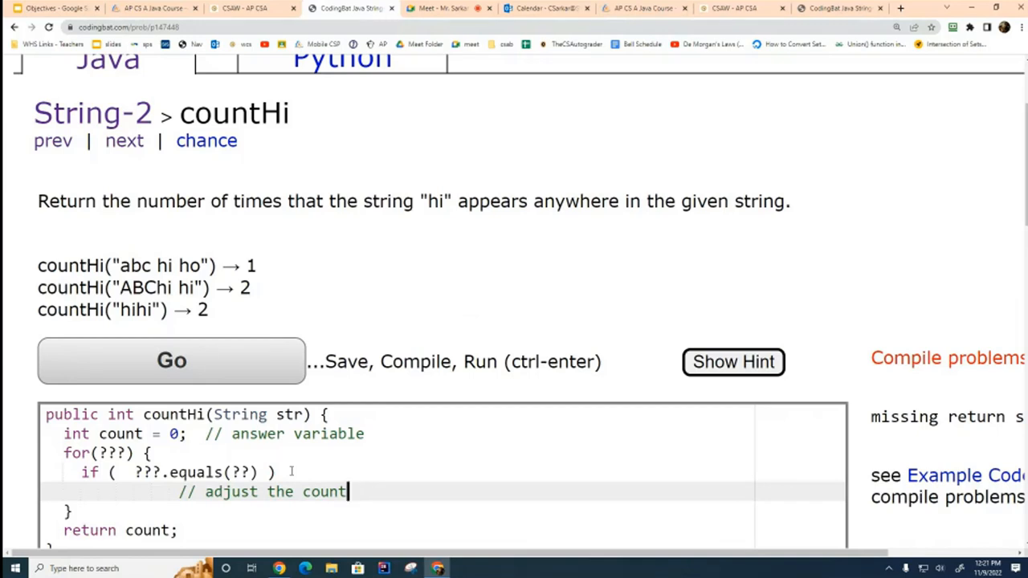
pyautogui.moveTo(591, 407)
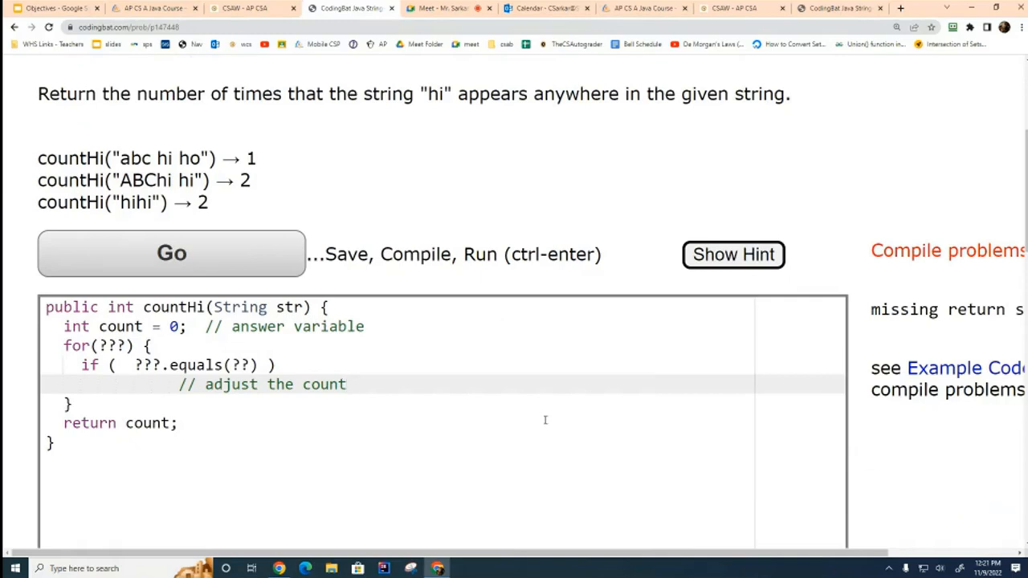
# Step: Fill the loop header with int i = 0; i < str.length()
pyautogui.write('int i')
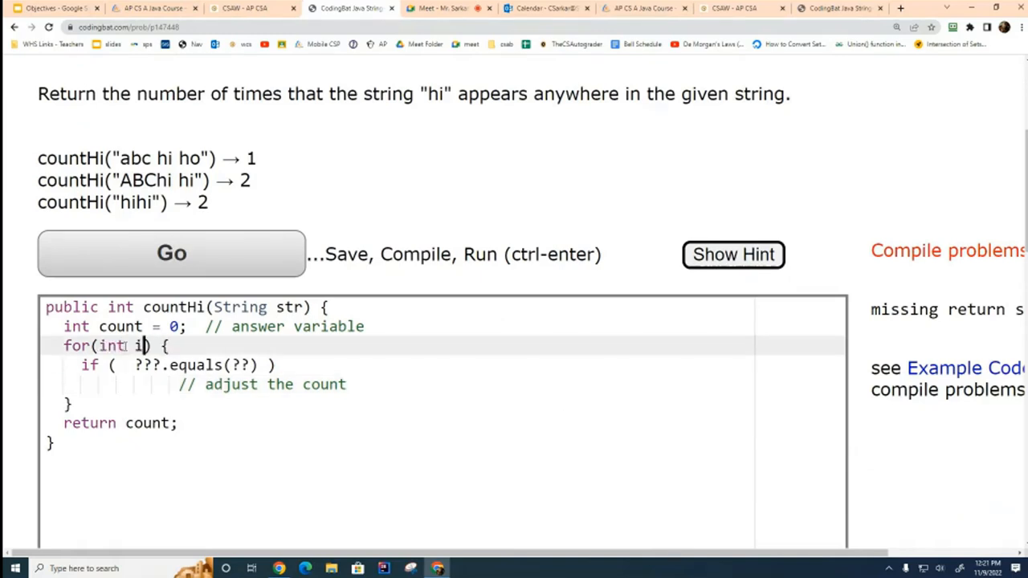
pyautogui.write('=0; i')
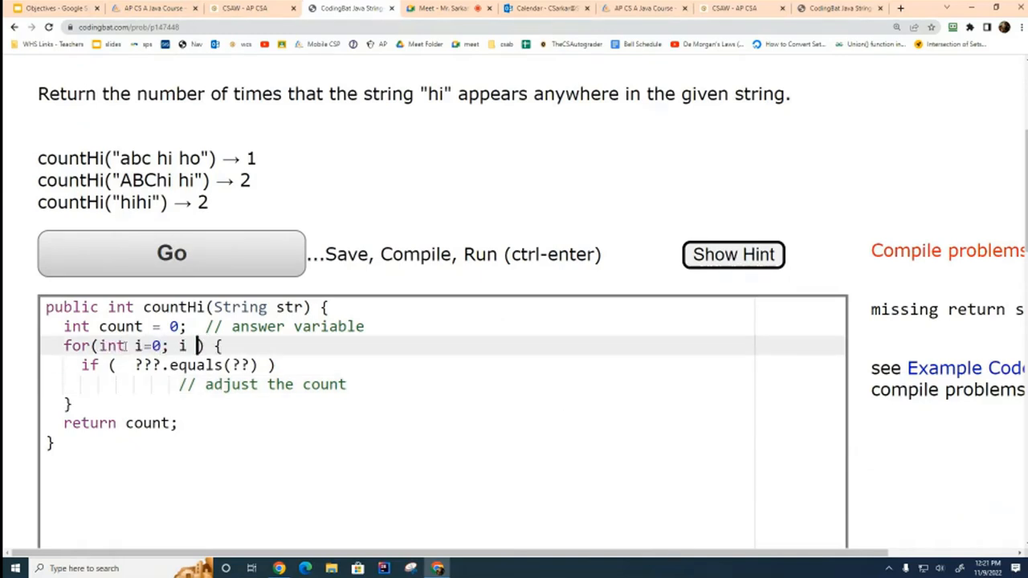
pyautogui.write('< str.l')
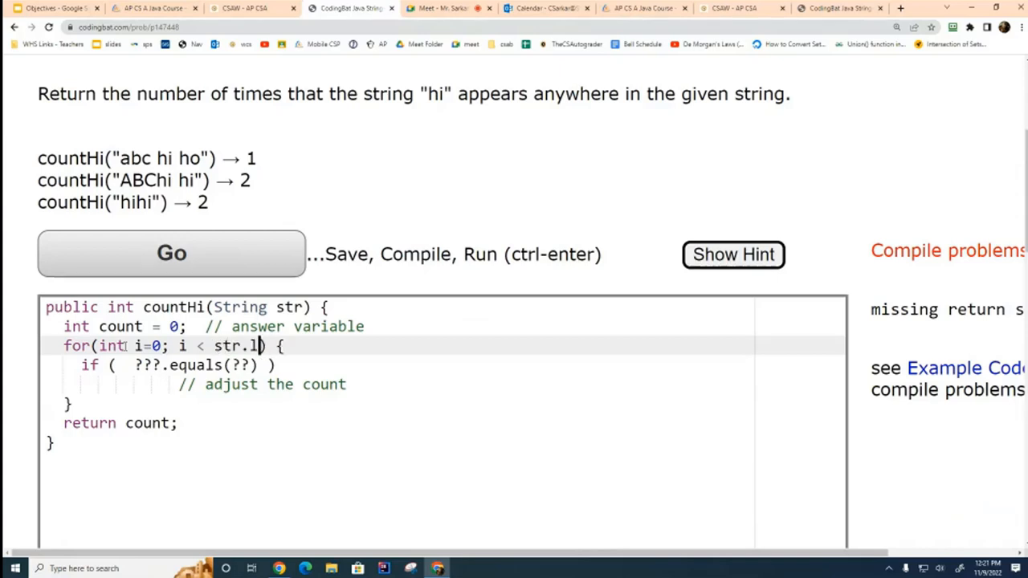
pyautogui.write('ength(); ++i')
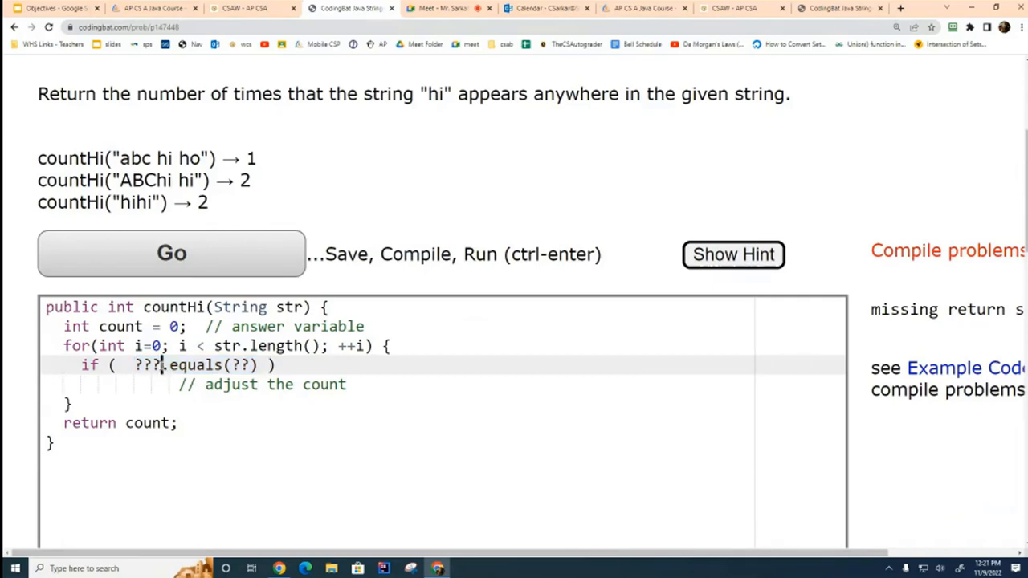
# Step: Replace the placeholders so the check reads str.substring(?,??).equals("hi")
pyautogui.doubleClick(148, 365)
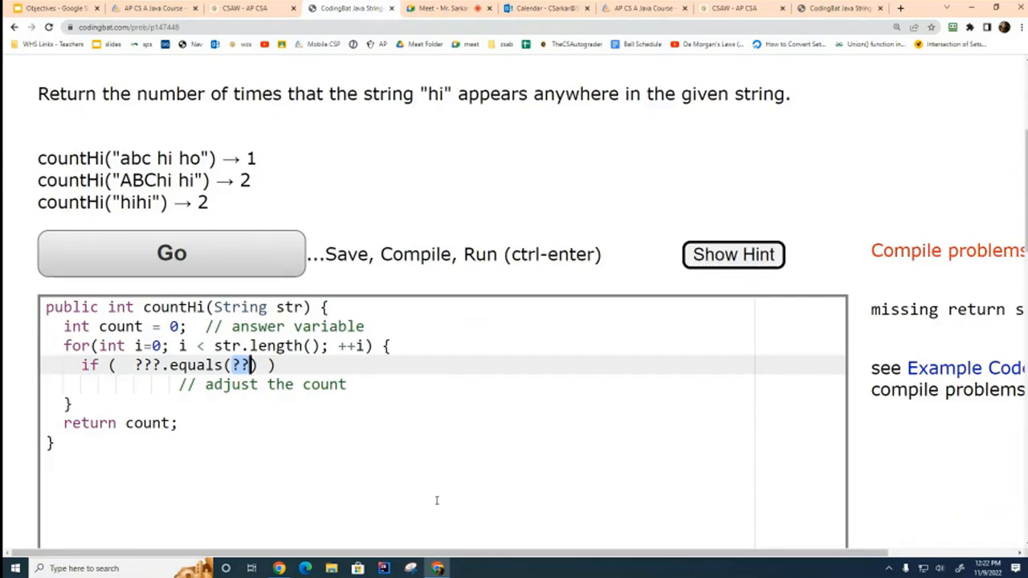
pyautogui.write('"hi"')
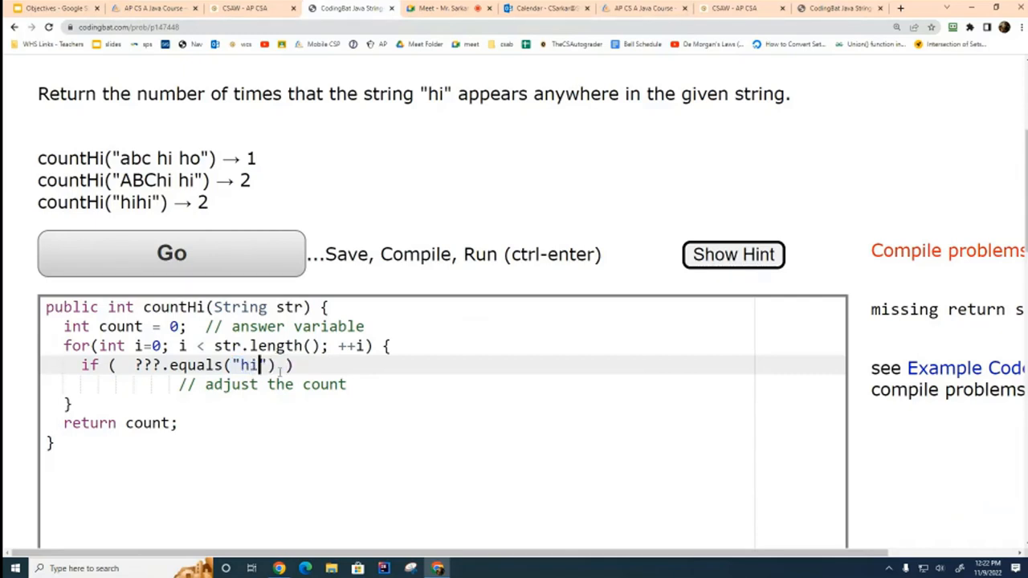
pyautogui.doubleClick(149, 365)
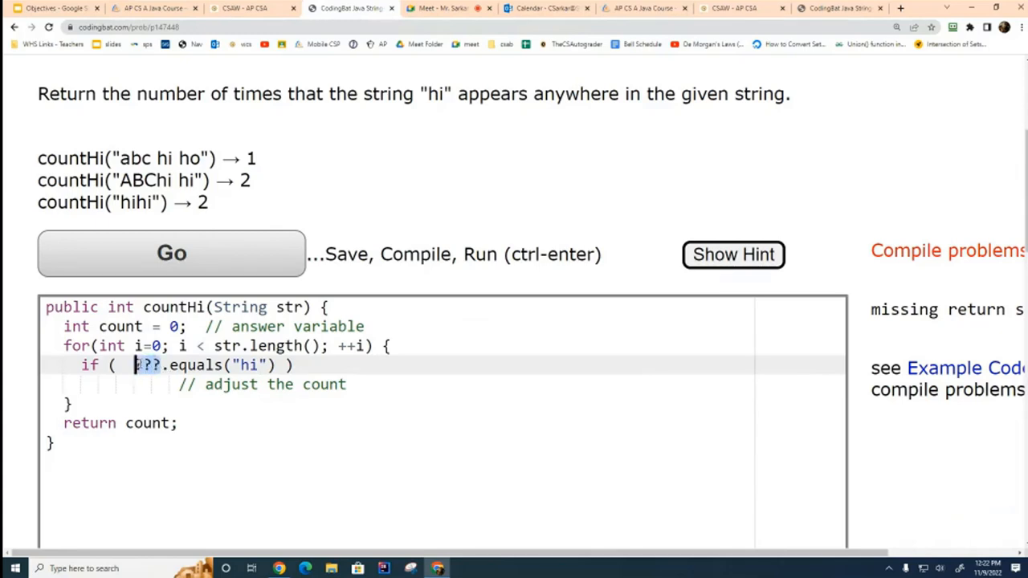
pyautogui.write('str')
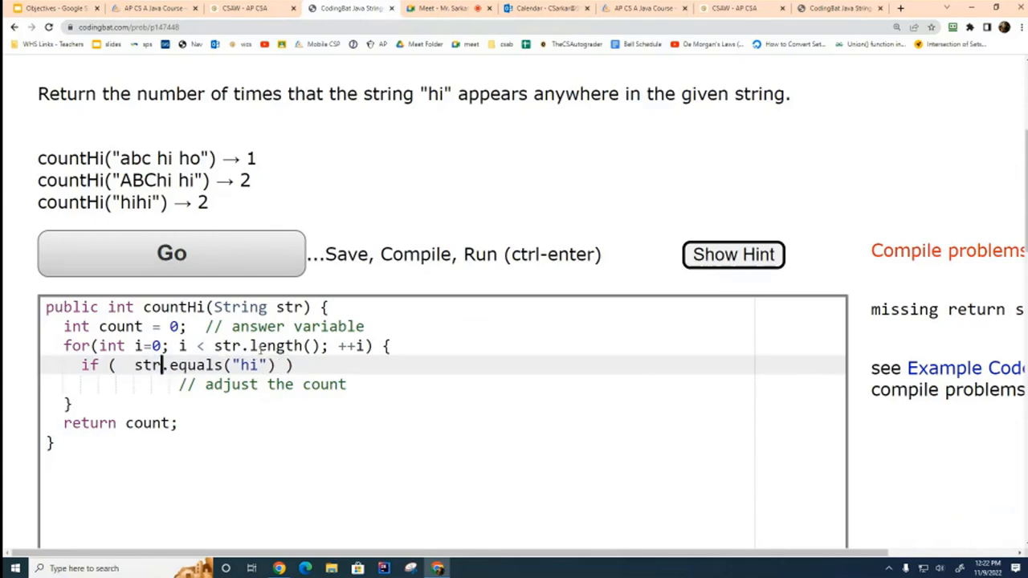
pyautogui.write('subsring(')
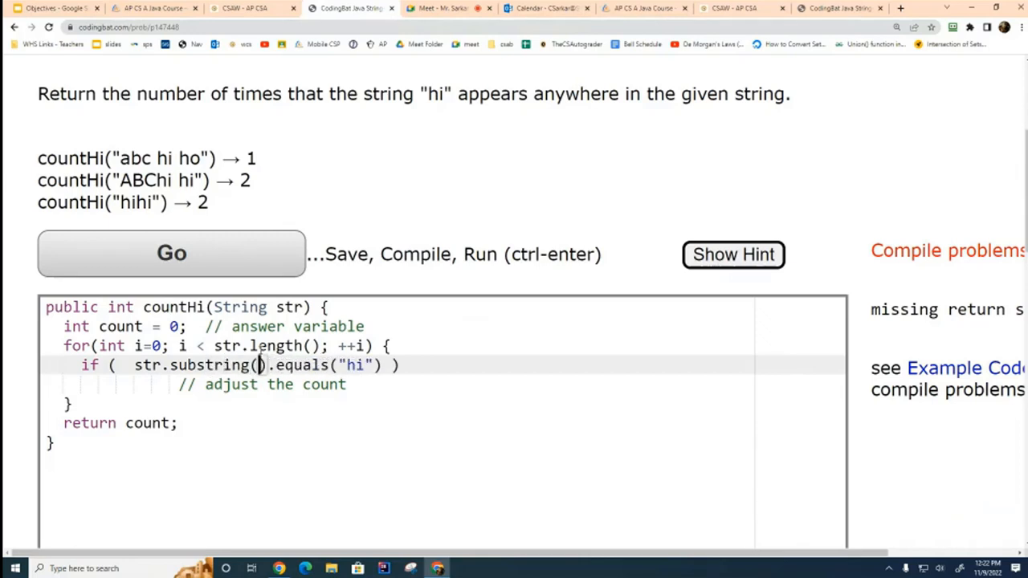
pyautogui.write('?,??')
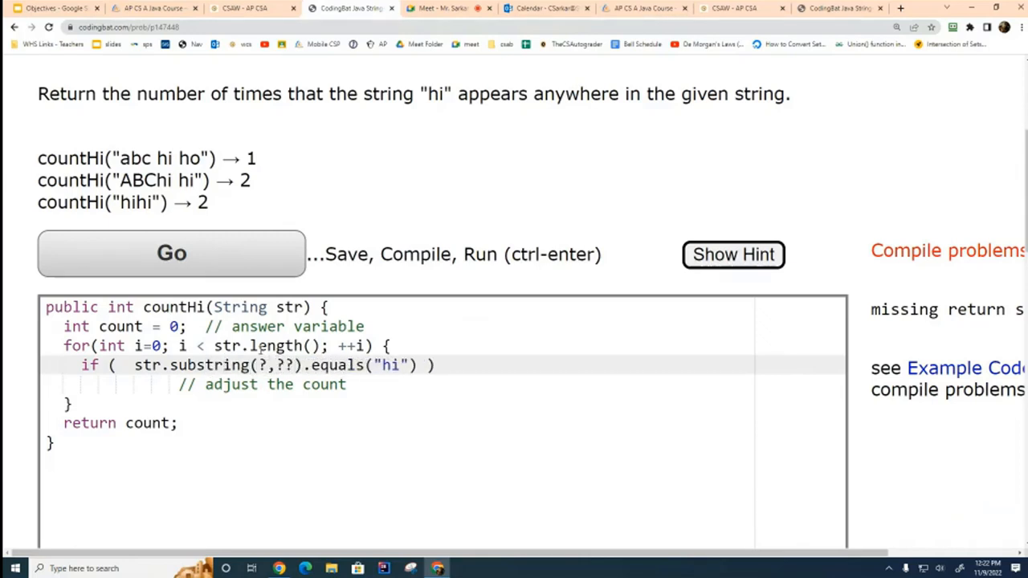
pyautogui.click(177, 424)
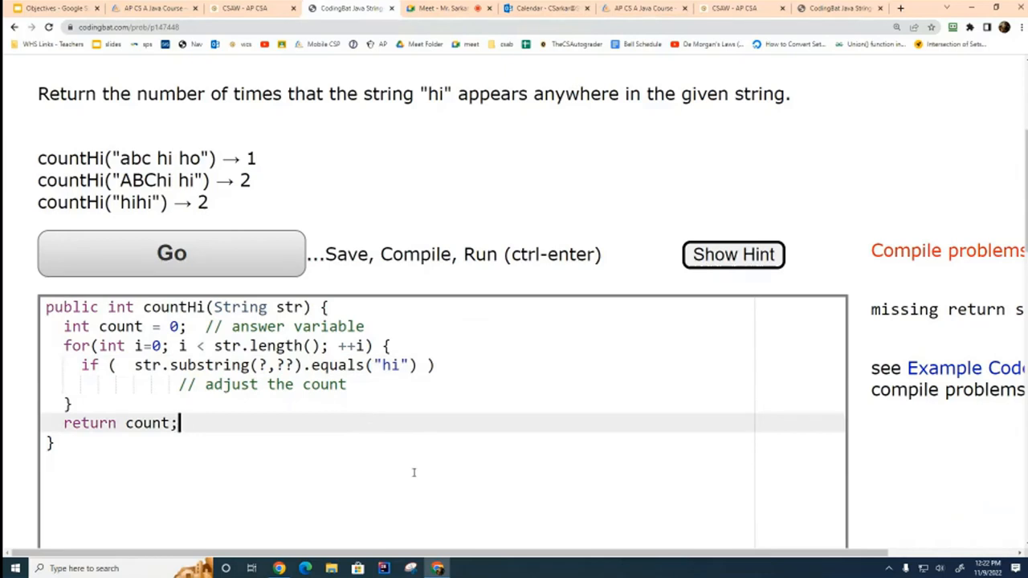
pyautogui.moveTo(424, 476)
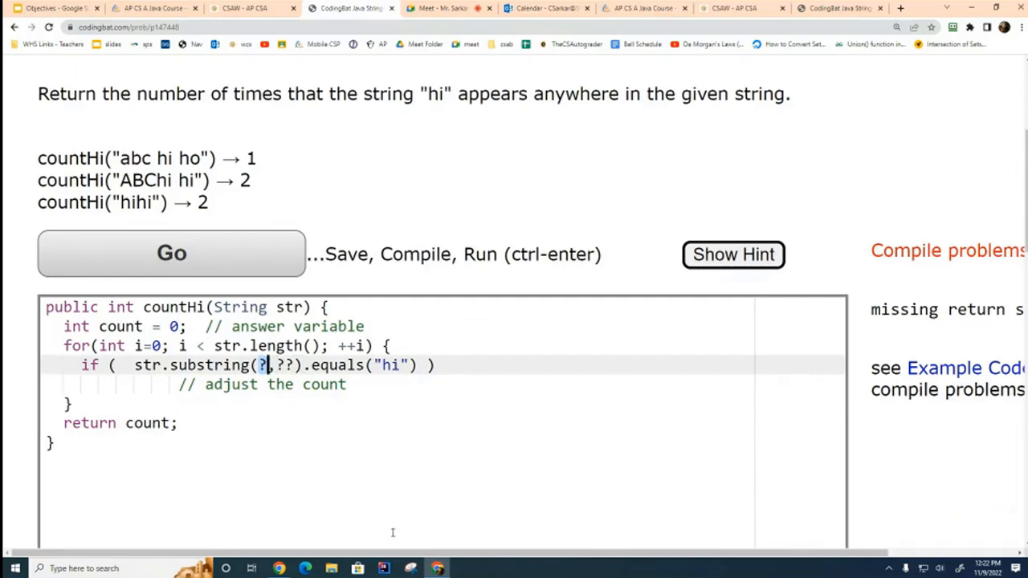
# Step: Set the substring indices to (i,i+2), add i++ and count++; on a match
pyautogui.write('i')
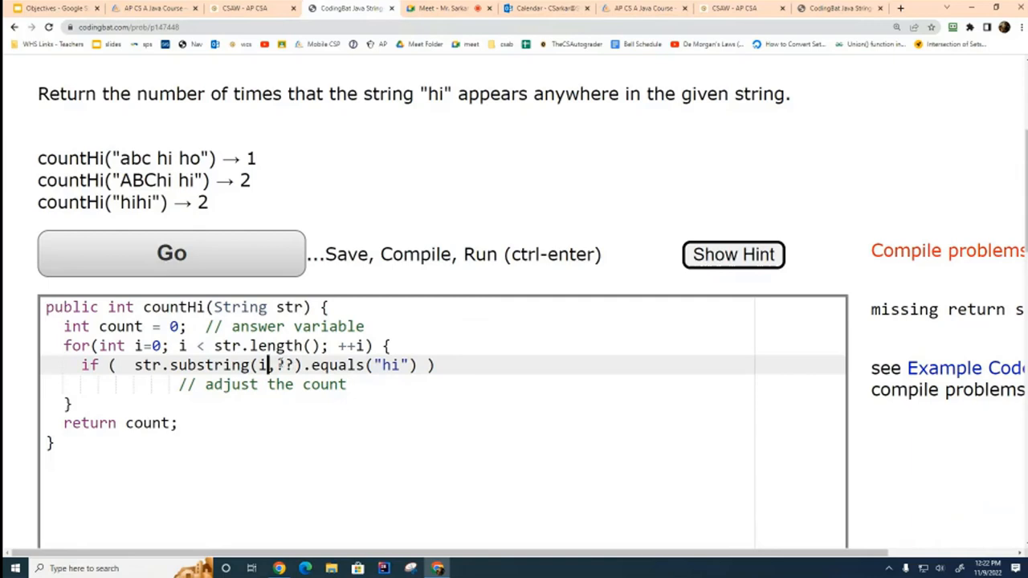
pyautogui.write(',i')
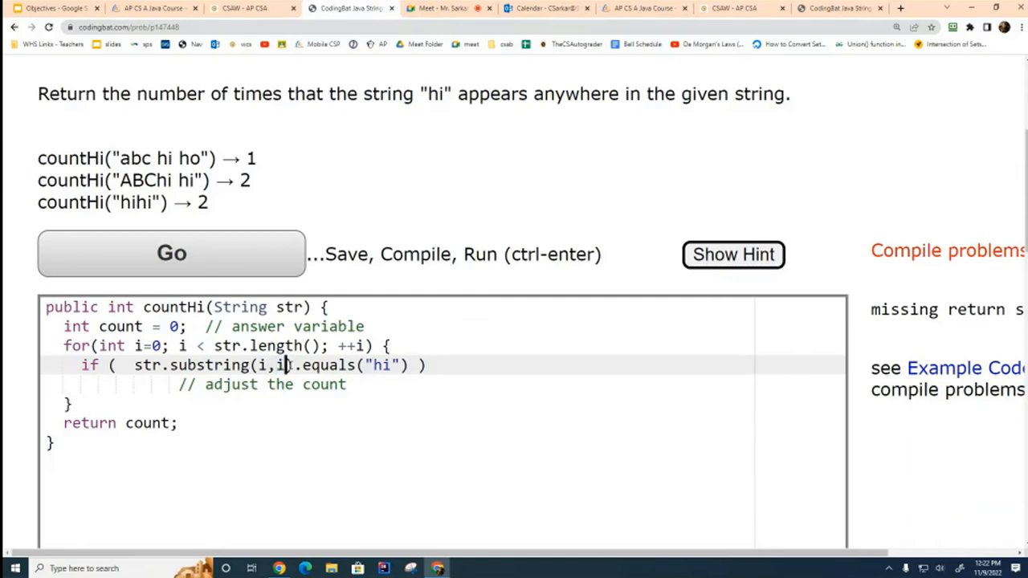
pyautogui.write('++')
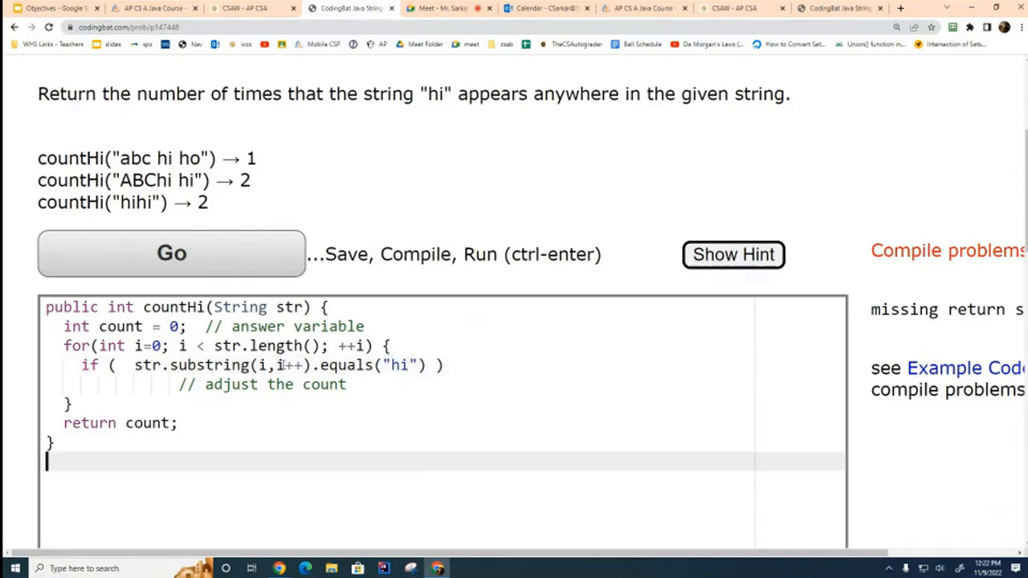
pyautogui.write('i+2')
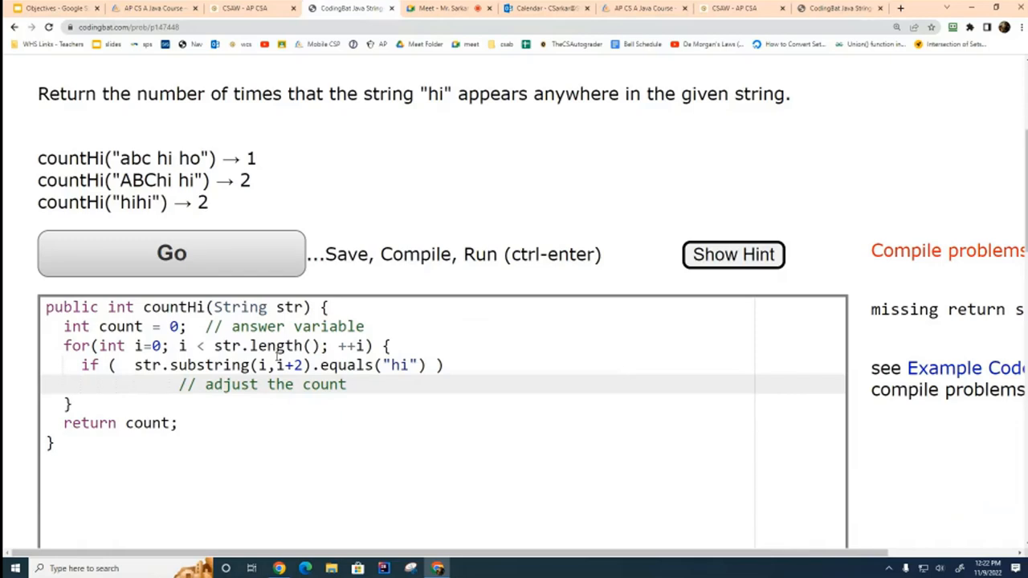
pyautogui.write('count++;')
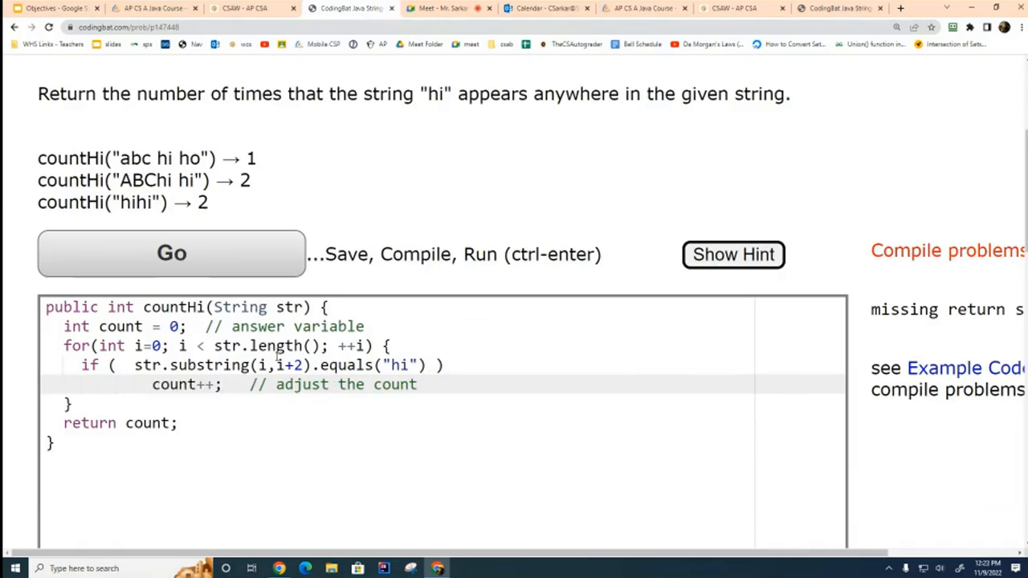
pyautogui.moveTo(318, 466)
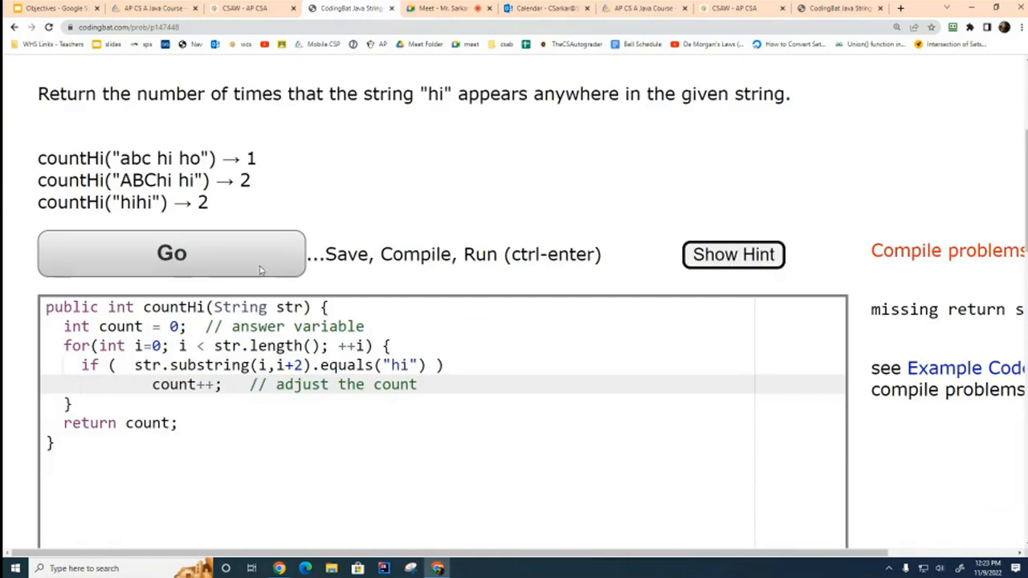
# Step: Run countHi with Go and view the expected results table
pyautogui.click(170, 254)
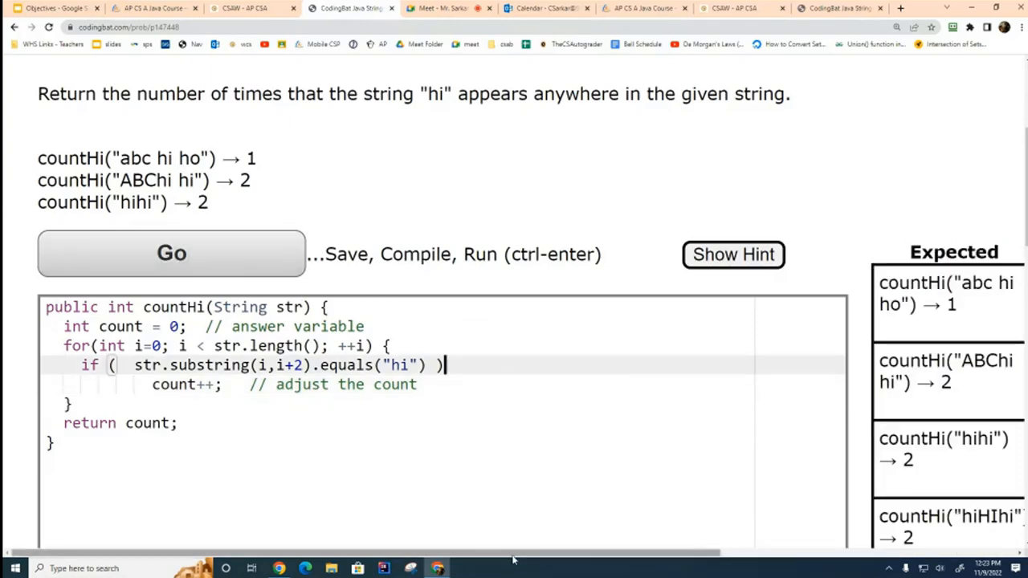
pyautogui.click(170, 254)
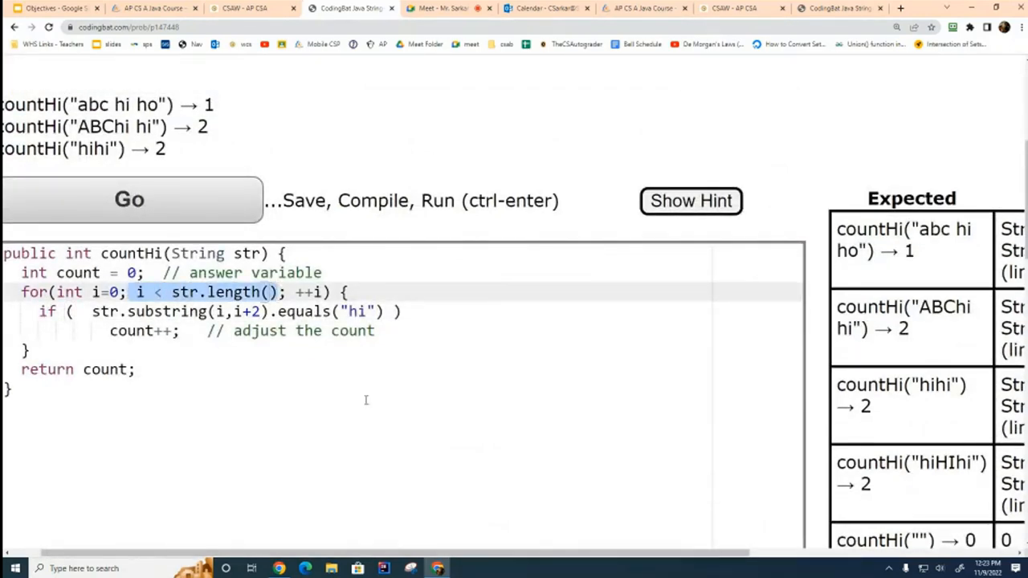
pyautogui.moveTo(399, 437)
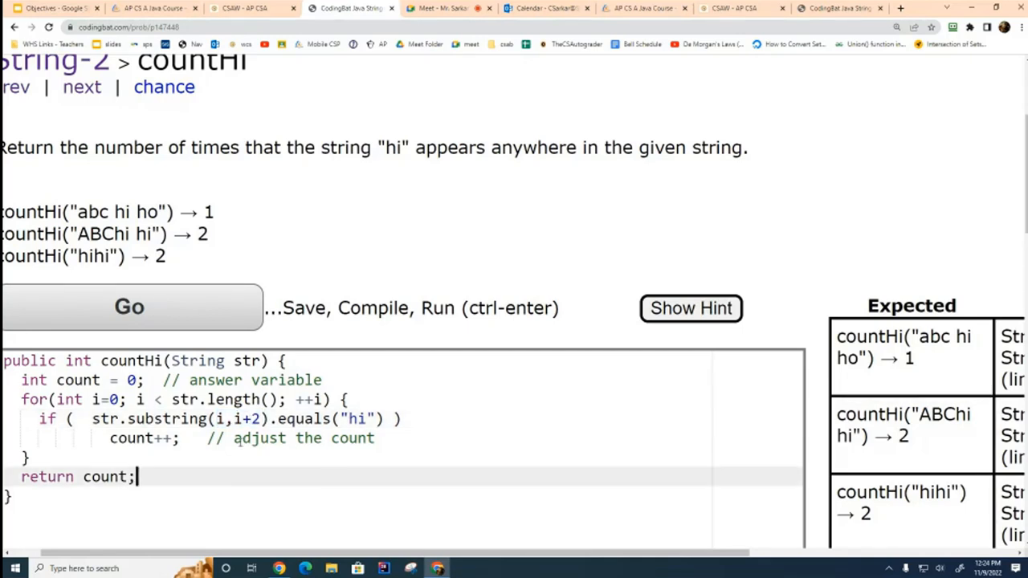
# Step: Change the loop limit to i < str.length() - 1 and rerun so the tests show OK
pyautogui.doubleClick(212, 398)
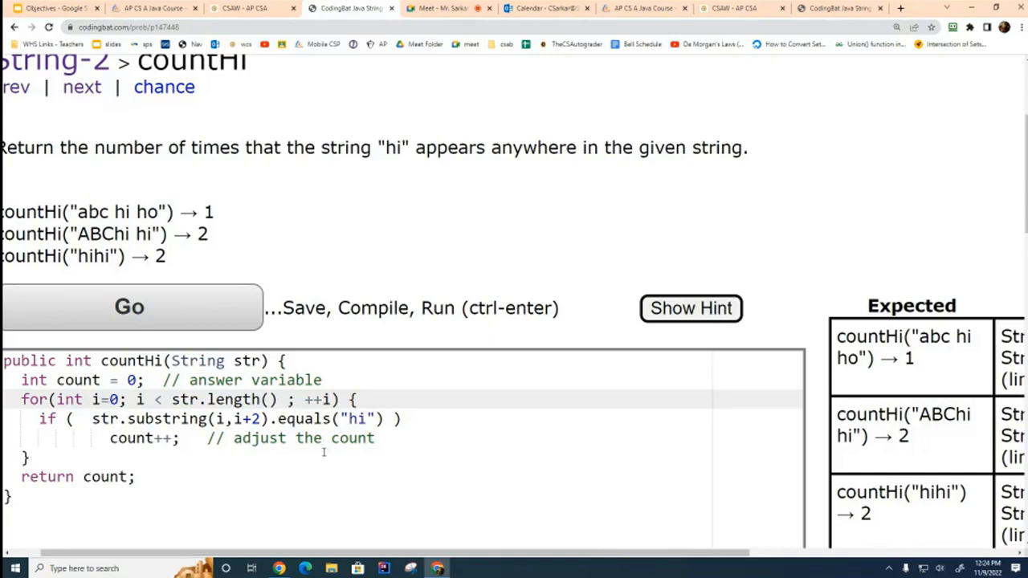
pyautogui.click(288, 399)
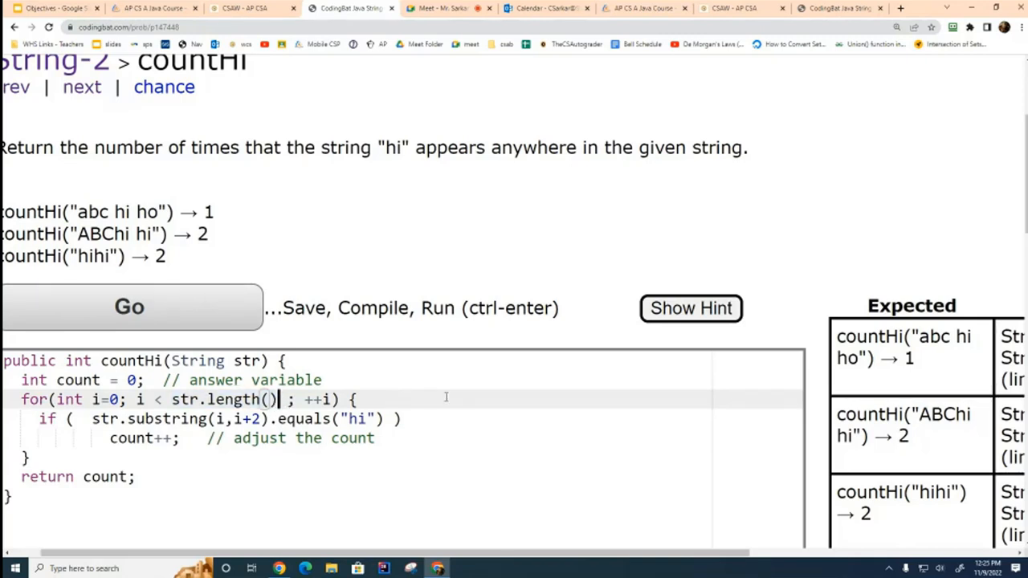
pyautogui.write('-1')
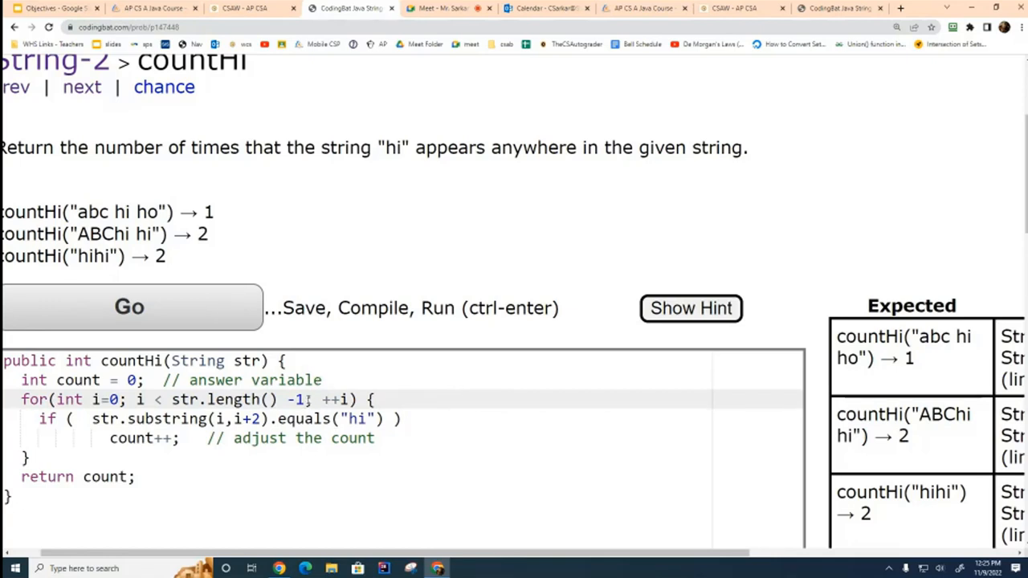
pyautogui.click(128, 305)
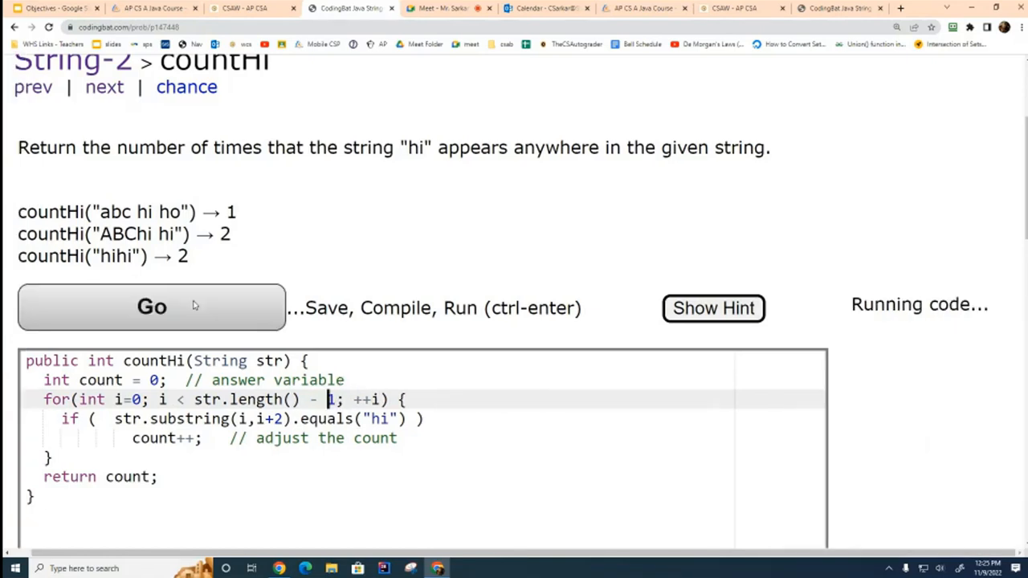
pyautogui.click(151, 305)
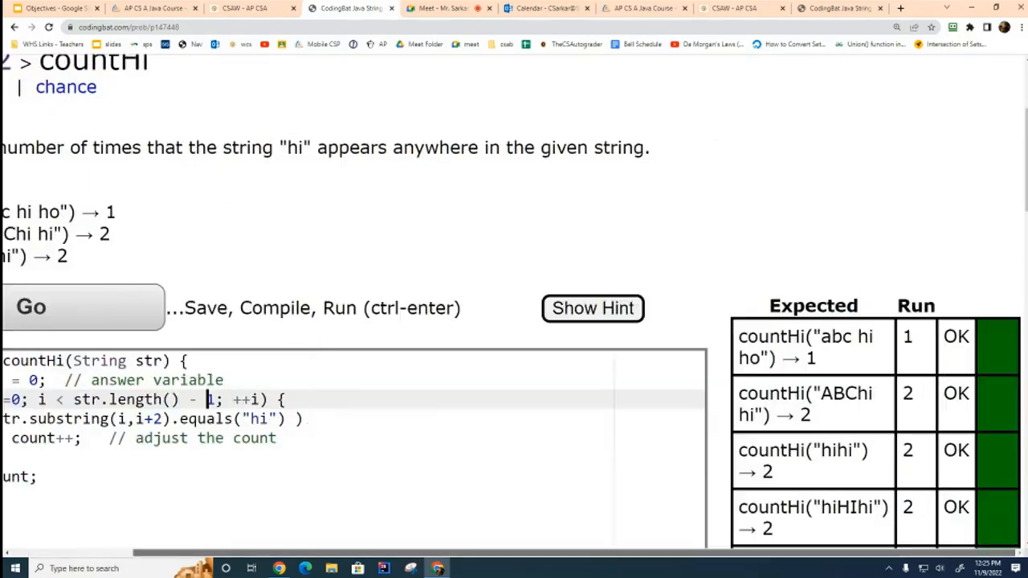
pyautogui.scroll(-3)
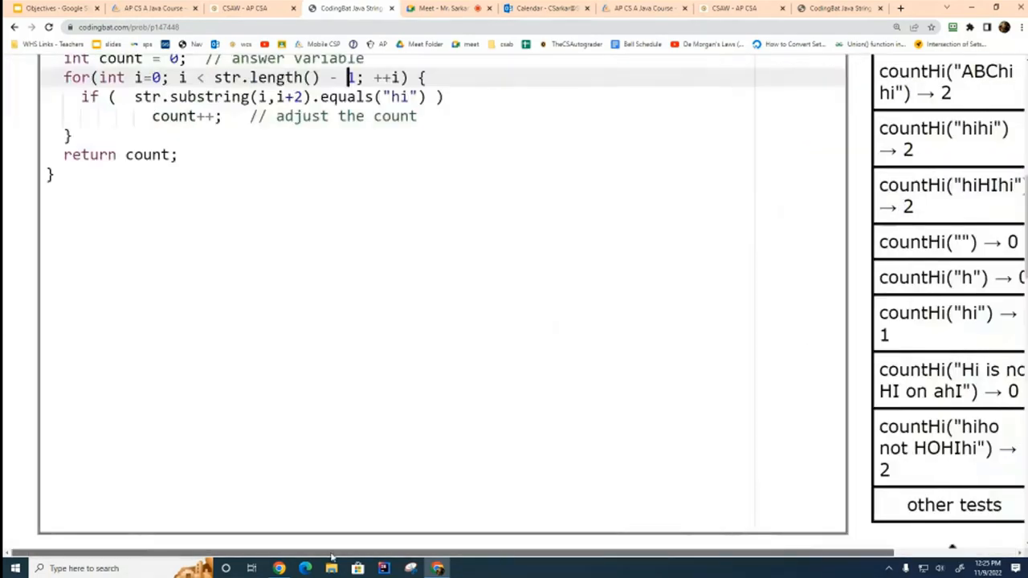
pyautogui.scroll(3)
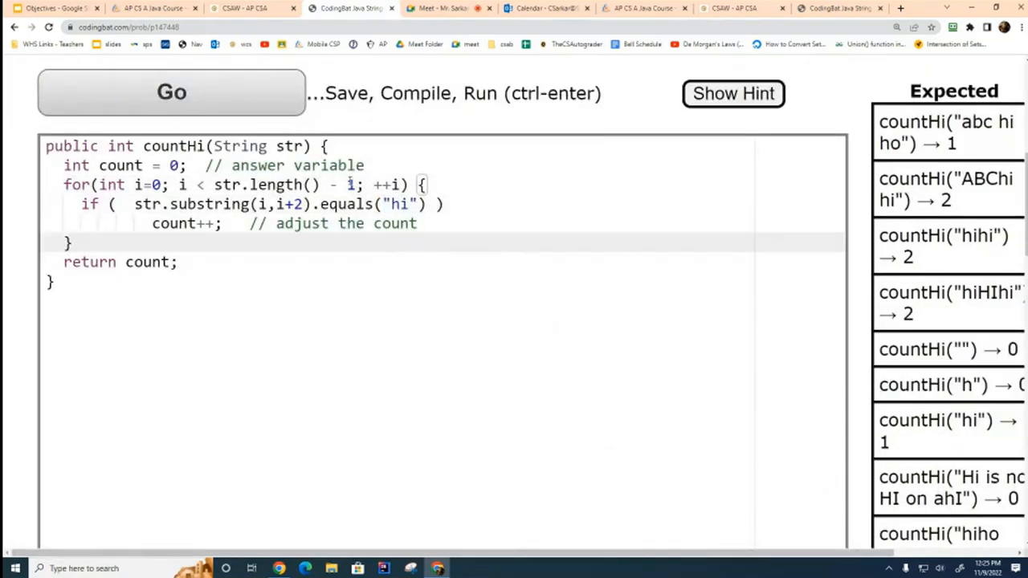
pyautogui.write('1')
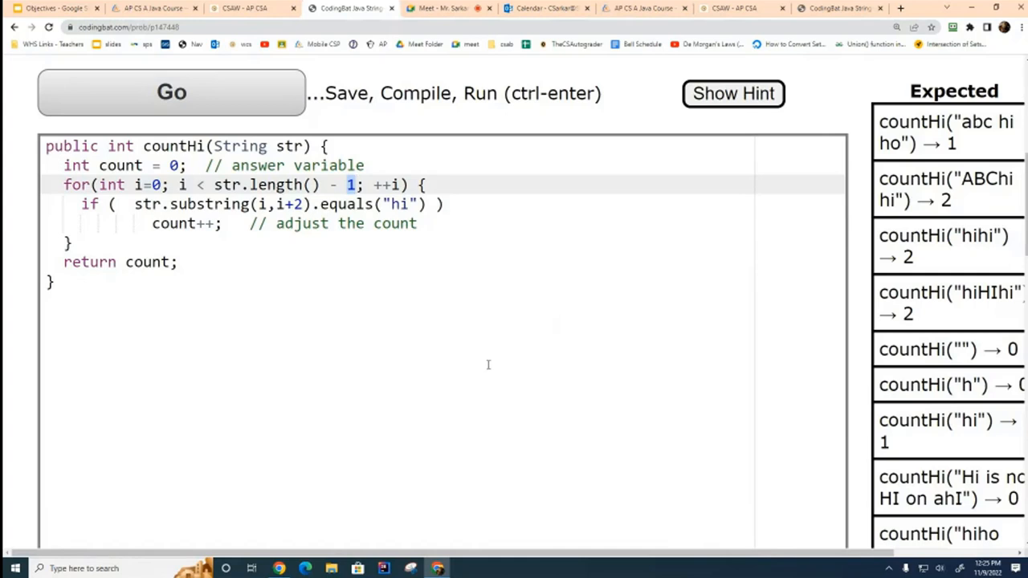